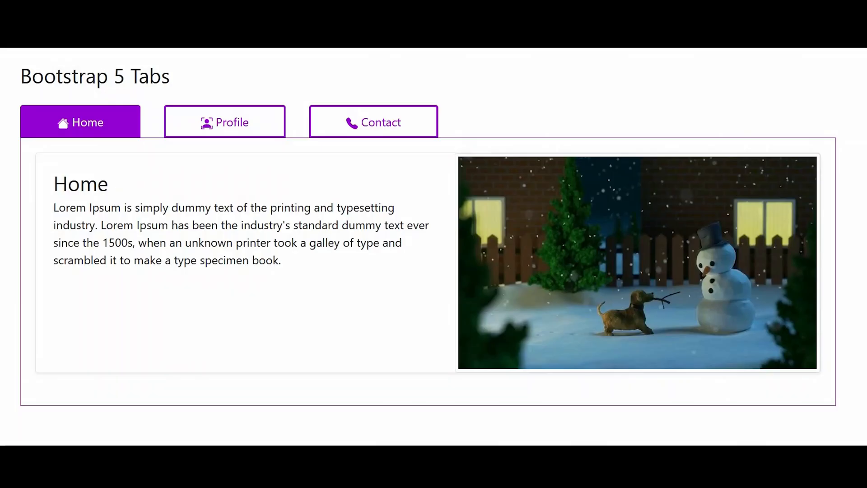
{"action": "mouse_move", "coordinate": [415, 283]}
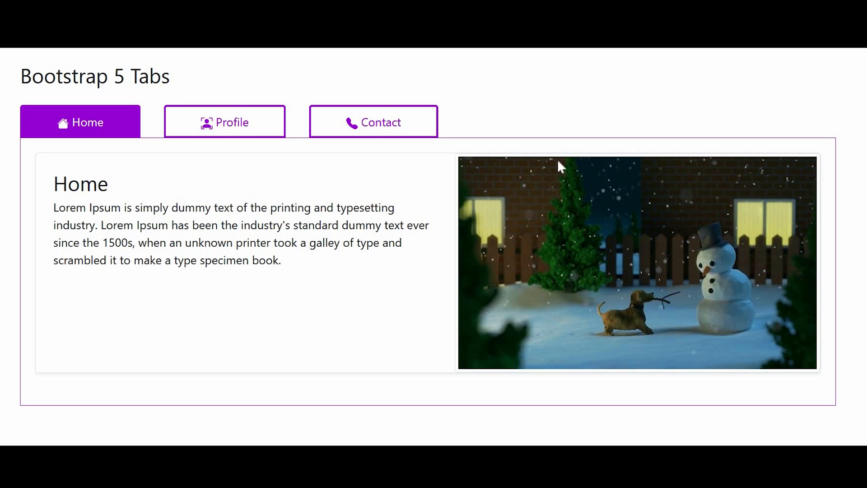
{"action": "mouse_move", "coordinate": [191, 127]}
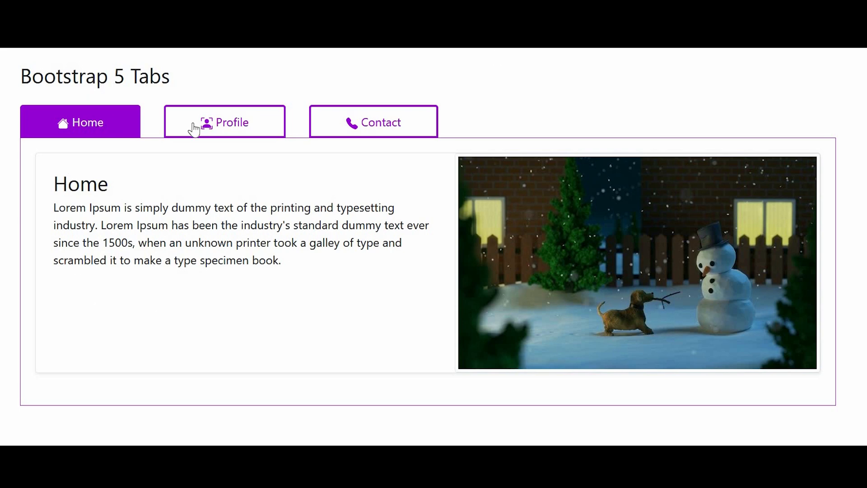
{"action": "mouse_move", "coordinate": [147, 105]}
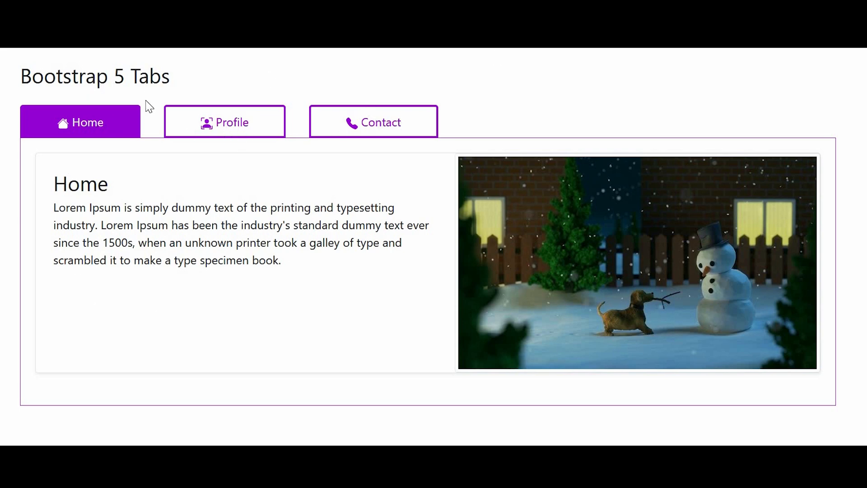
{"action": "mouse_move", "coordinate": [93, 195]}
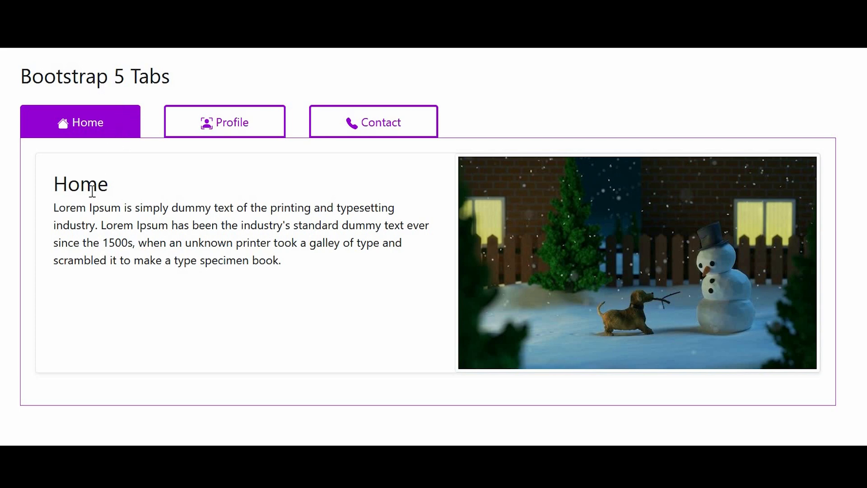
- Preview the finished demo by switching through the Profile, Contact and Home tabs
{"action": "left_click", "coordinate": [233, 122]}
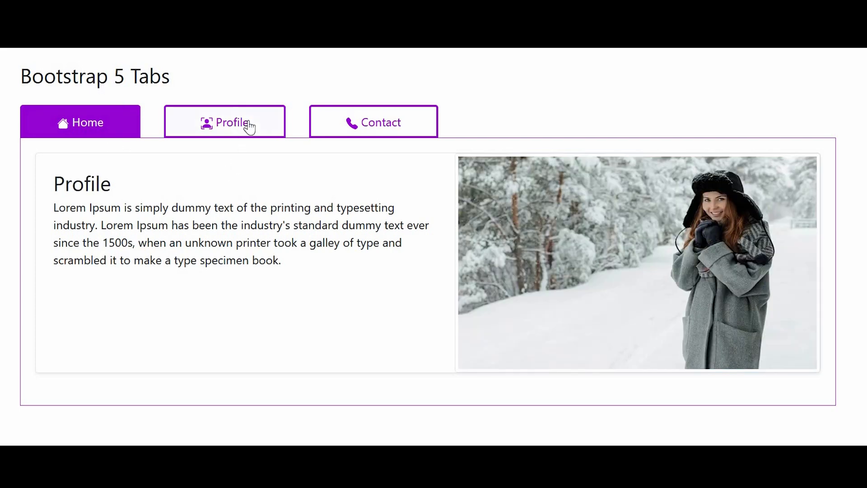
{"action": "left_click", "coordinate": [231, 123]}
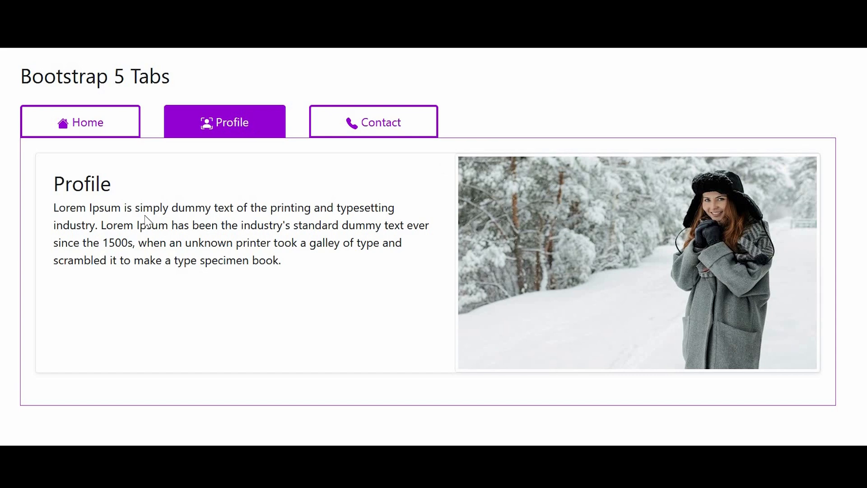
{"action": "mouse_move", "coordinate": [389, 128]}
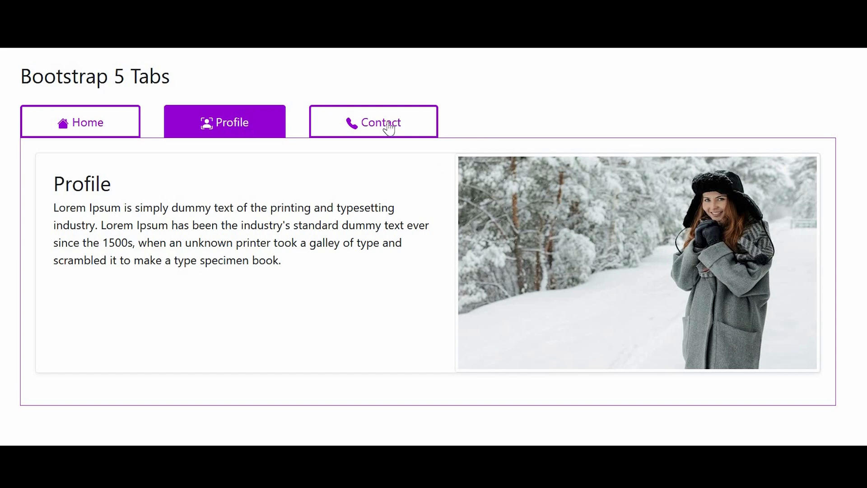
{"action": "left_click", "coordinate": [382, 122]}
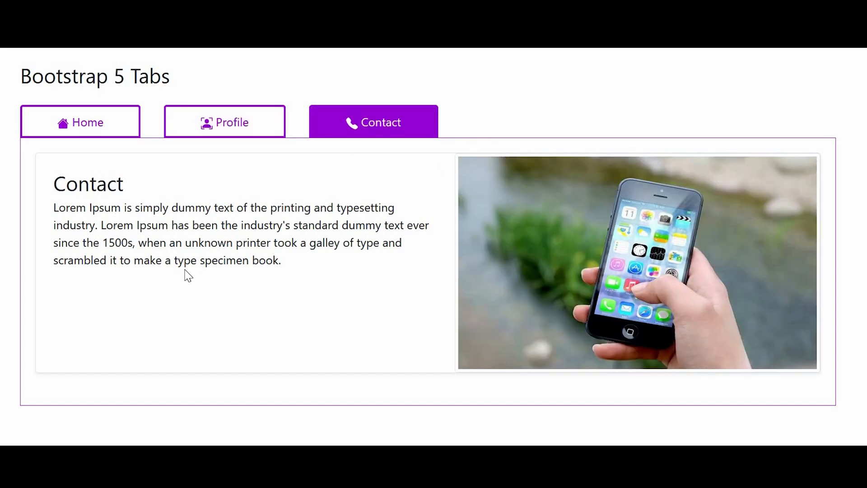
{"action": "left_click", "coordinate": [81, 122]}
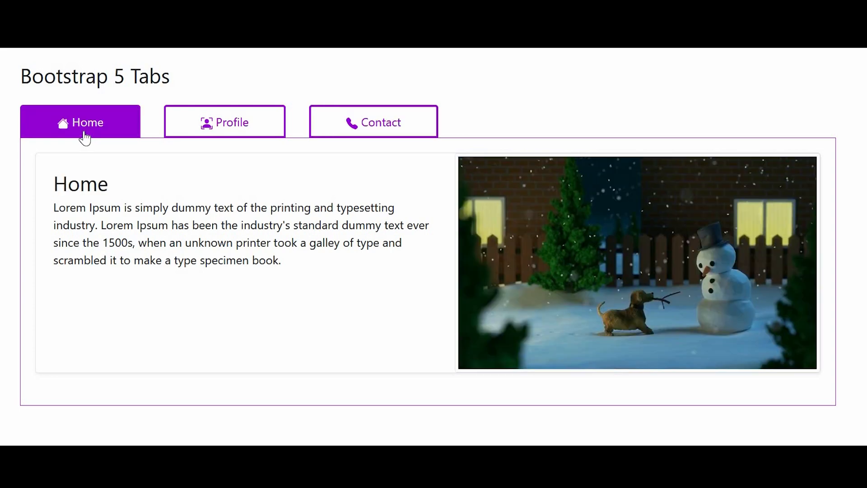
{"action": "mouse_move", "coordinate": [143, 173]}
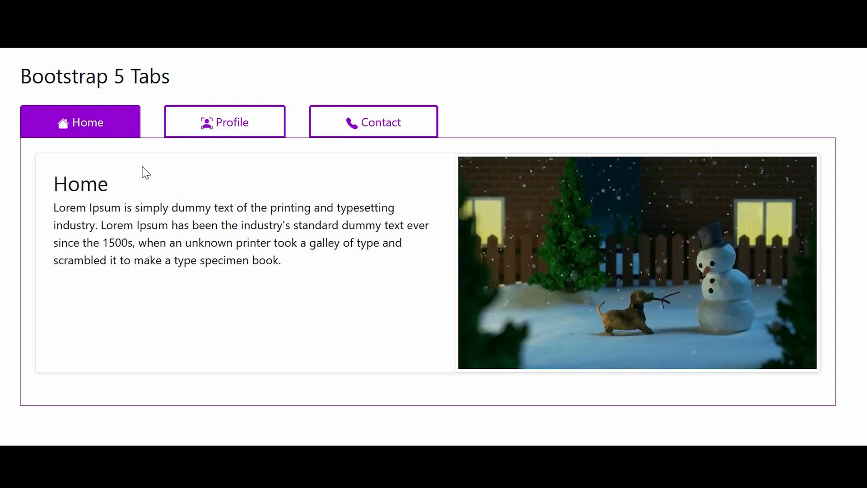
{"action": "mouse_move", "coordinate": [208, 131]}
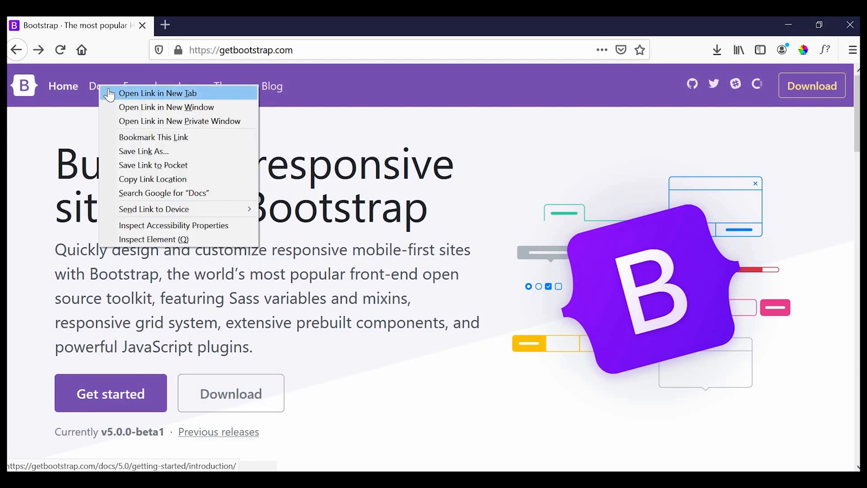
- Open the Bootstrap Docs link in a new tab and scroll the Introduction page
{"action": "left_click", "coordinate": [157, 93]}
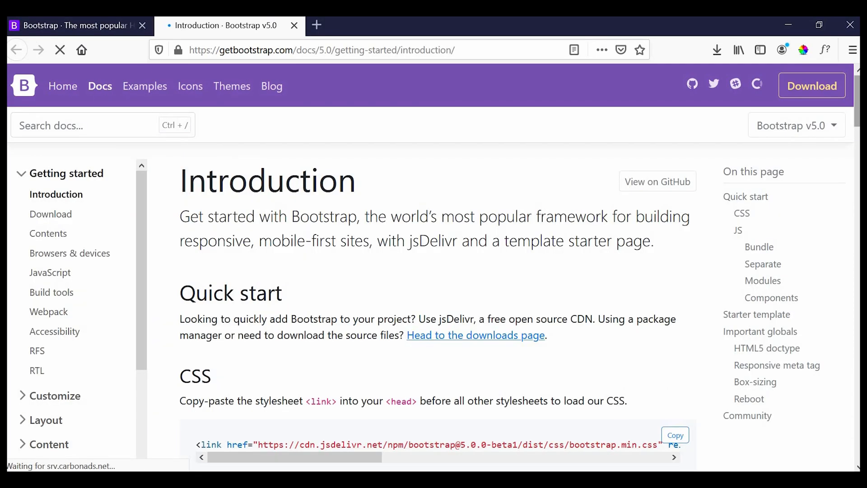
{"action": "scroll", "scroll_direction": "down", "scroll_amount": 3}
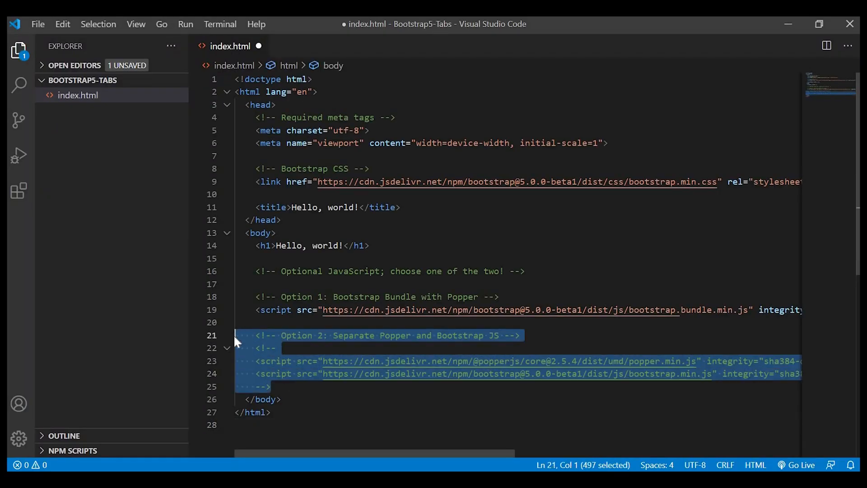
- Remove the separate Popper/Bootstrap script option and title the page 'Bootstrap 5 Tabs'
{"action": "key", "text": "Delete"}
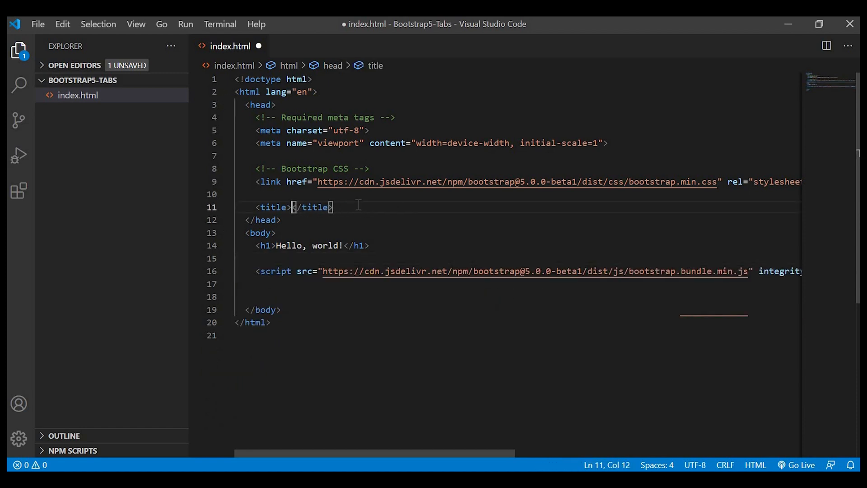
{"action": "type", "text": "Bootstrap"}
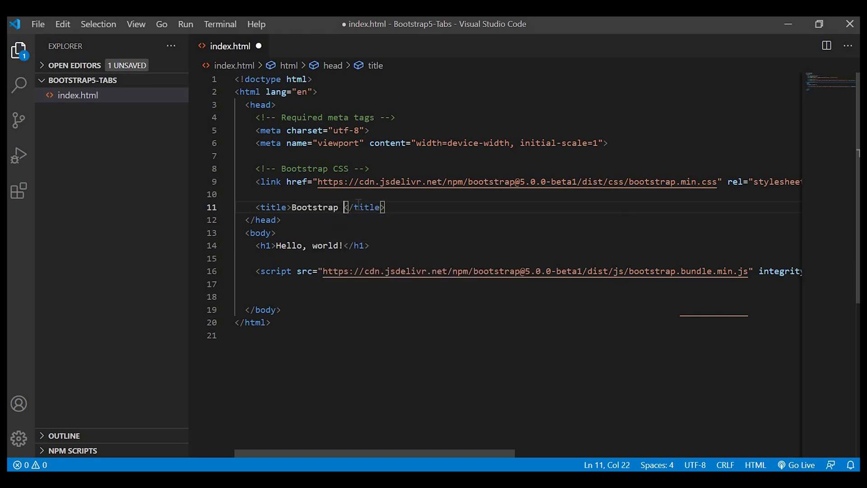
{"action": "type", "text": "5 Tabs"}
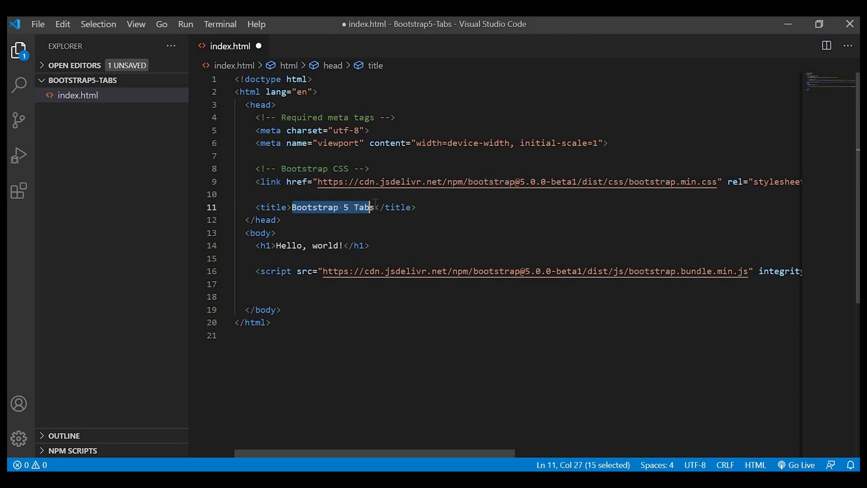
- Change the heading to an h3 reading 'Bootstrap 5 Tabs' and save the file
{"action": "left_click", "coordinate": [274, 246]}
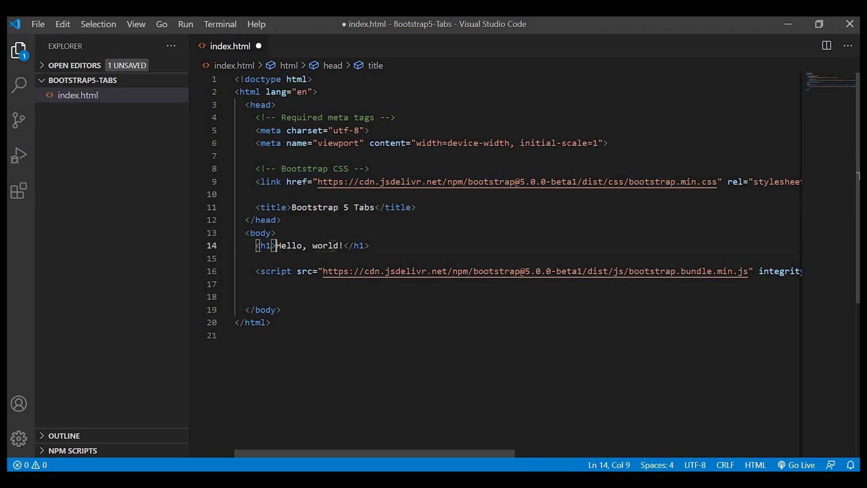
{"action": "type", "text": "Bootstrap 5 Tabs"}
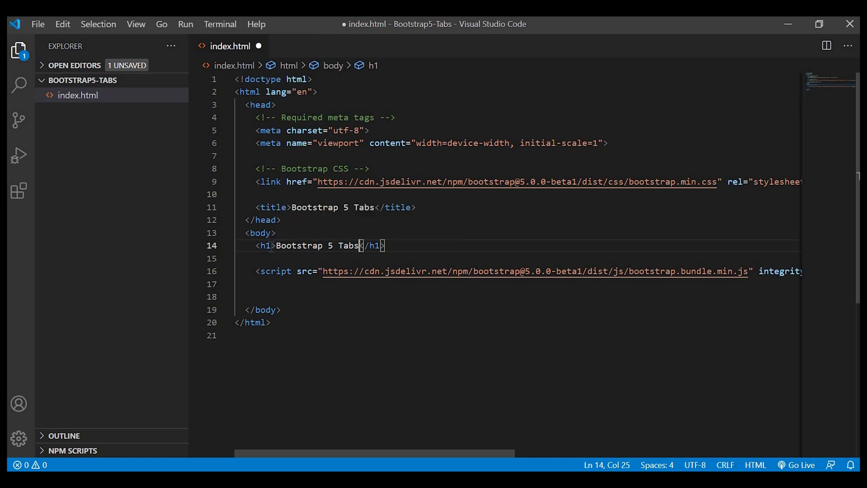
{"action": "type", "text": "3"}
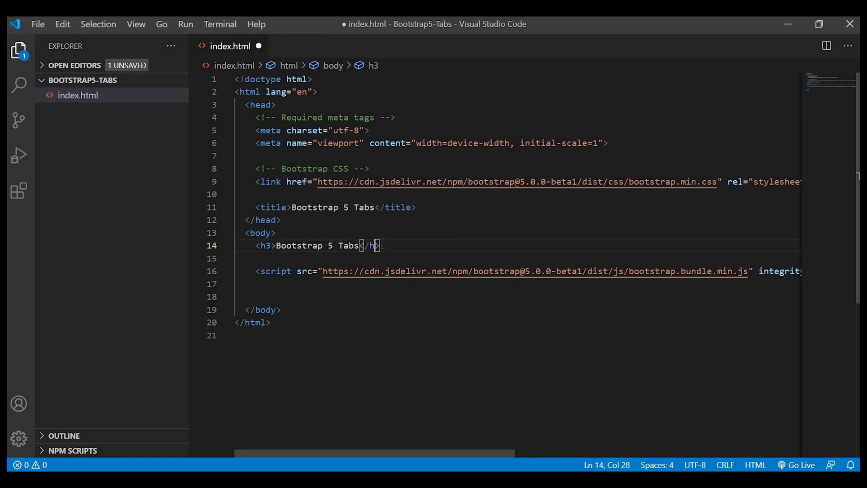
{"action": "key", "text": "Ctrl+s"}
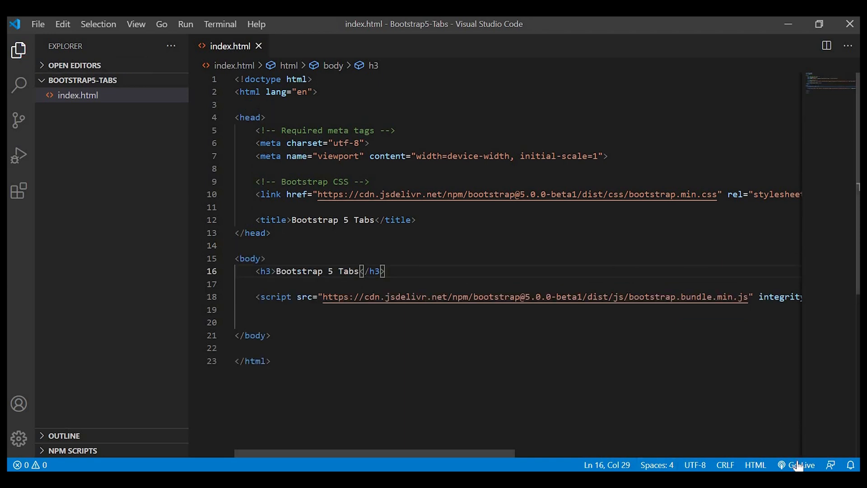
- Wrap the h3 heading in a div with class 'container'
{"action": "left_click", "coordinate": [800, 464]}
{"action": "type", "text": "<div></div>"}
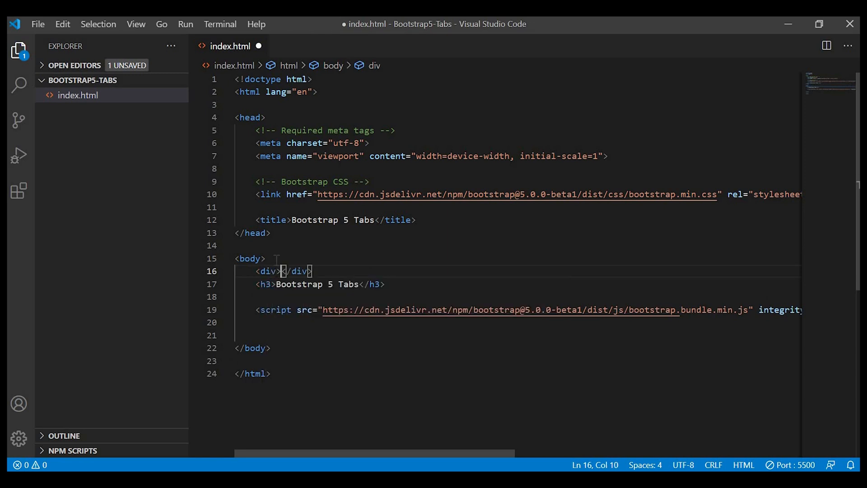
{"action": "type", "text": "class=\"con\""}
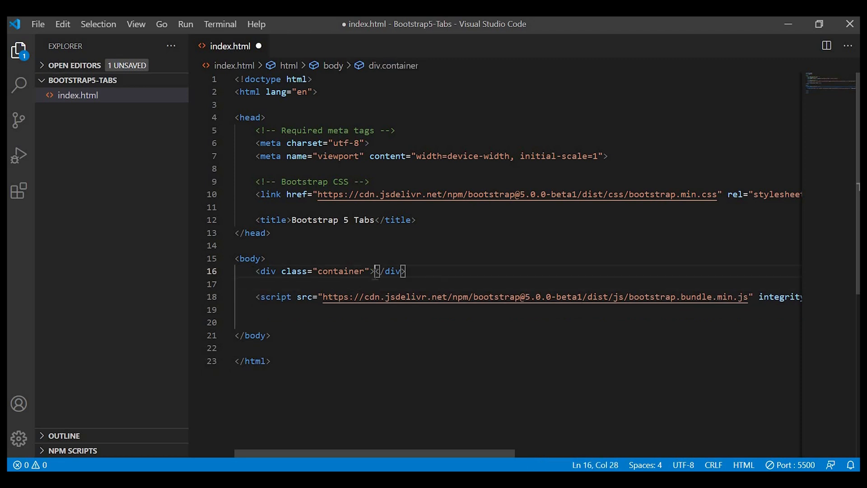
{"action": "type", "text": "<h3>Bootstrap 5 Tabs</h3>"}
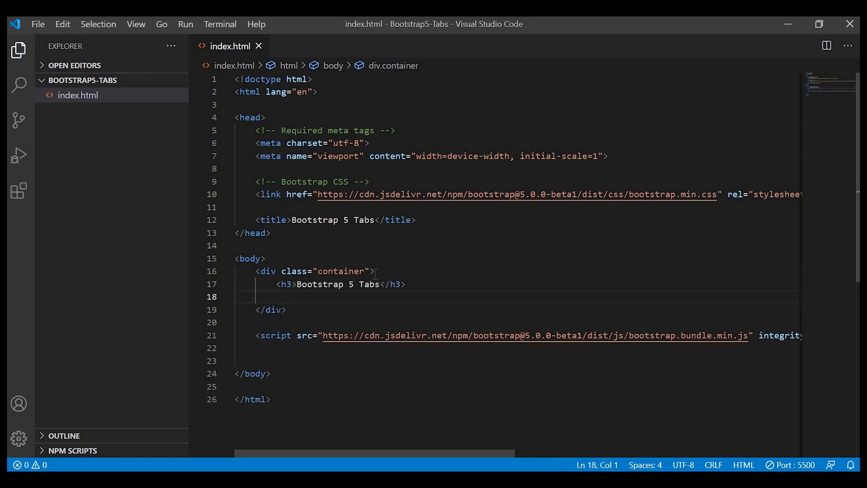
- Add the mt-2 top-margin class to the container div
{"action": "left_click", "coordinate": [364, 271]}
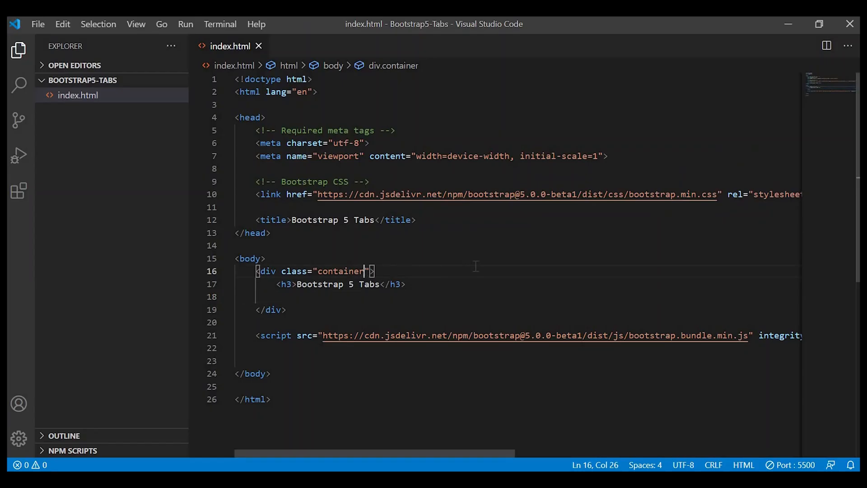
{"action": "type", "text": "mt-"}
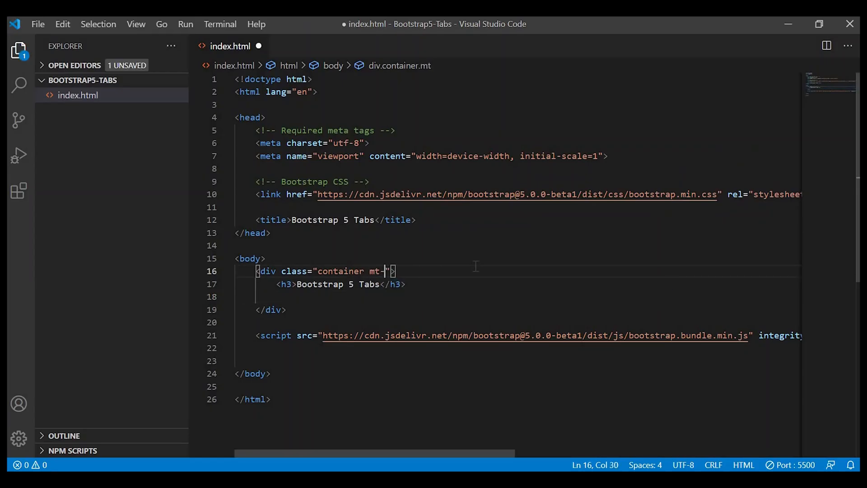
{"action": "type", "text": "2"}
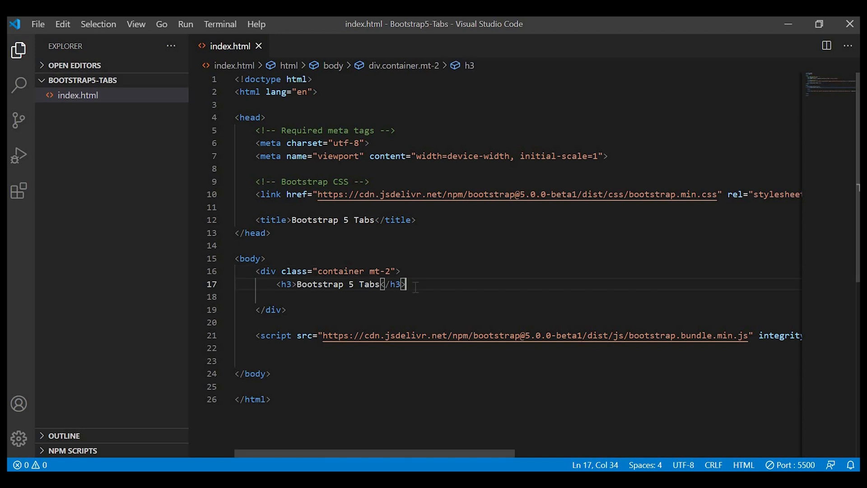
- Create a ul with class 'nav nav-tabs' holding a Home list item
{"action": "type", "text": "<u"}
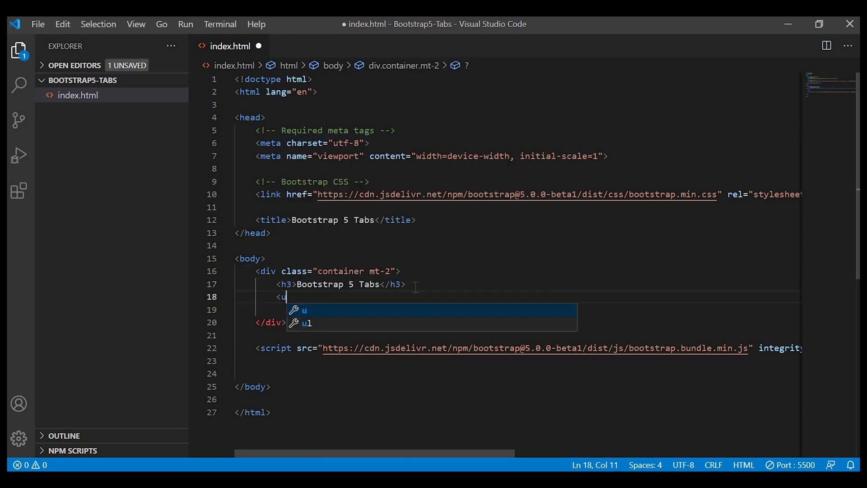
{"action": "type", "text": "l>"}
{"action": "left_click", "coordinate": [519, 310]}
{"action": "type", "text": "<"}
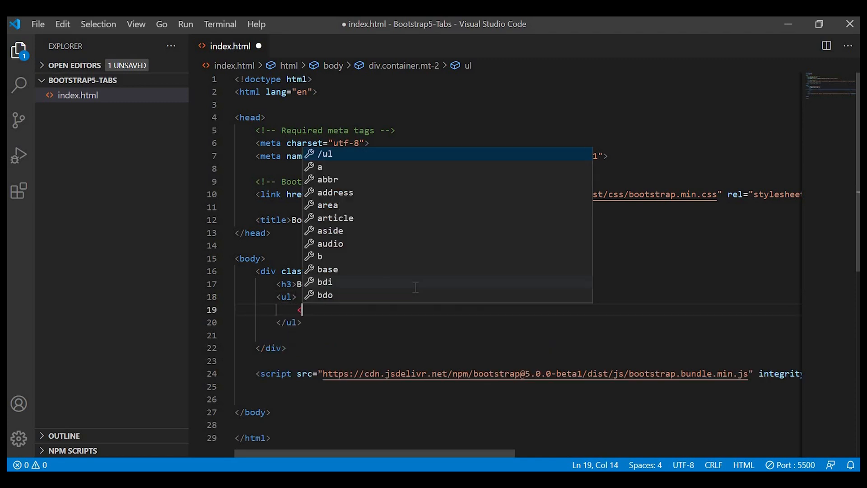
{"action": "type", "text": "li><a></a></li>"}
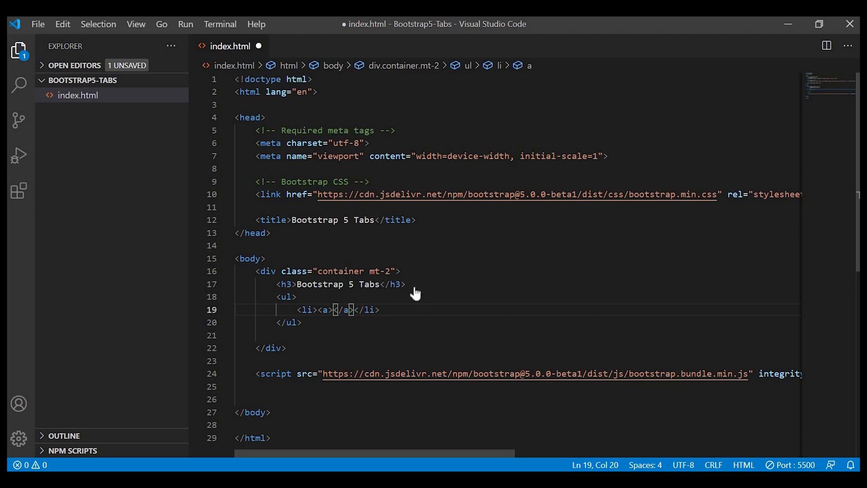
{"action": "type", "text": "Home"}
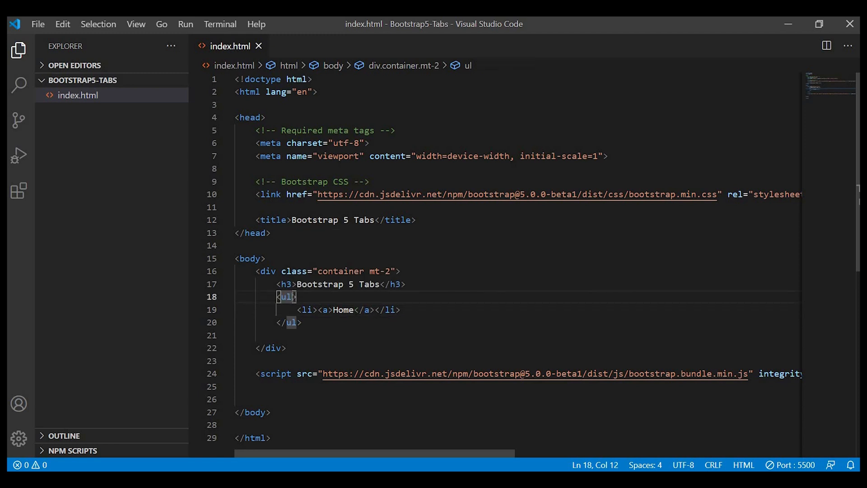
{"action": "type", "text": "class=\"nav\""}
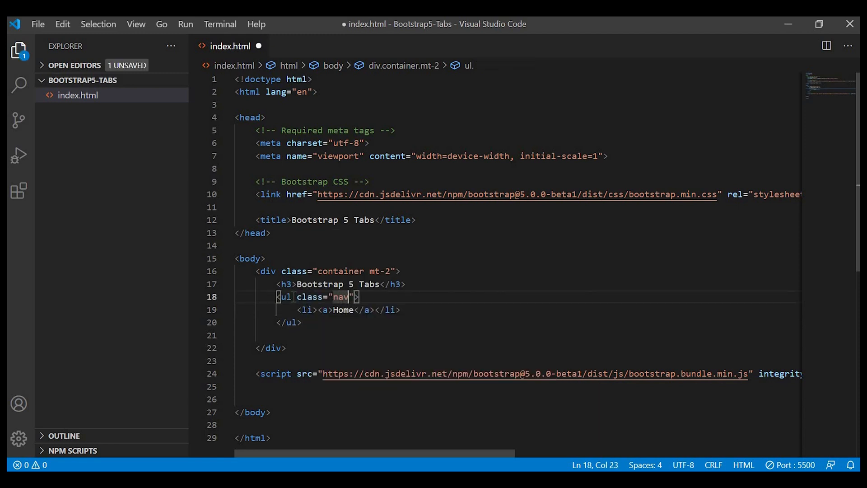
{"action": "type", "text": "nav-tabs"}
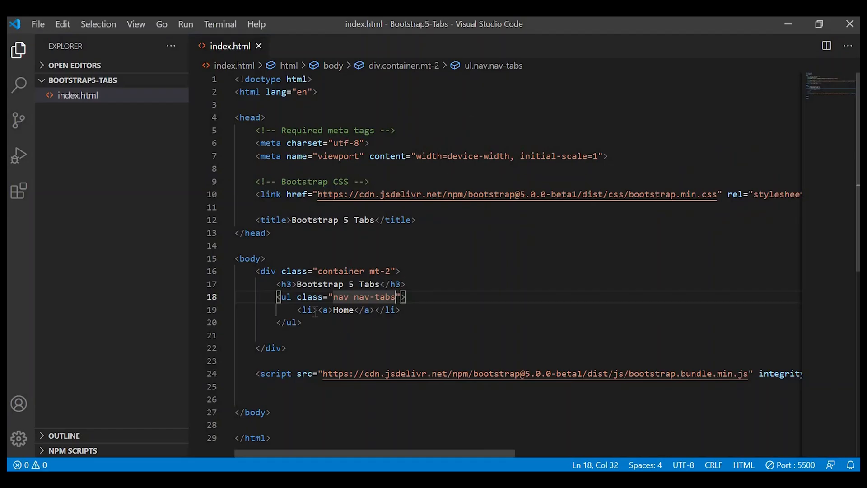
- Give the li class nav-item and the link nav-link, duplicating for Profile and Contact
{"action": "type", "text": "class=\"\""}
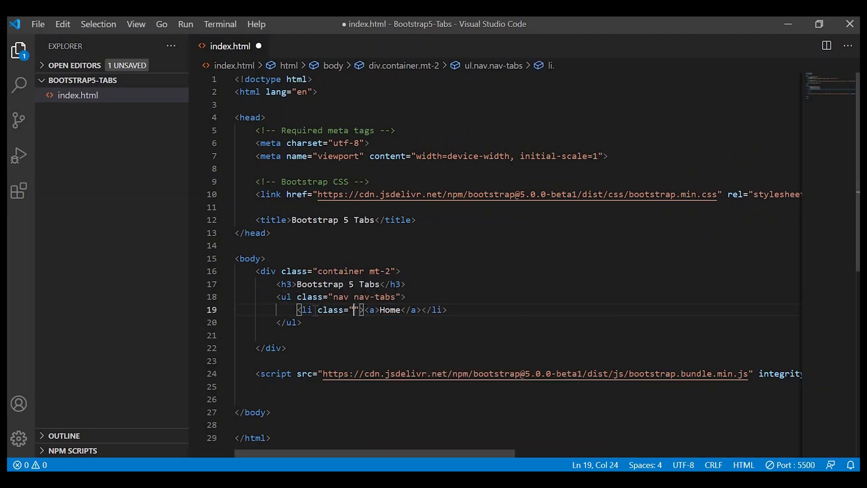
{"action": "type", "text": "nav-item"}
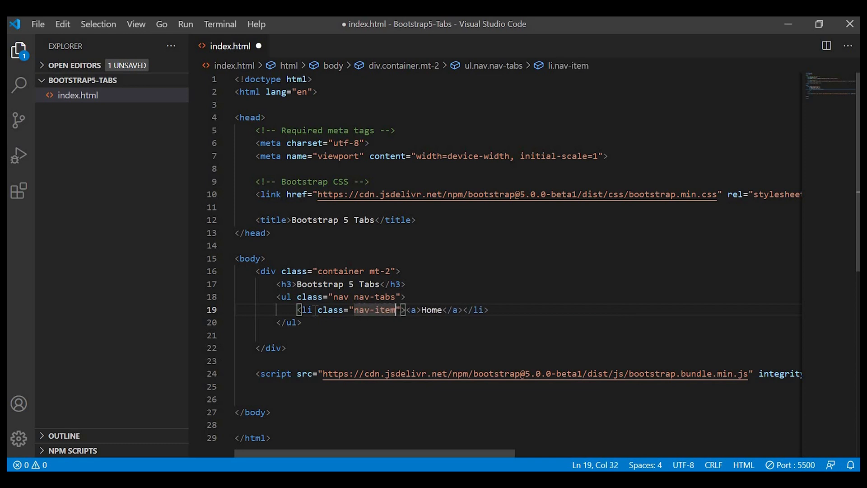
{"action": "mouse_move", "coordinate": [410, 310]}
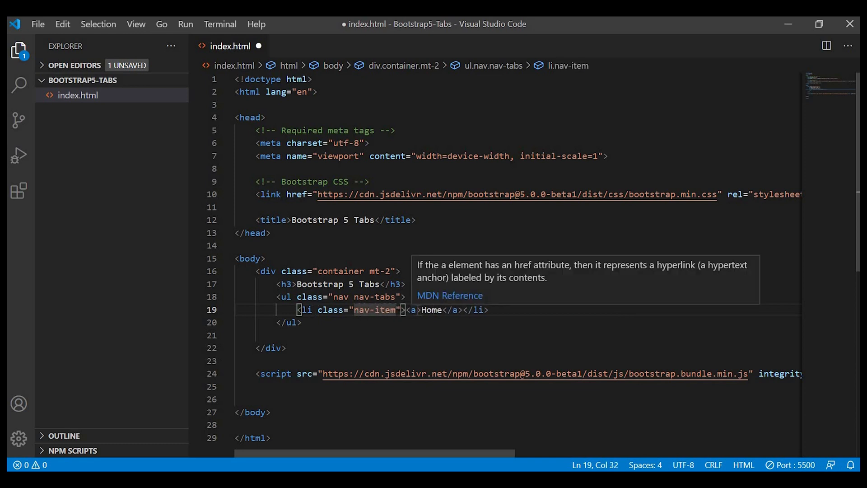
{"action": "type", "text": "class=\"nav-link"}
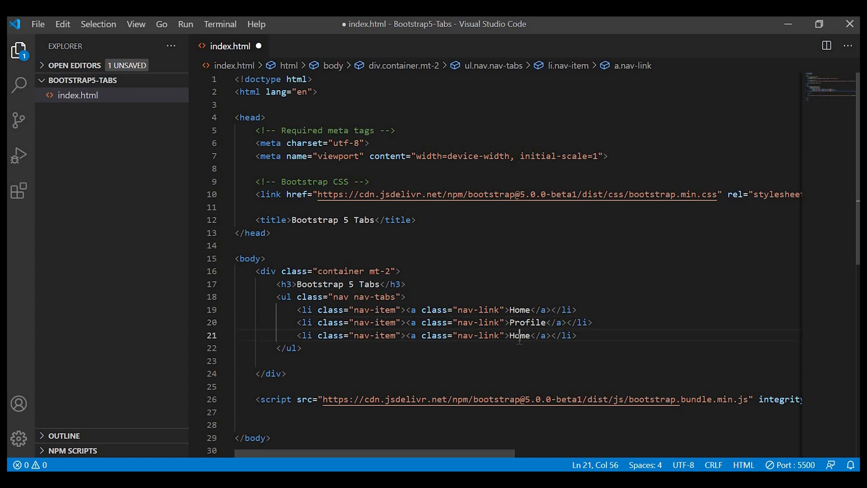
{"action": "type", "text": "Contact"}
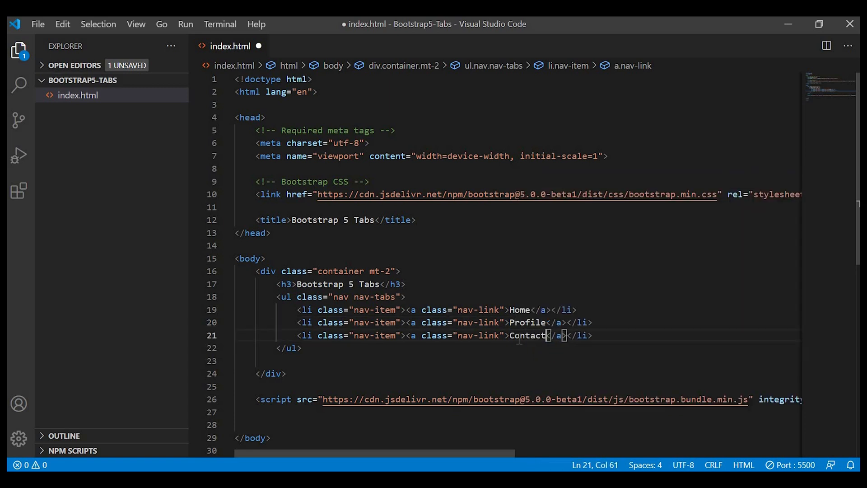
- Save, then mark the Home link with the active class
{"action": "key", "text": "Ctrl+s"}
{"action": "type", "text": " ac"}
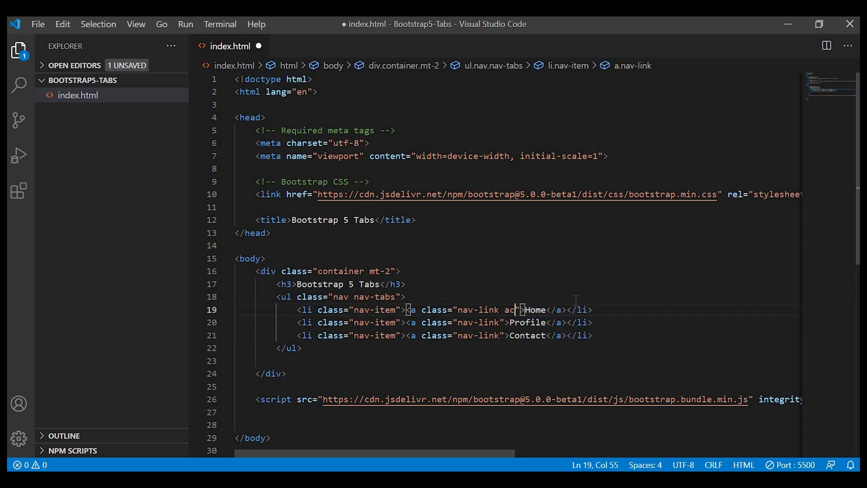
{"action": "type", "text": "tive"}
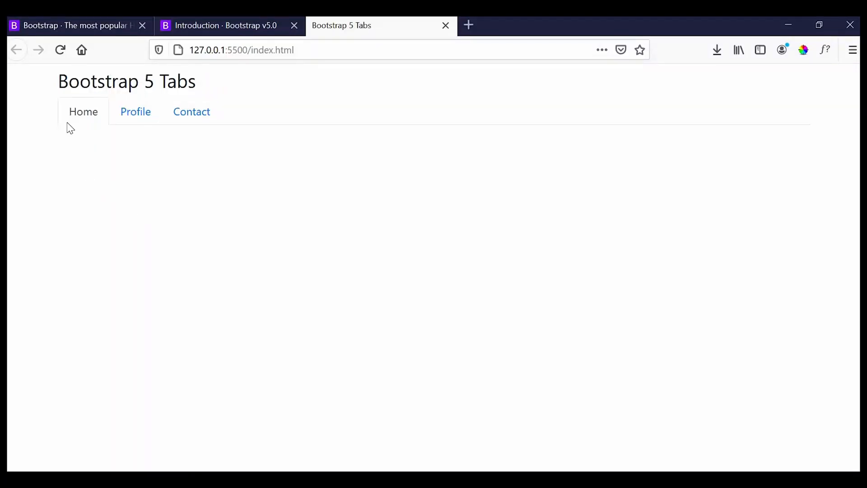
{"action": "mouse_move", "coordinate": [222, 197]}
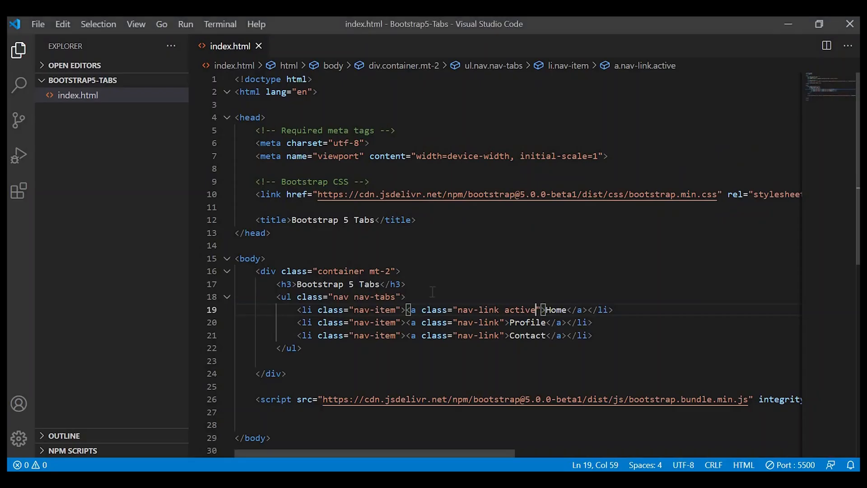
- Add a tab-content div containing a tab-pane div below the tab list
{"action": "left_click", "coordinate": [285, 296]}
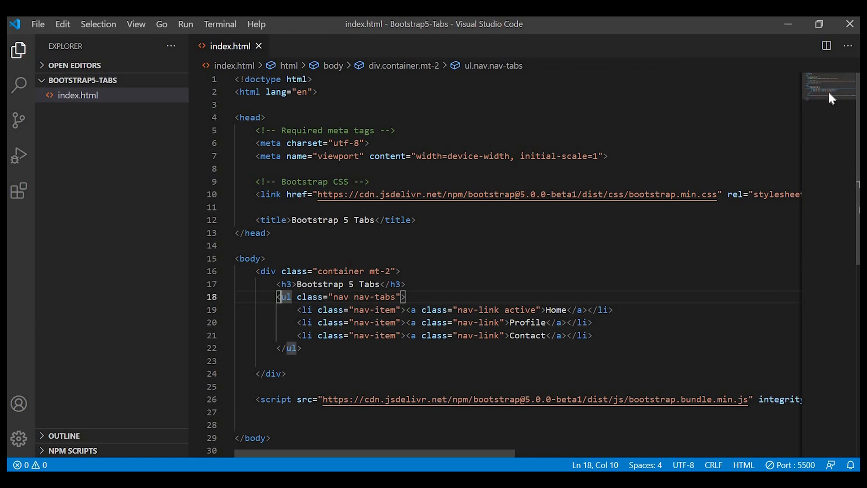
{"action": "scroll", "scroll_direction": "down", "scroll_amount": 3}
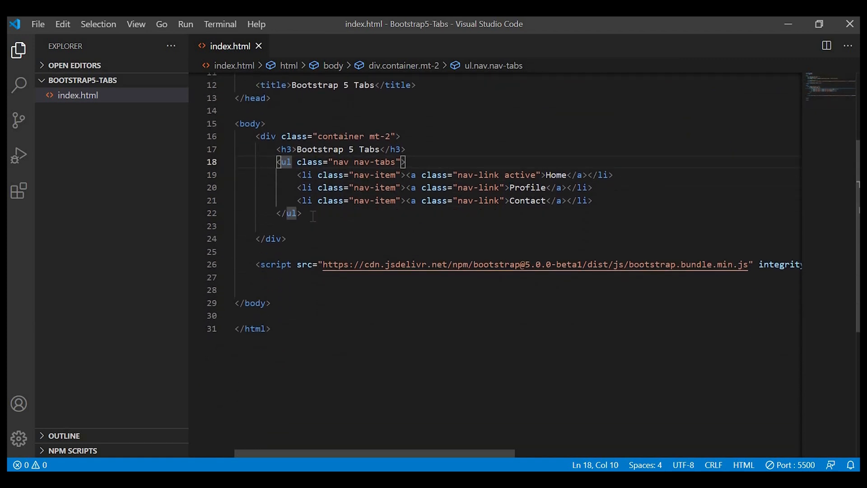
{"action": "type", "text": "<div>"}
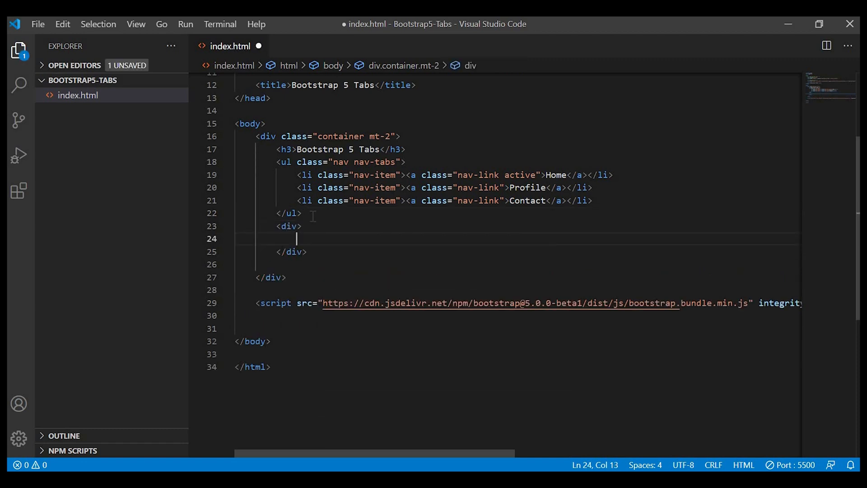
{"action": "type", "text": "class=\"\""}
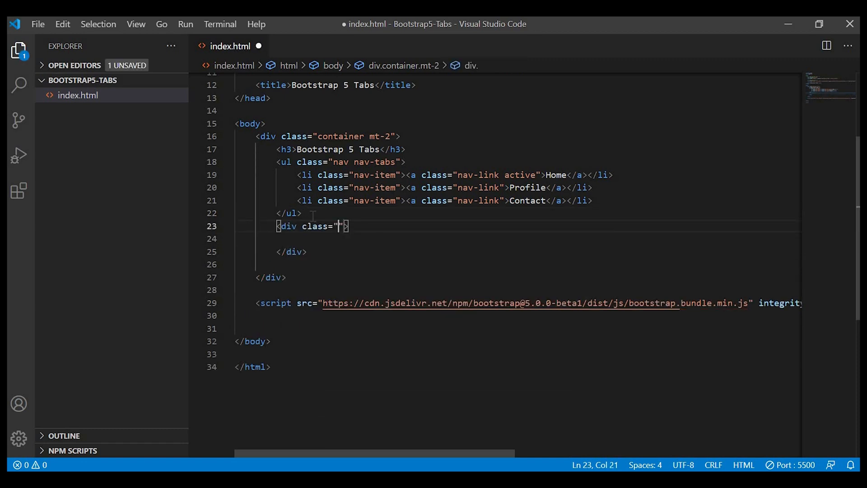
{"action": "type", "text": "tab-content"}
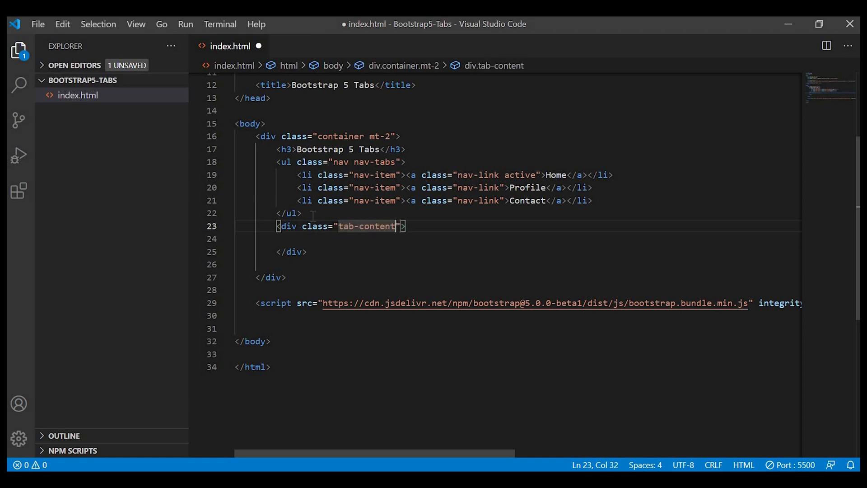
{"action": "key", "text": "Ctrl+s"}
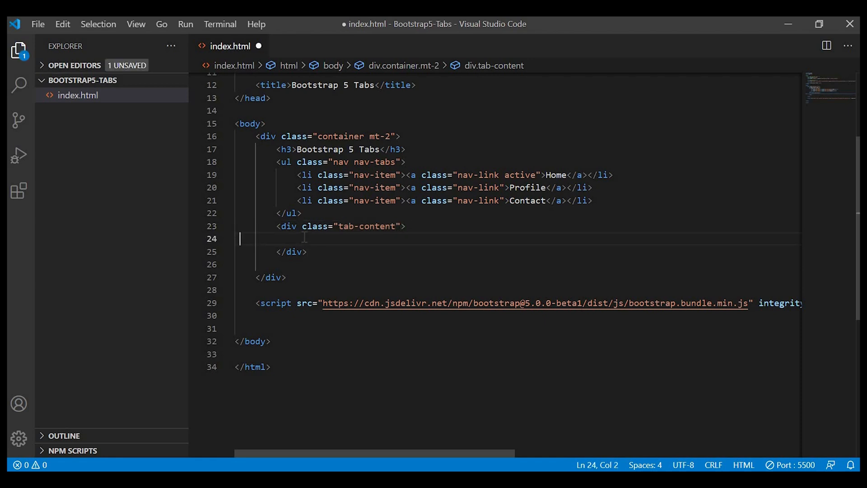
{"action": "type", "text": "<div ></div>"}
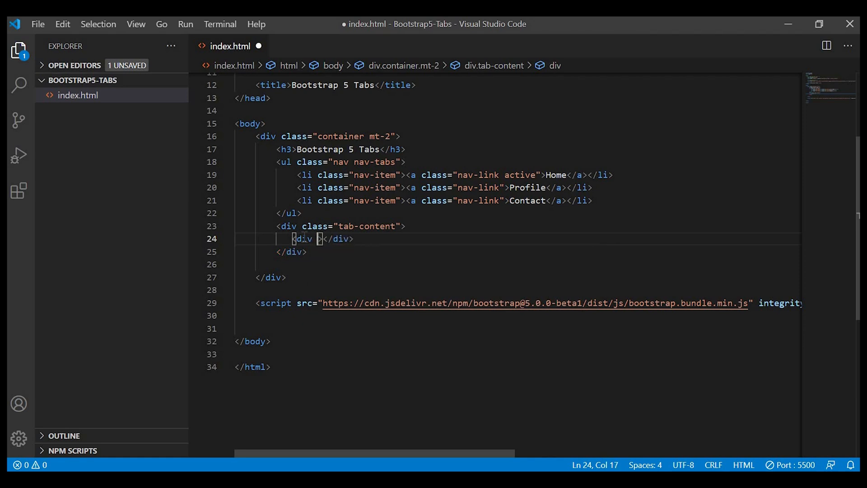
{"action": "type", "text": "class=\"tab-pane"}
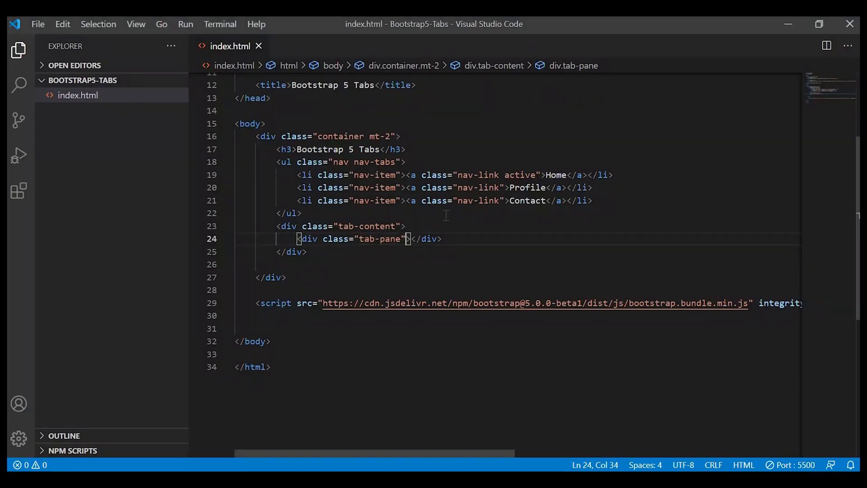
- Inside the pane add a row with a col holding a Home heading and paragraph, plus a col-auto column
{"action": "key", "text": "Enter"}
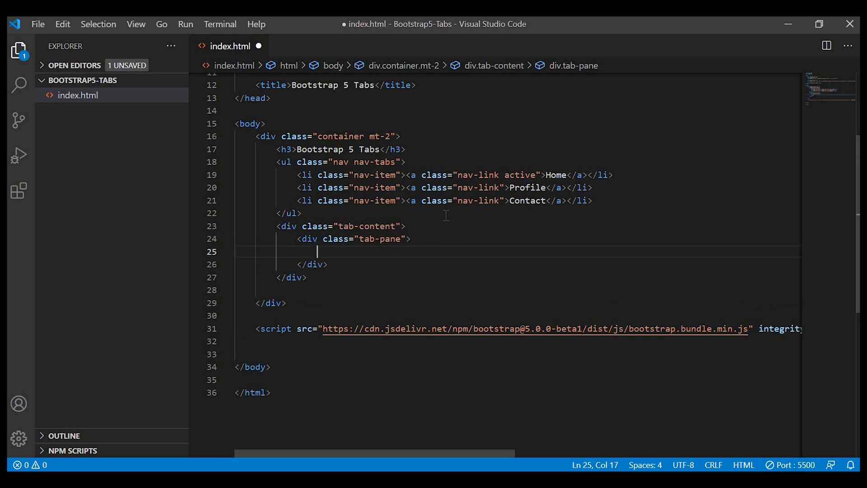
{"action": "type", "text": "<div></div>"}
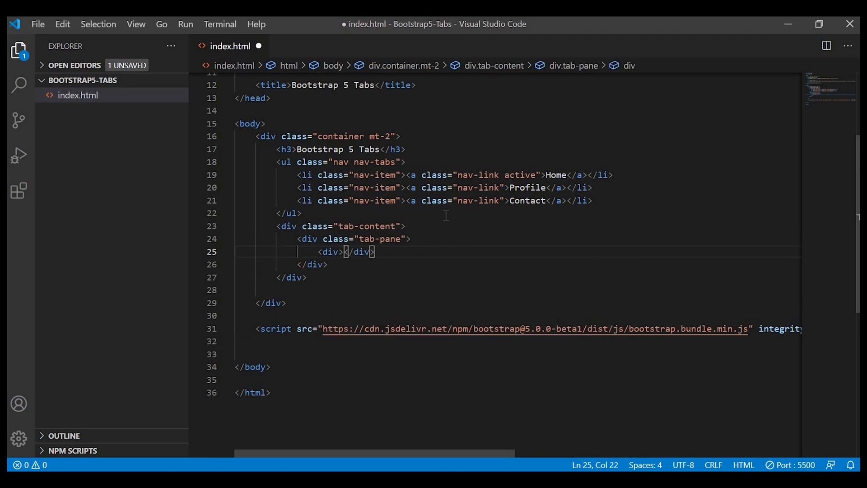
{"action": "type", "text": "class=\"row\""}
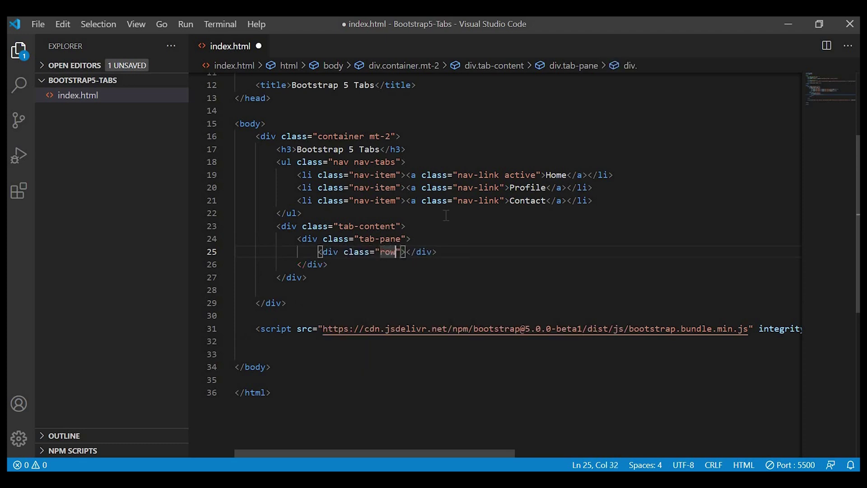
{"action": "key", "text": "Enter"}
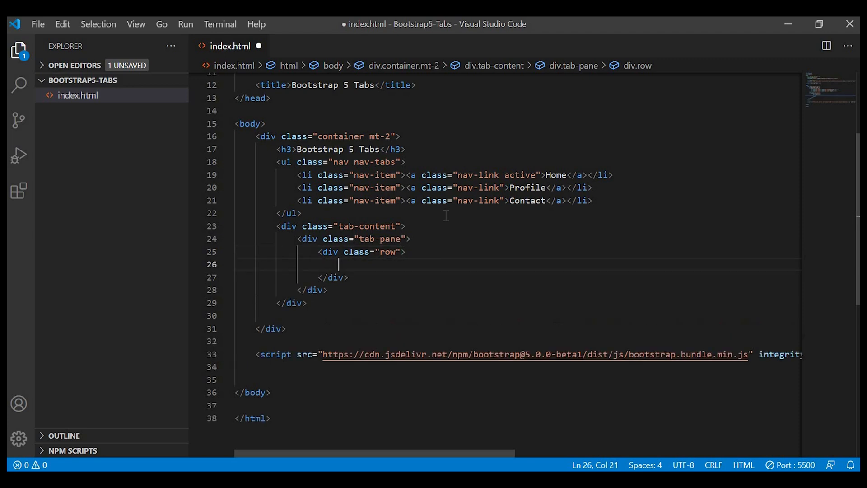
{"action": "type", "text": "div ></div>"}
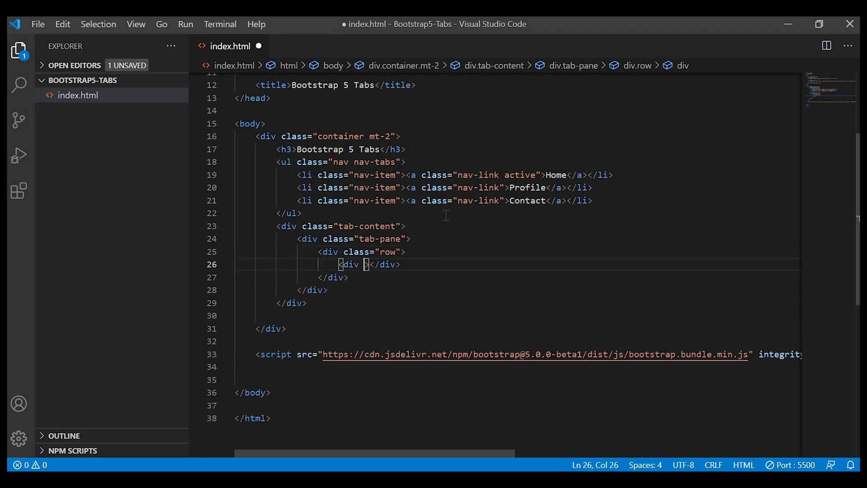
{"action": "type", "text": "class=\"col\""}
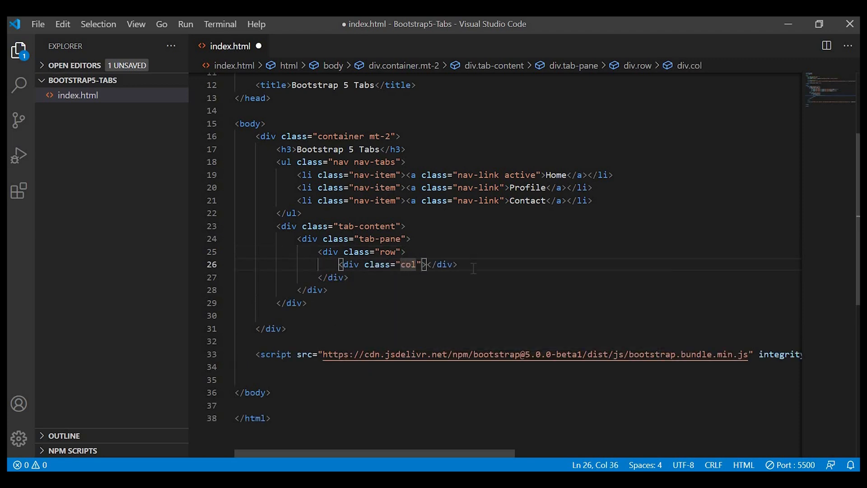
{"action": "type", "text": "<div cl</div>"}
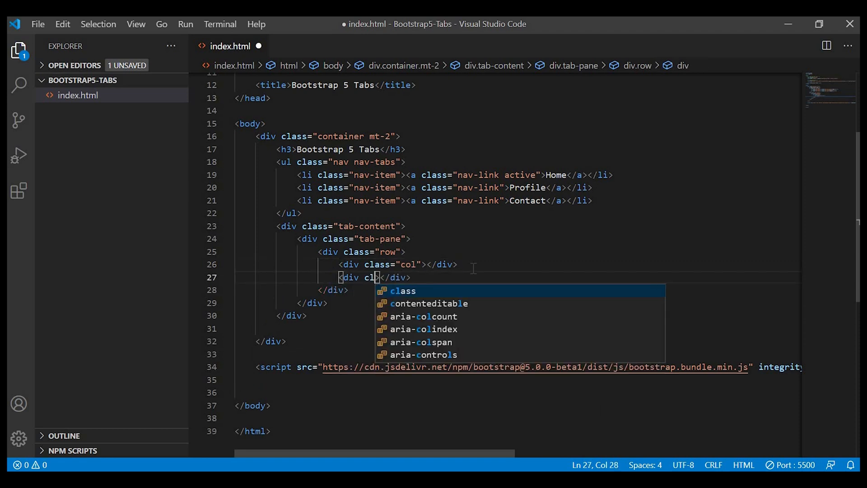
{"action": "type", "text": "class=\"col-aut\">"}
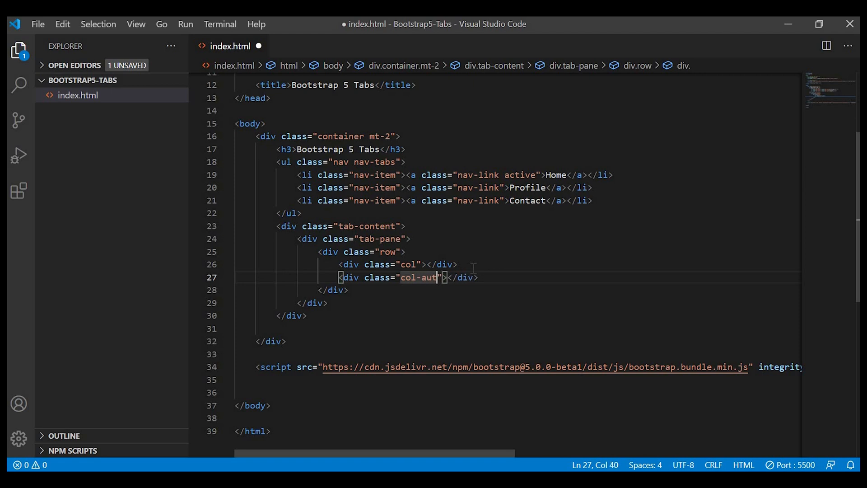
{"action": "type", "text": "o"}
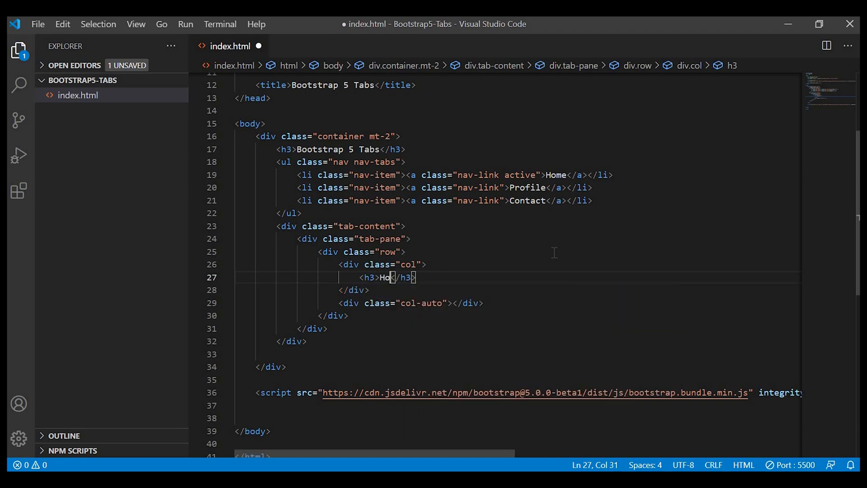
{"action": "type", "text": "me"}
{"action": "type", "text": "<p></p>"}
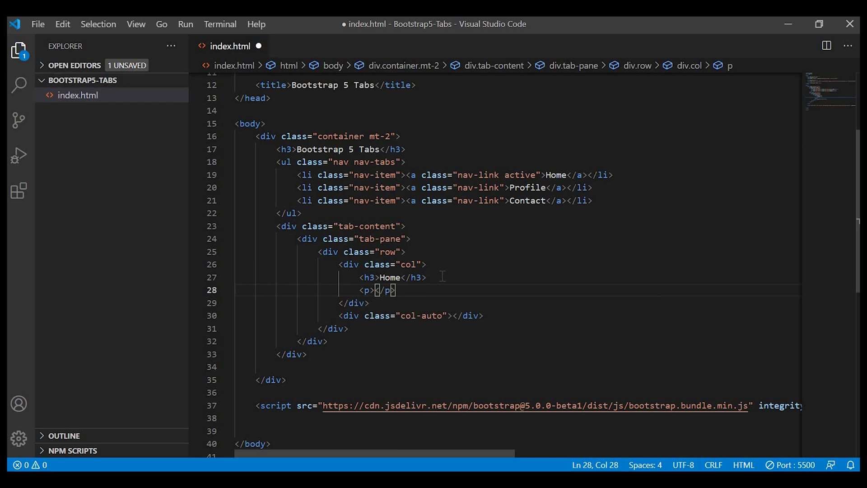
{"action": "key", "text": "Enter"}
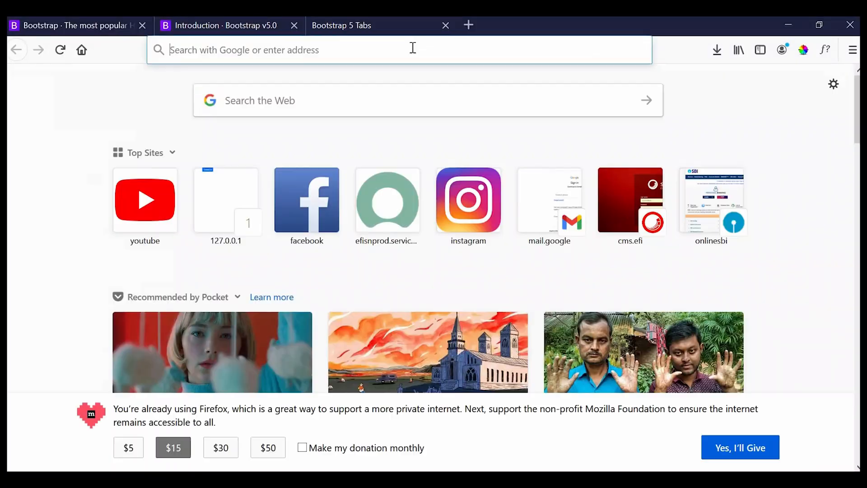
- Search 'lorem ipsum' and scroll lipsum.com for a placeholder passage
{"action": "type", "text": "lorem ipsum"}
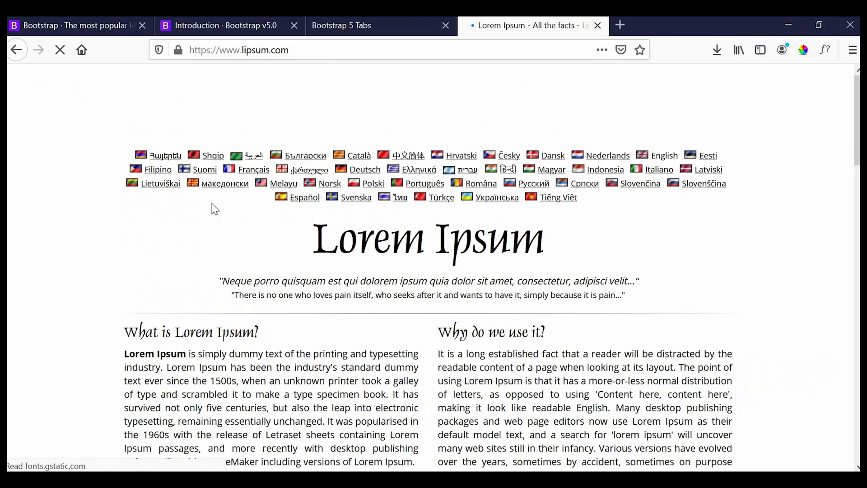
{"action": "scroll", "scroll_direction": "down", "scroll_amount": 3}
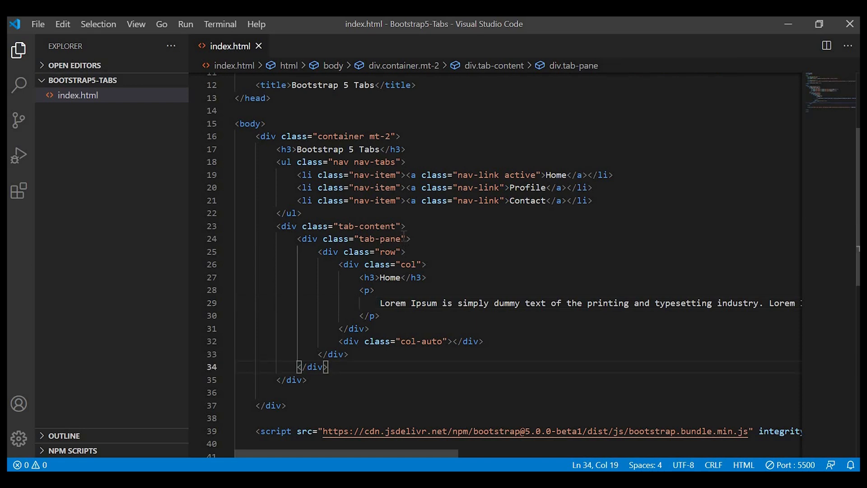
- Paste the Lorem Ipsum text into the Home paragraph and save
{"action": "type", "text": "act"}
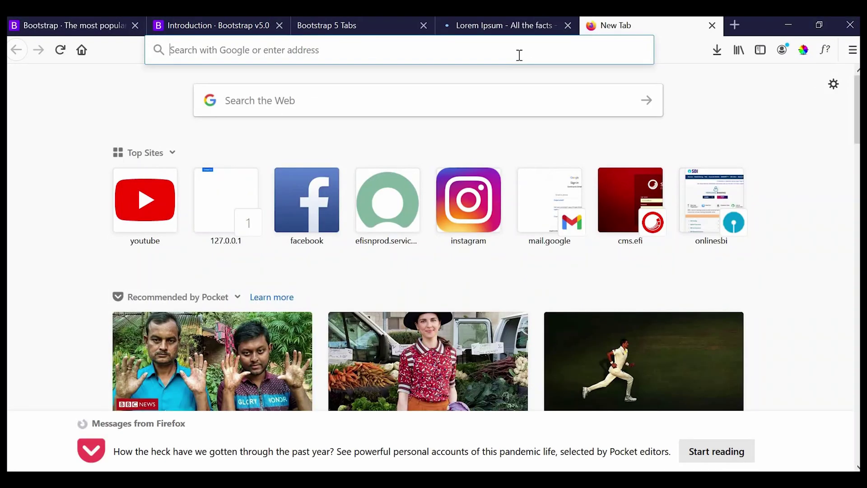
- On pixabay.com, download the 640-size snowman-and-dog illustration and save the file
{"action": "type", "text": "pixabay.com"}
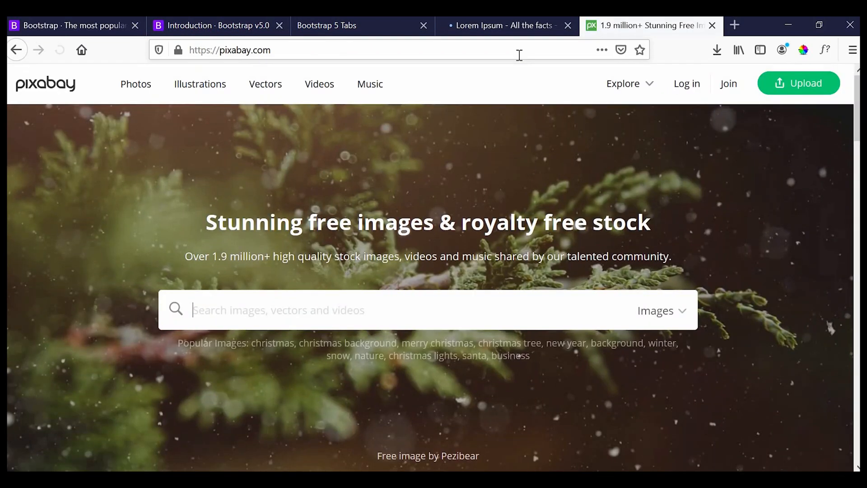
{"action": "scroll", "scroll_direction": "down", "scroll_amount": 3}
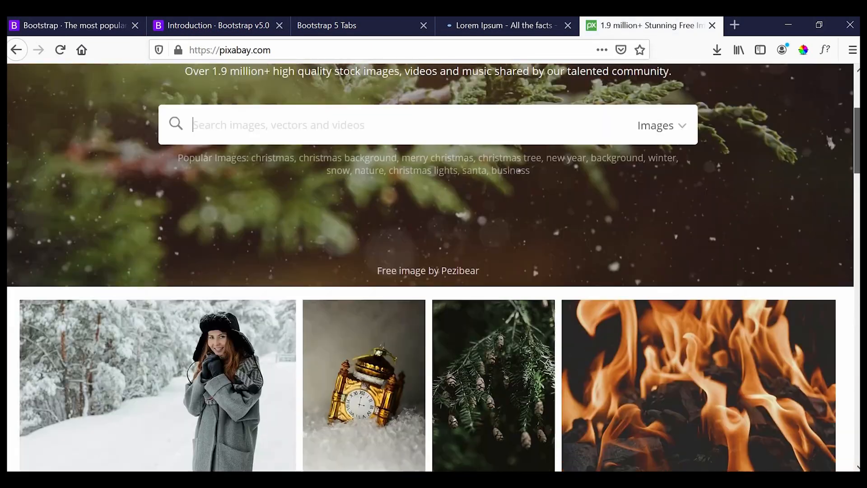
{"action": "scroll", "scroll_direction": "down", "scroll_amount": 3}
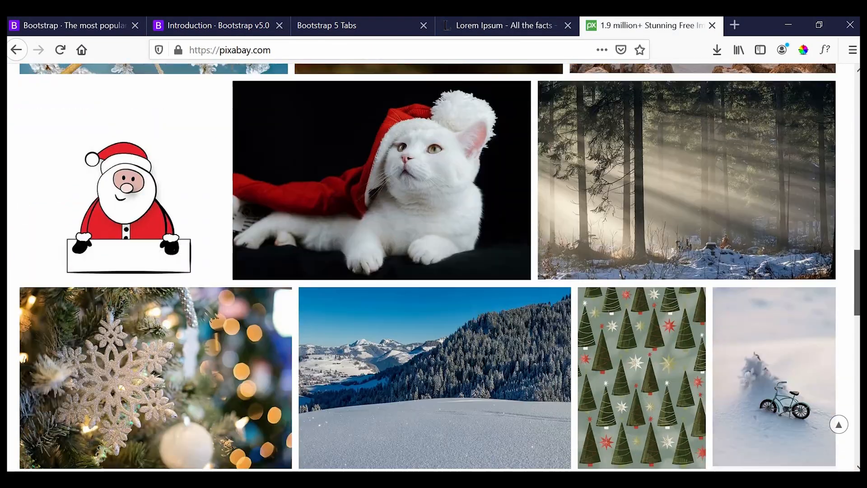
{"action": "left_click", "coordinate": [381, 179]}
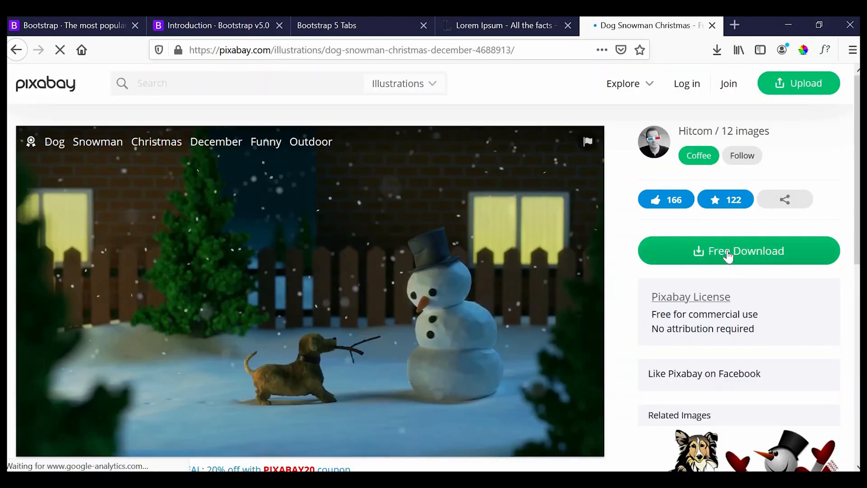
{"action": "left_click", "coordinate": [729, 251]}
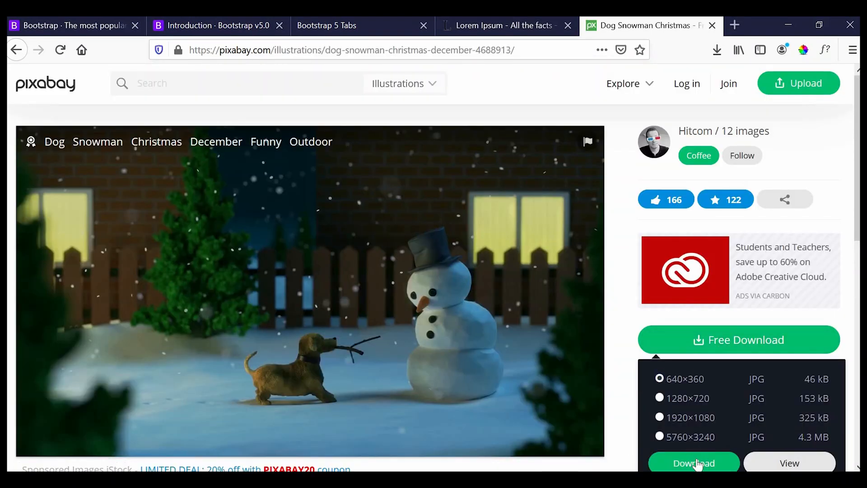
{"action": "left_click", "coordinate": [693, 476]}
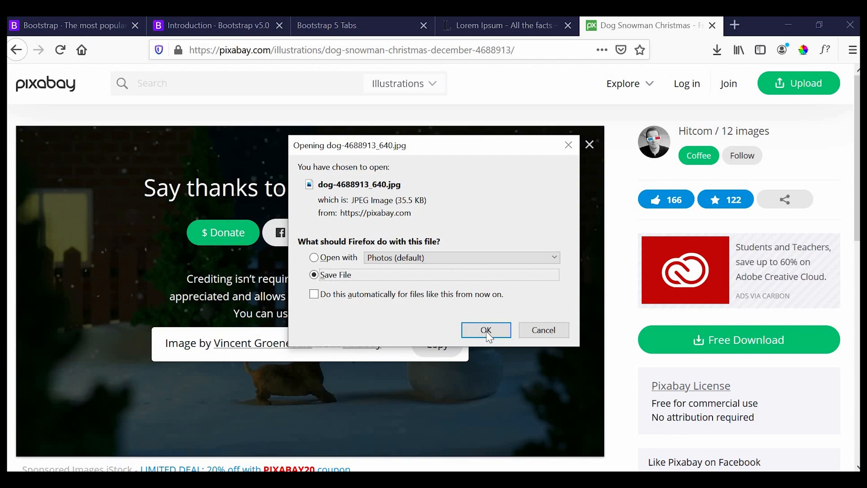
{"action": "left_click", "coordinate": [486, 330]}
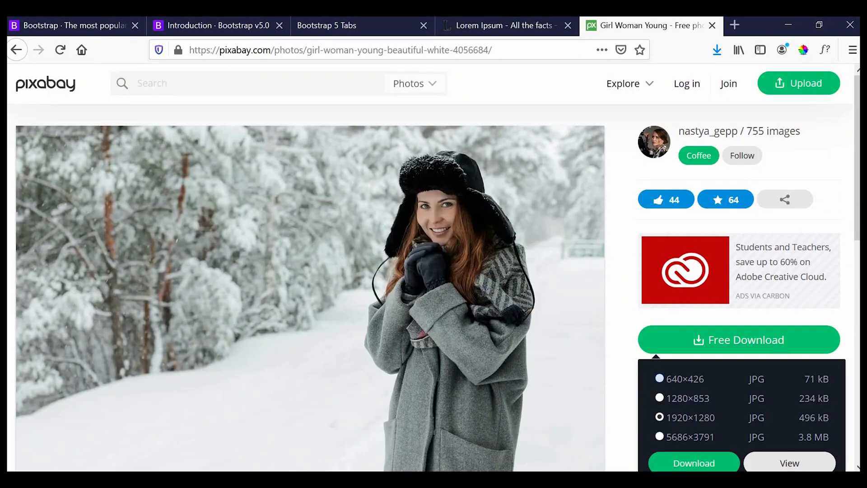
- Download the woman-in-snow photo, then search 'contact' and download the phone-in-hand photo
{"action": "left_click", "coordinate": [693, 462]}
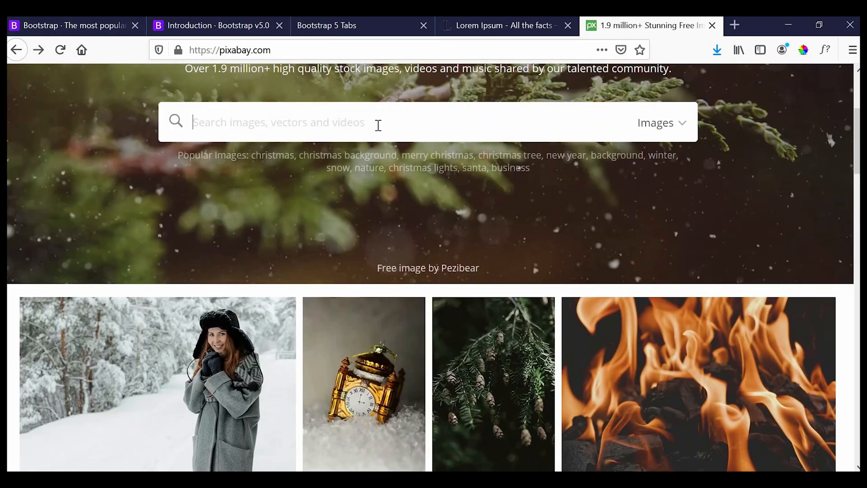
{"action": "type", "text": "contact"}
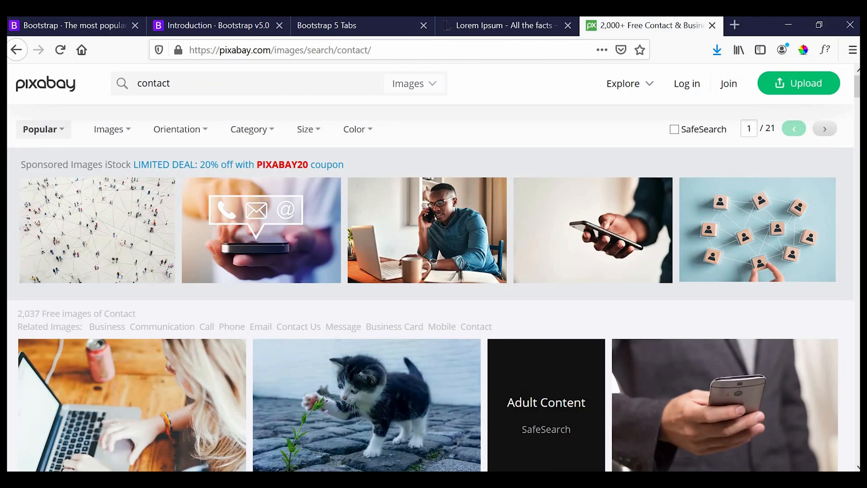
{"action": "left_click", "coordinate": [592, 229]}
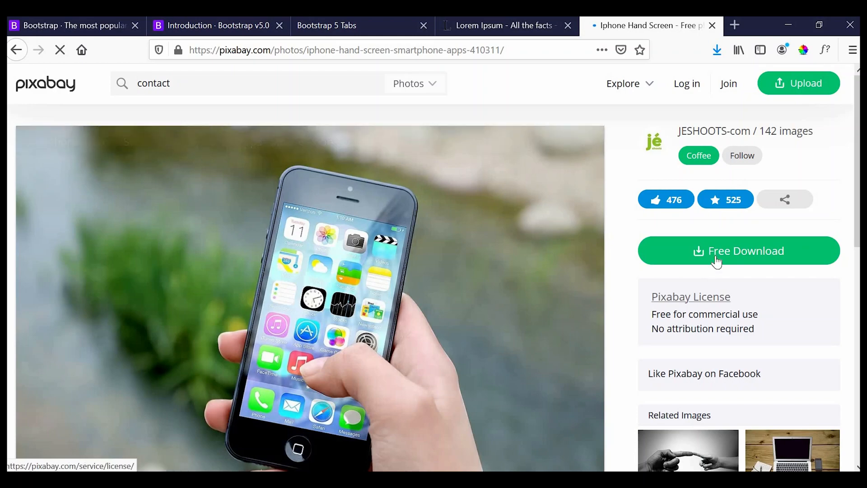
{"action": "left_click", "coordinate": [738, 251]}
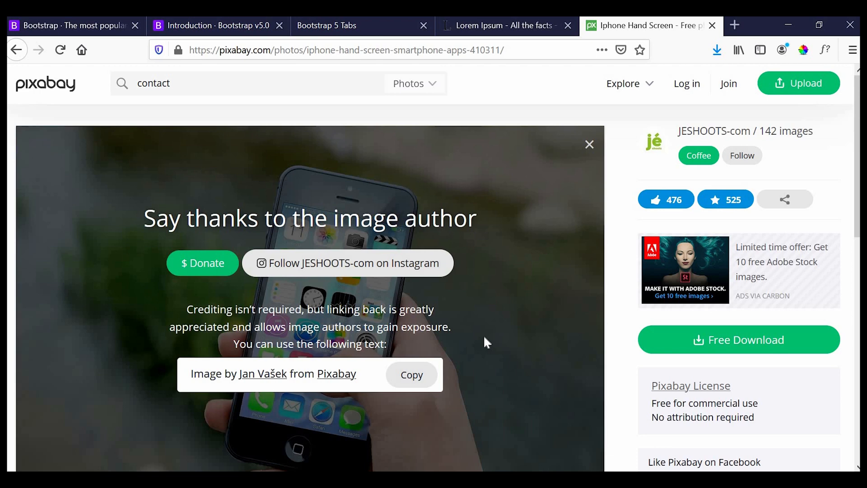
{"action": "left_click", "coordinate": [717, 50]}
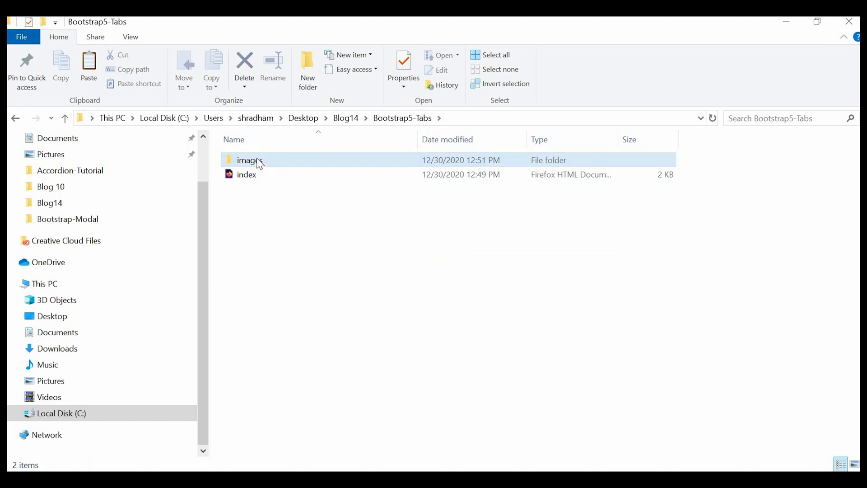
- In the images folder rename the three downloads to home, profile and contact
{"action": "double_click", "coordinate": [247, 161]}
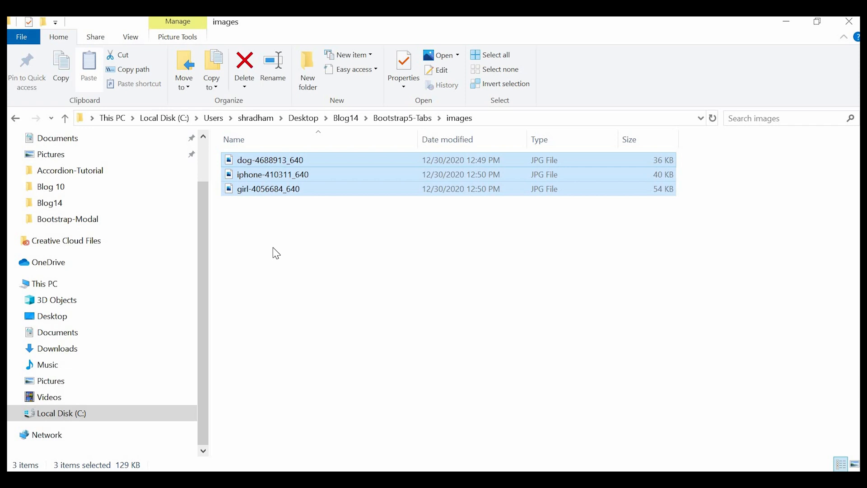
{"action": "right_click", "coordinate": [270, 160]}
{"action": "type", "text": "ho"}
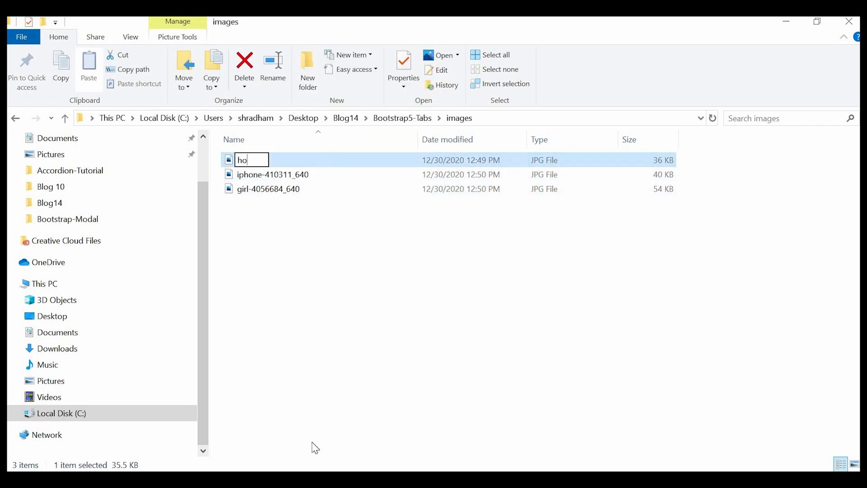
{"action": "key", "text": "Enter"}
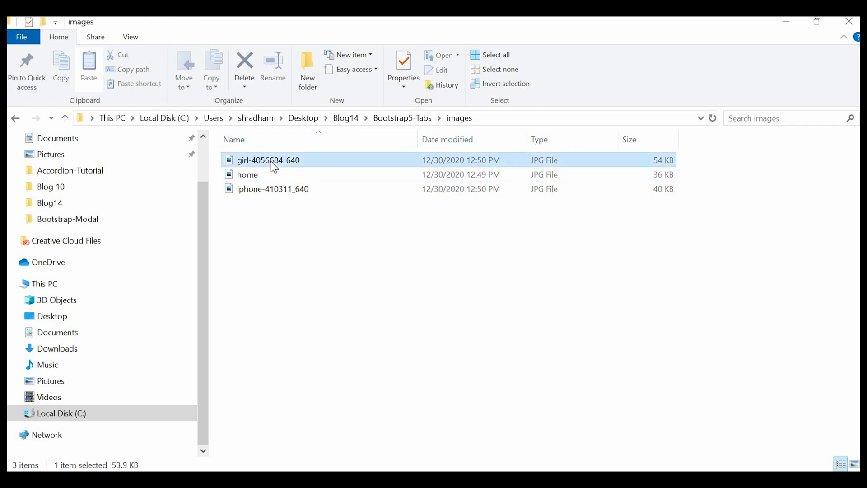
{"action": "type", "text": "pr"}
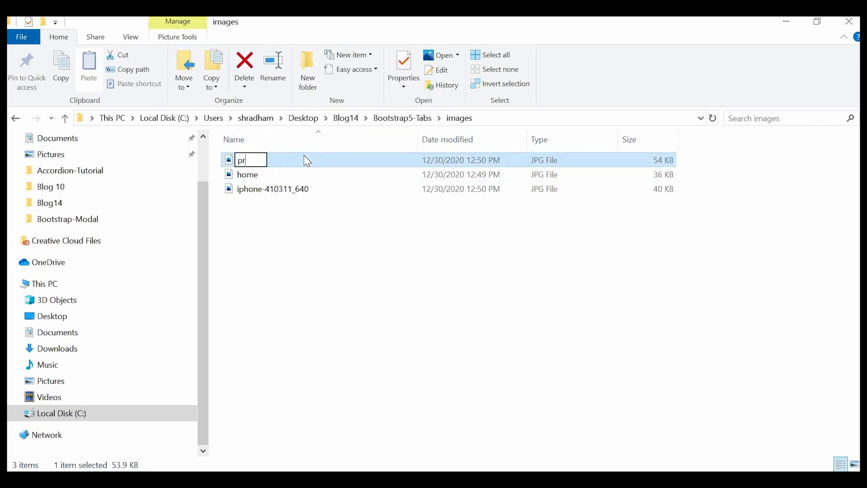
{"action": "key", "text": "Enter"}
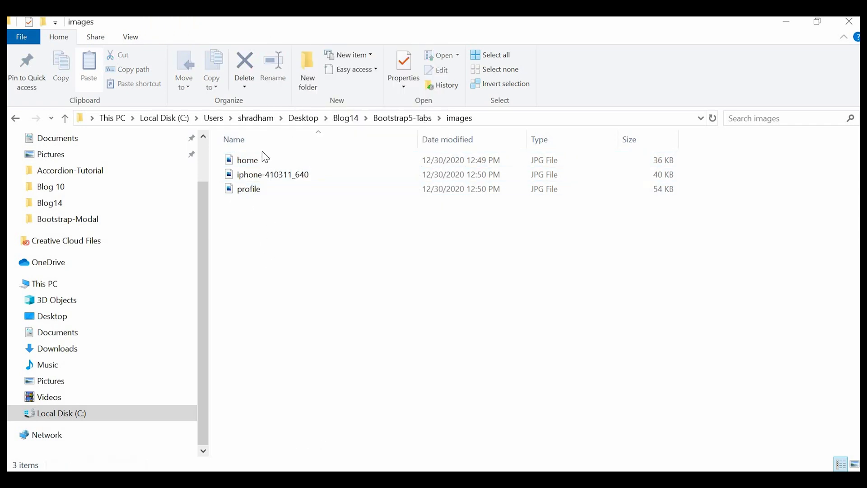
{"action": "left_click", "coordinate": [272, 174]}
{"action": "type", "text": "contact"}
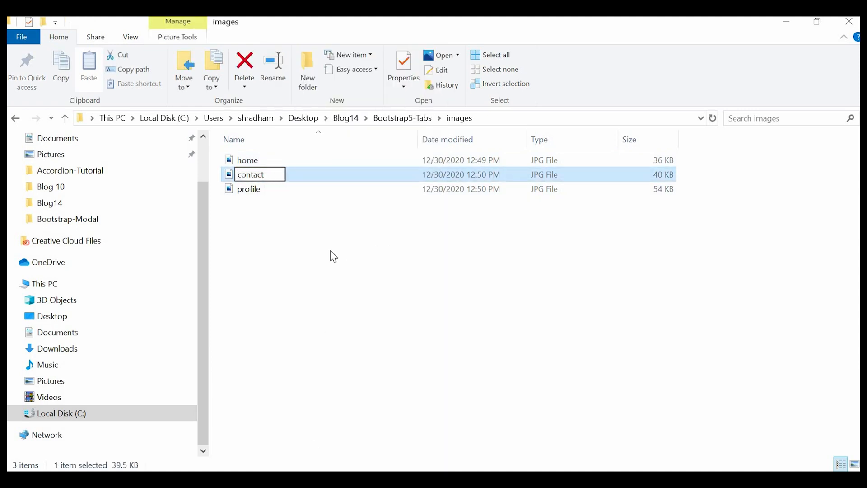
{"action": "key", "text": "Enter"}
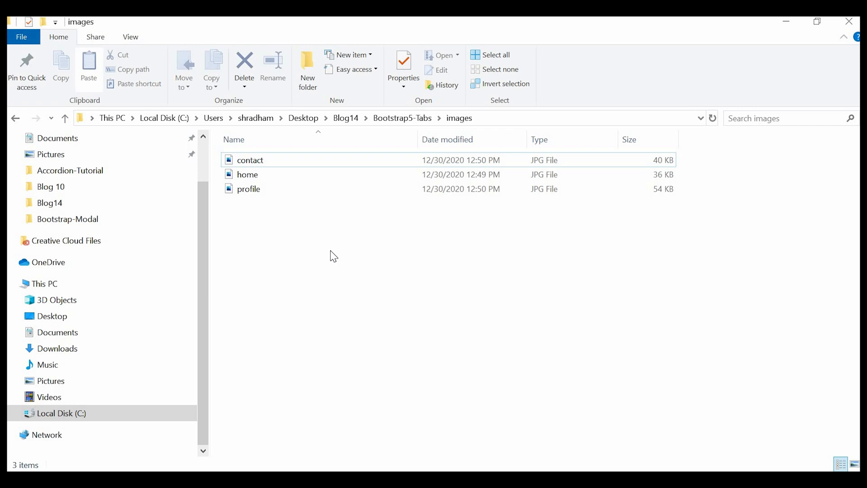
{"action": "mouse_move", "coordinate": [393, 465]}
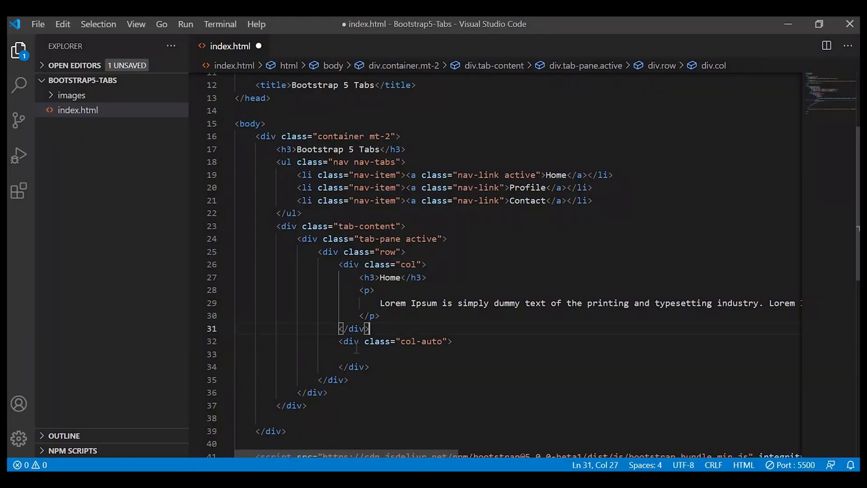
- Insert an img with src 'images/home.jpg' in the col-auto column
{"action": "type", "text": "img>"}
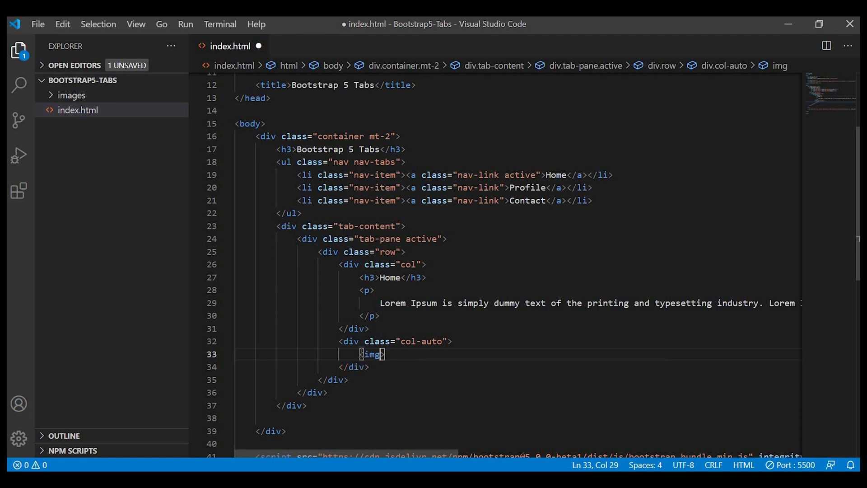
{"action": "type", "text": "src="}
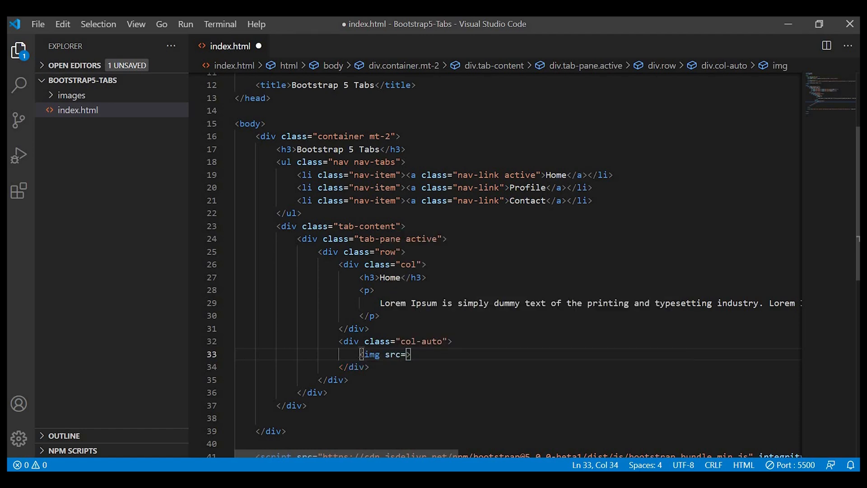
{"action": "type", "text": "\"images/"}
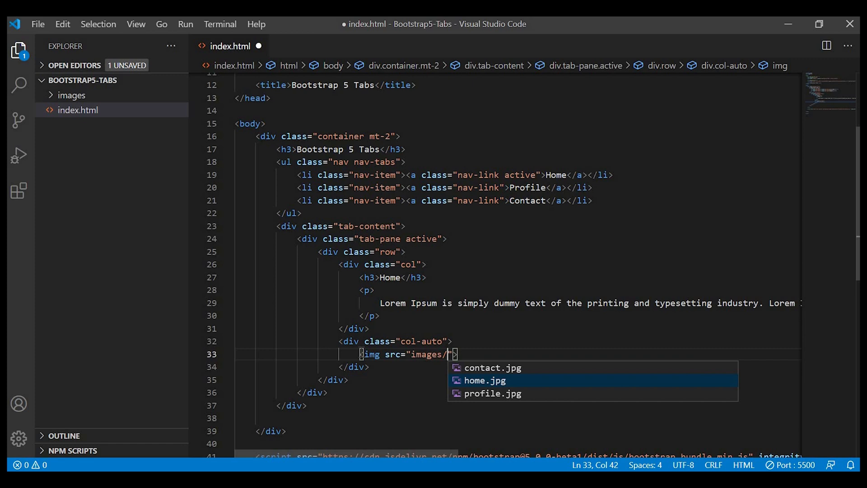
{"action": "left_click", "coordinate": [484, 380]}
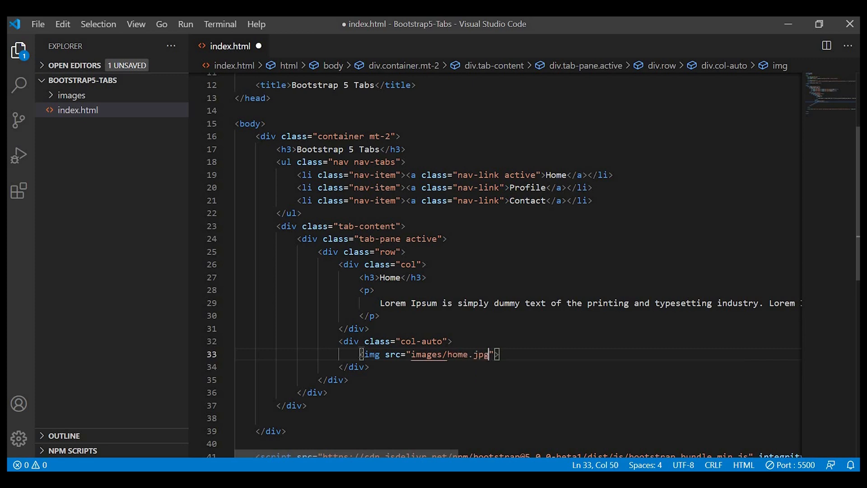
- Save, then give the col p-4 and the row border g-0 rounded shadow-sm classes
{"action": "key", "text": "Ctrl+s"}
{"action": "type", "text": " border g-0 rounded"}
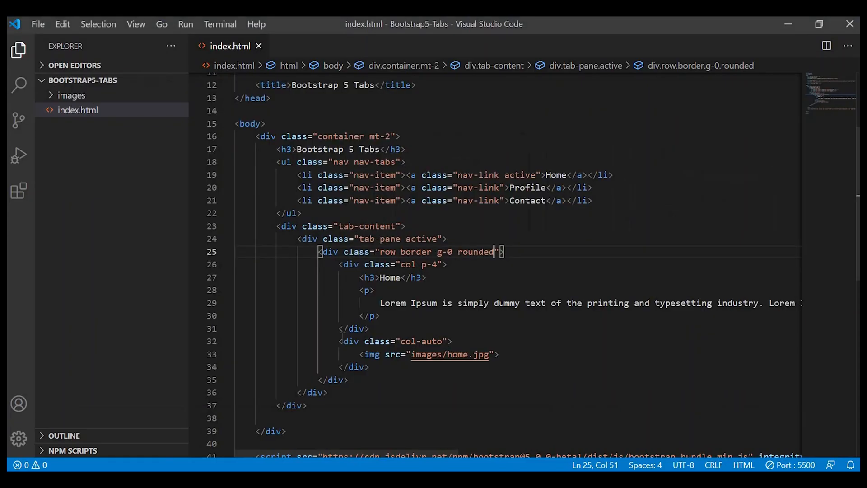
{"action": "type", "text": "shadow-"}
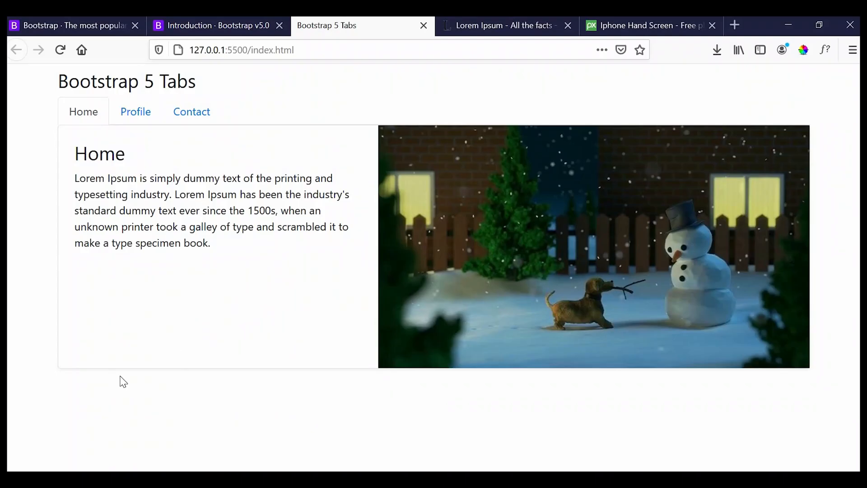
{"action": "mouse_move", "coordinate": [558, 214]}
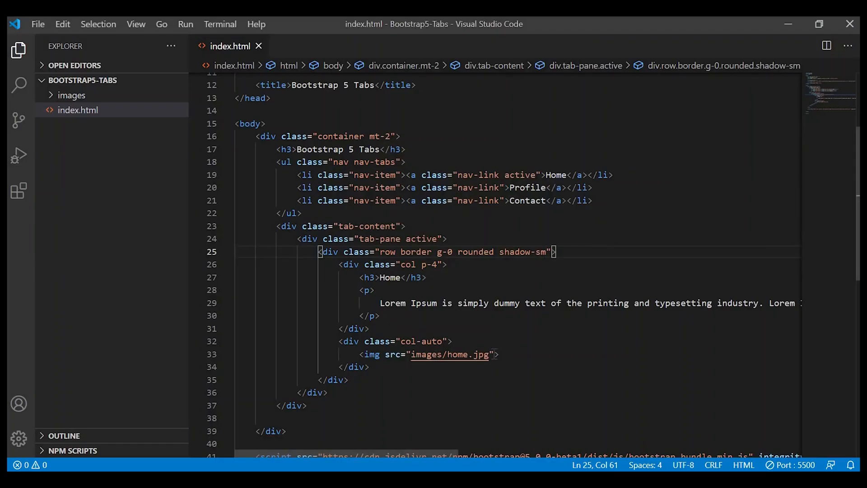
- Give the home image the img-thumbnail and dimension classes
{"action": "type", "text": "class=\"\""}
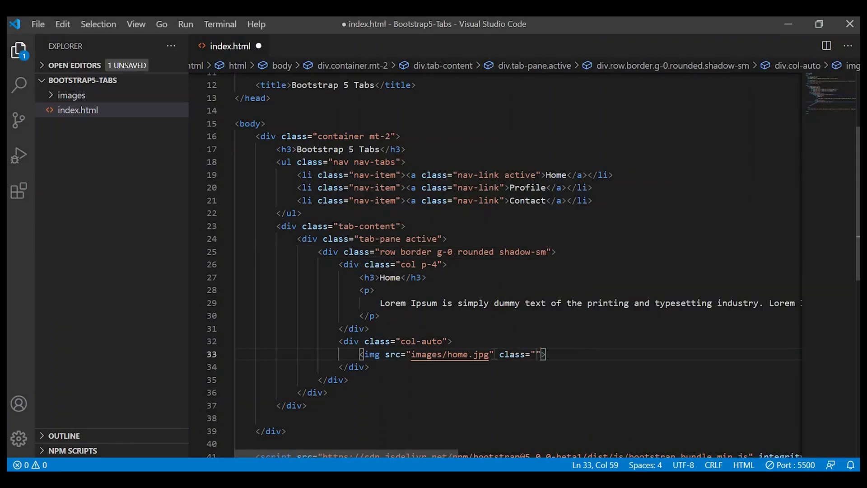
{"action": "type", "text": "img-thu"}
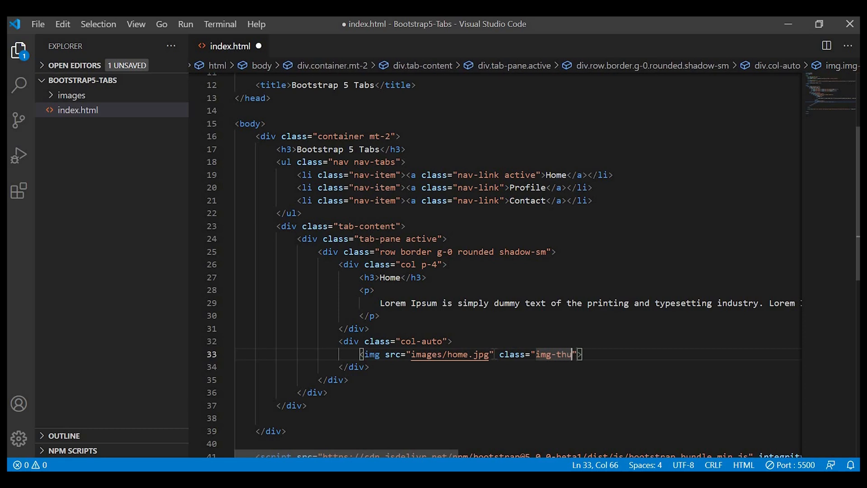
{"action": "type", "text": "mbnail"}
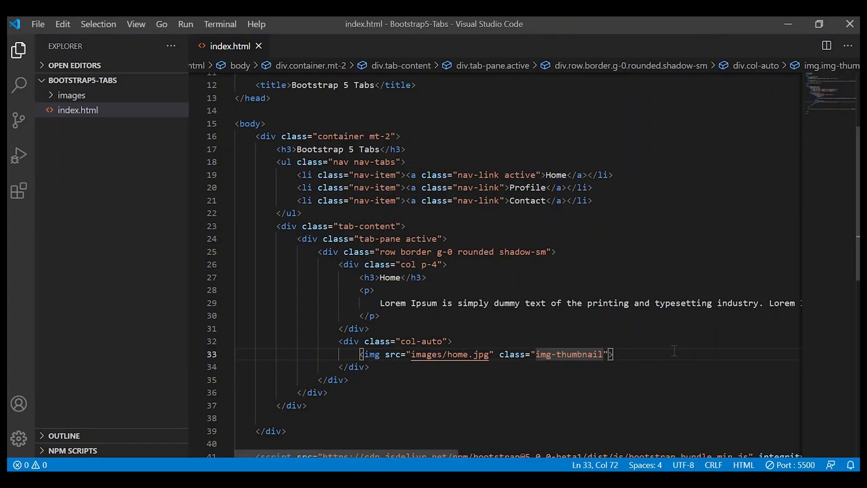
{"action": "type", "text": "dimensio"}
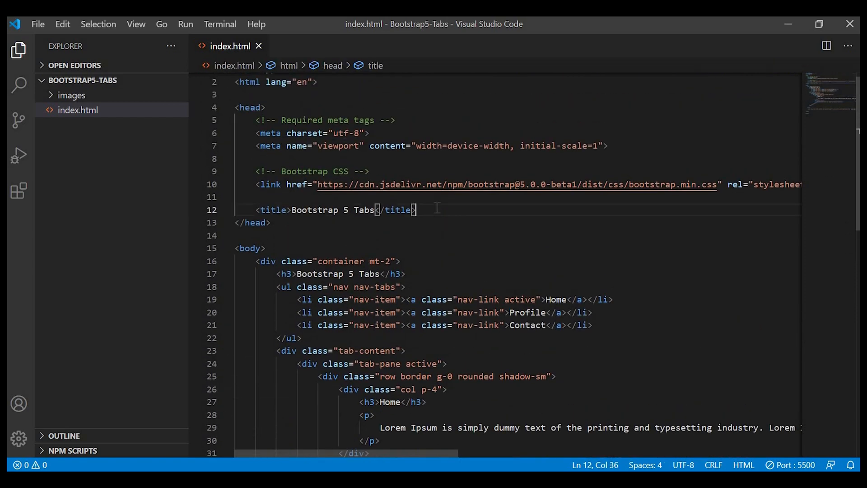
- Add a <style> block whose .dimension rule sets width 500px and height 300px
{"action": "type", "text": "<style"}
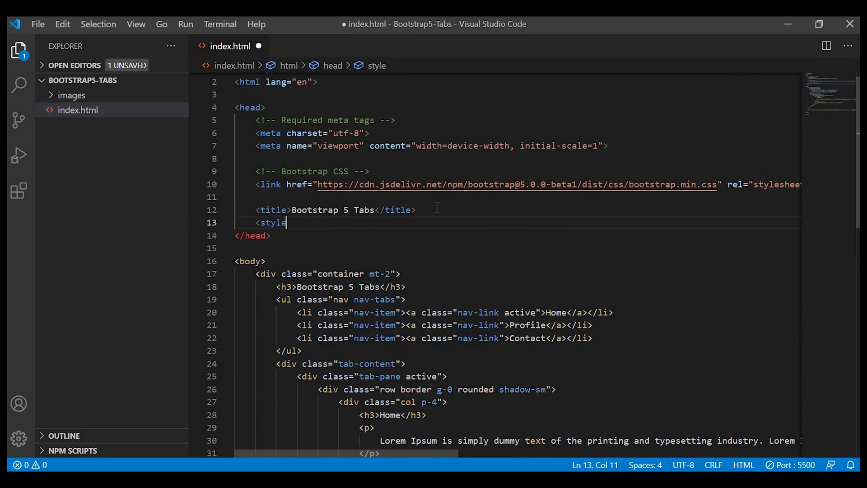
{"action": "type", "text": ">"}
{"action": "type", "text": ".dimension{"}
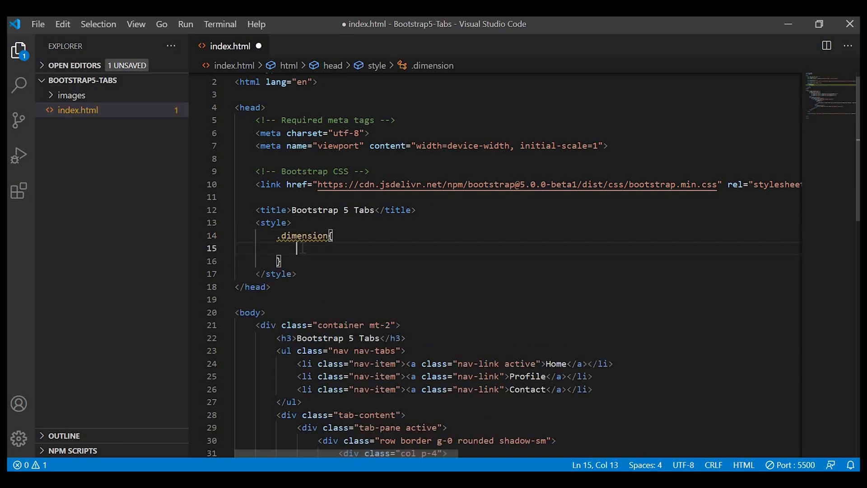
{"action": "type", "text": "width: 5;"}
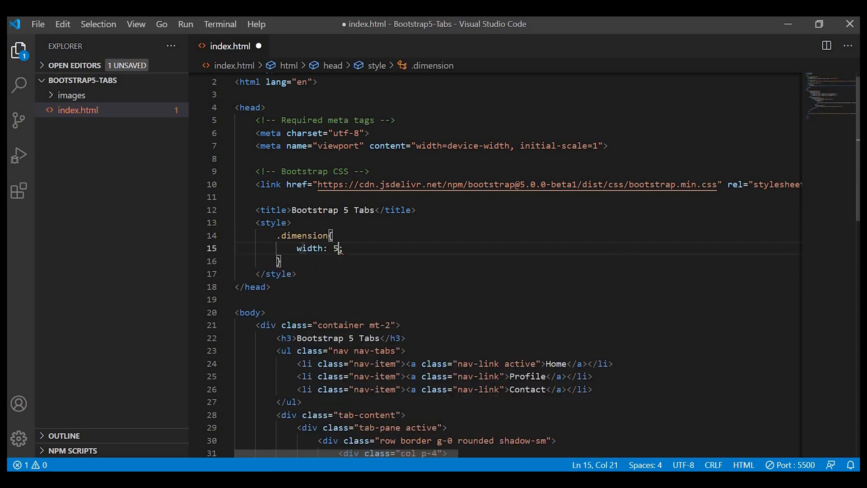
{"action": "type", "text": "00px;"}
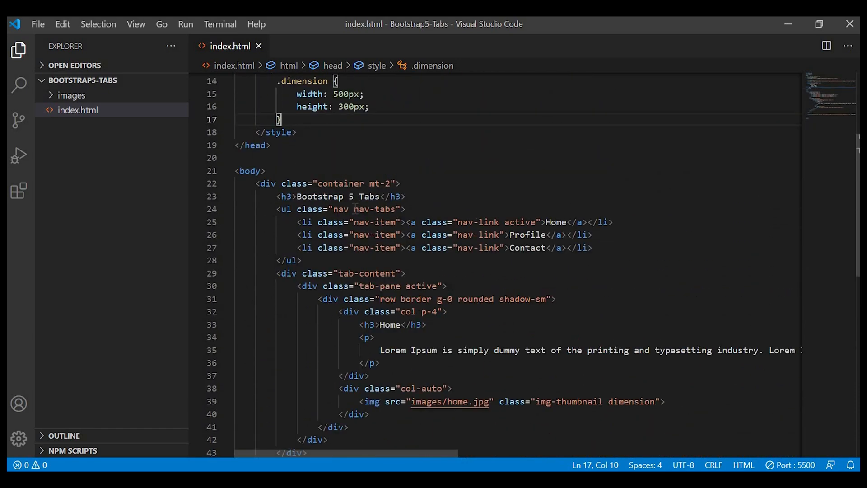
{"action": "double_click", "coordinate": [374, 209]}
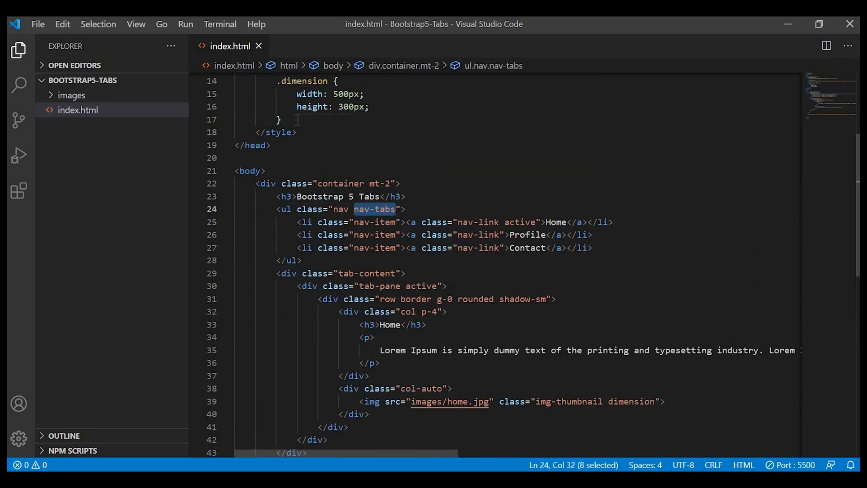
- Start a .nav-tabs .nav-link.active rule with background-color #9400d3
{"action": "type", "text": ".nav-tabs"}
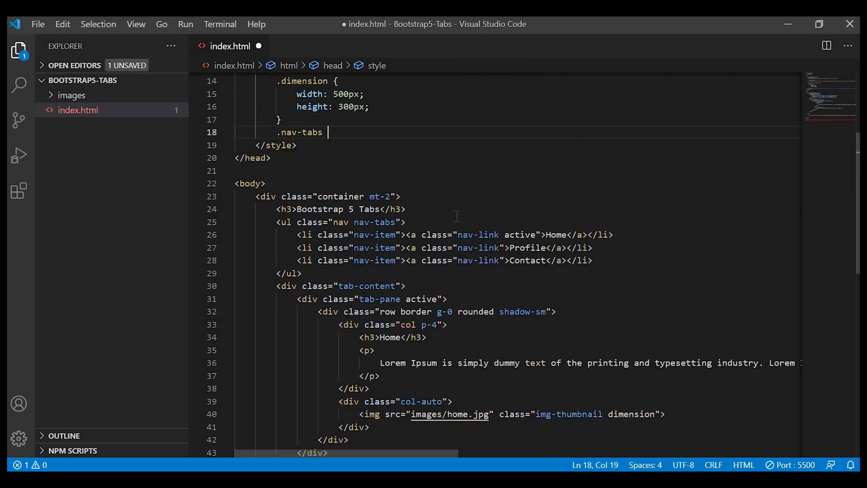
{"action": "double_click", "coordinate": [478, 234]}
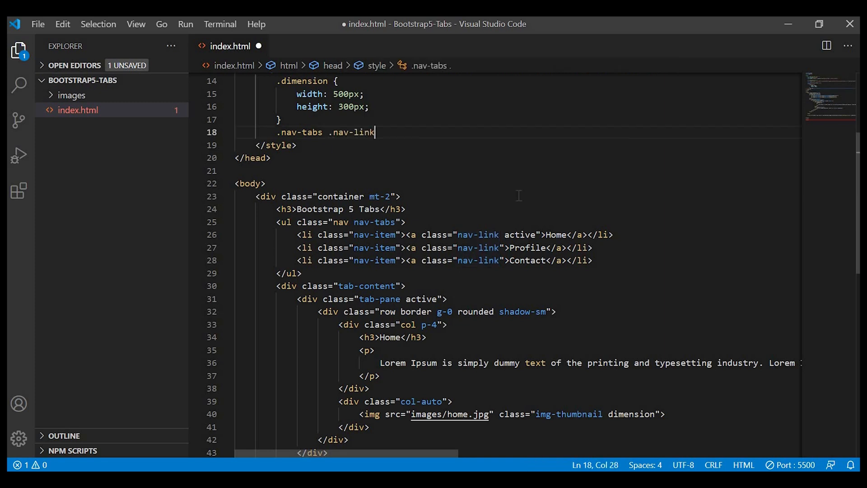
{"action": "double_click", "coordinate": [520, 234]}
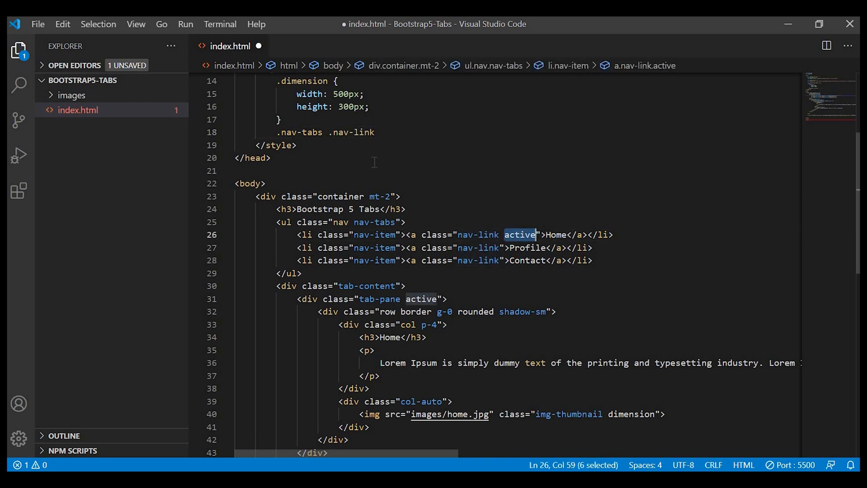
{"action": "left_click", "coordinate": [374, 132]}
{"action": "type", "text": ".active{"}
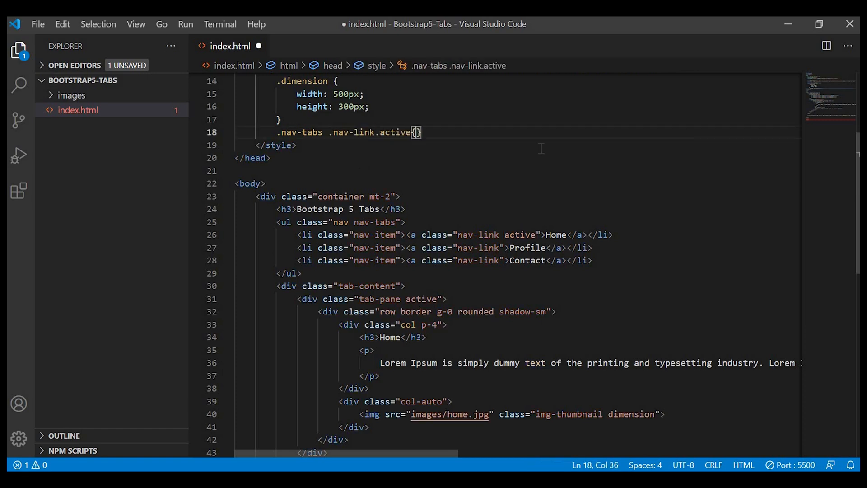
{"action": "type", "text": "ba"}
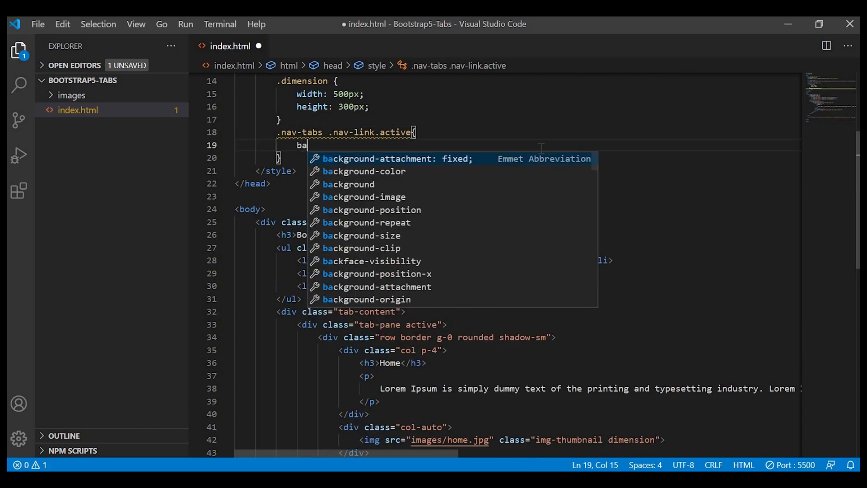
{"action": "type", "text": "background-color: #;"}
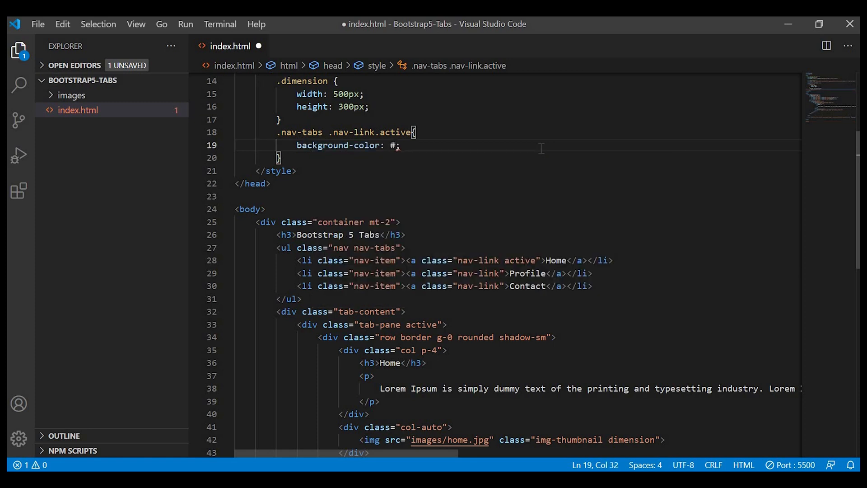
{"action": "type", "text": "9400d3"}
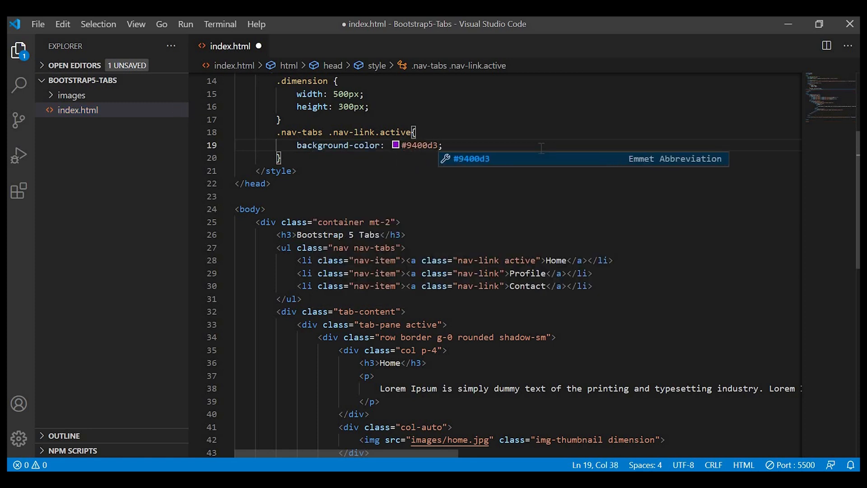
- Add color #fff and a 3px solid #9400d3 border, and give the h3 class mb-1
{"action": "key", "text": "Ctrl+s"}
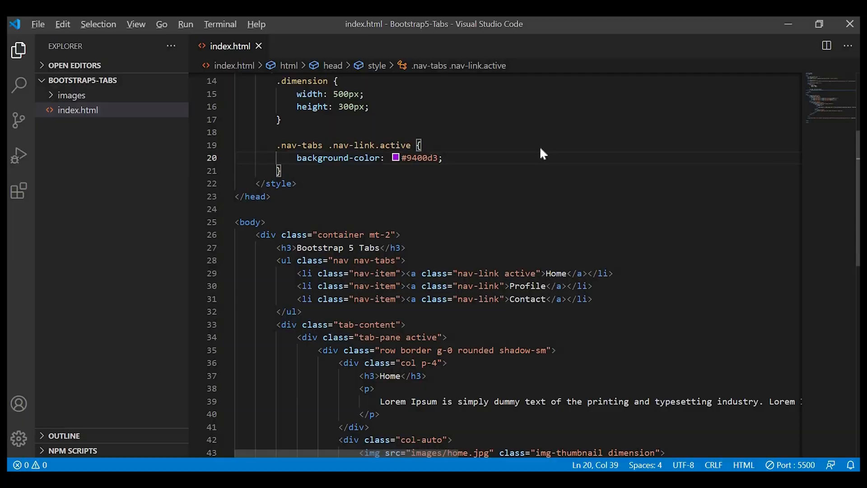
{"action": "key", "text": "Enter"}
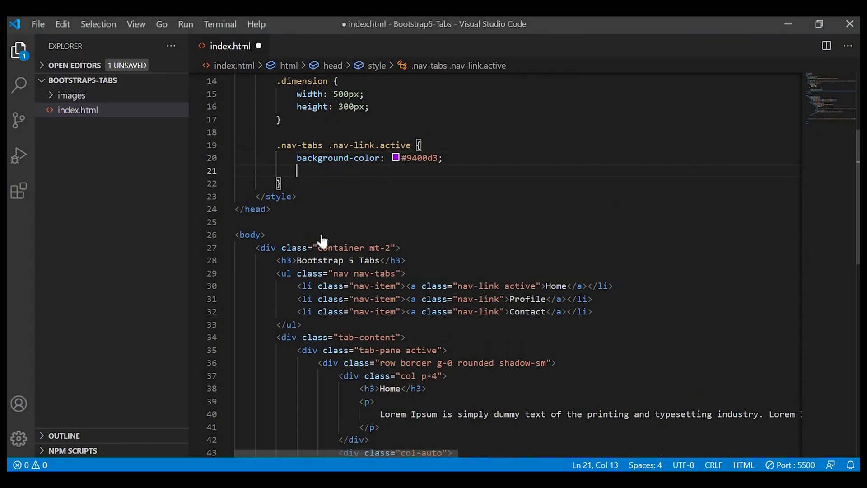
{"action": "type", "text": "color:"}
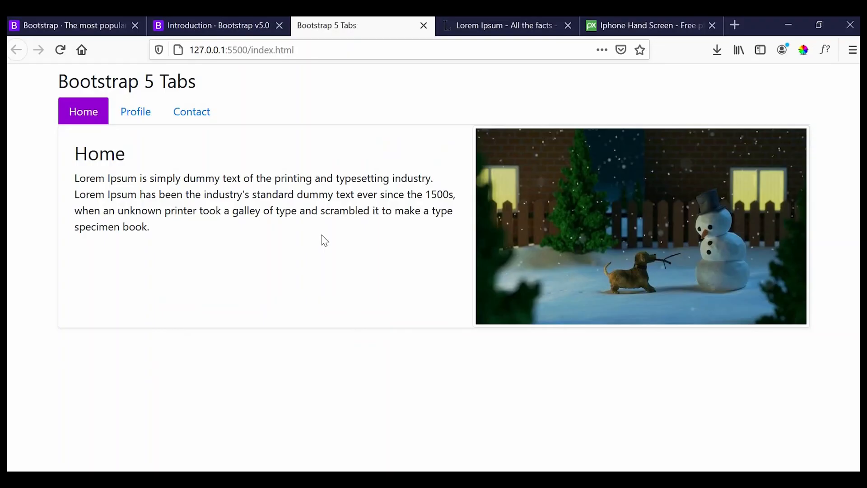
{"action": "mouse_move", "coordinate": [323, 235]}
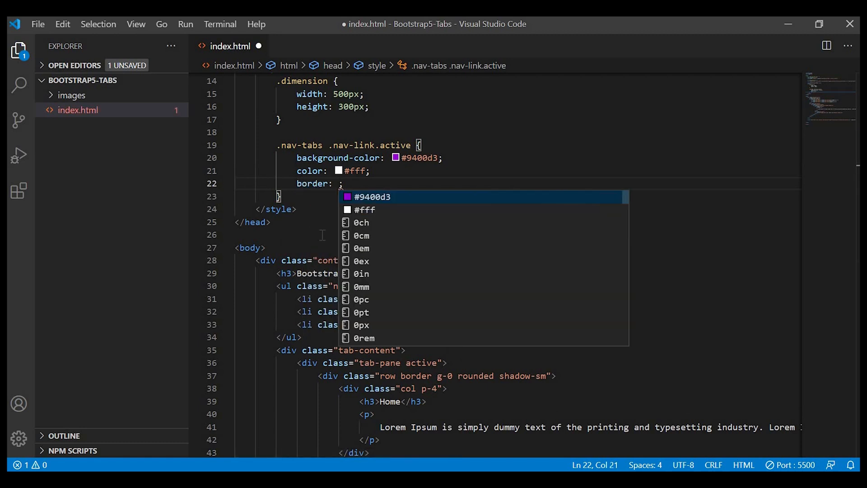
{"action": "type", "text": "3px solid"}
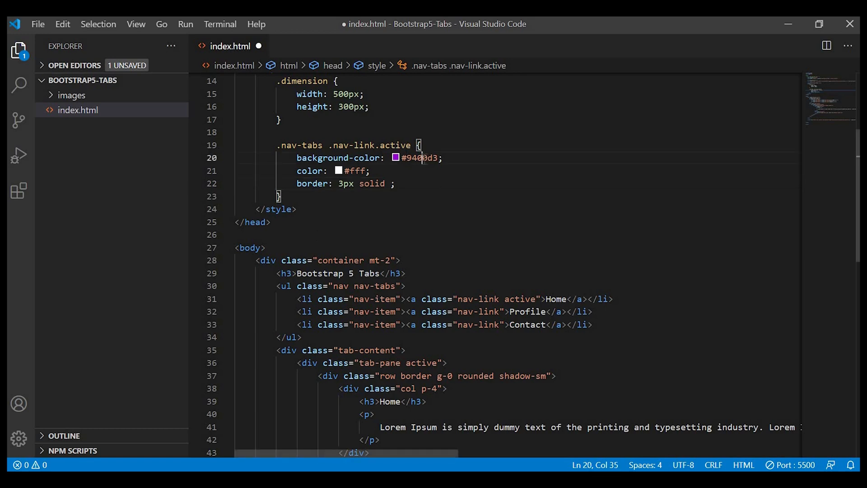
{"action": "type", "text": "#9400d3"}
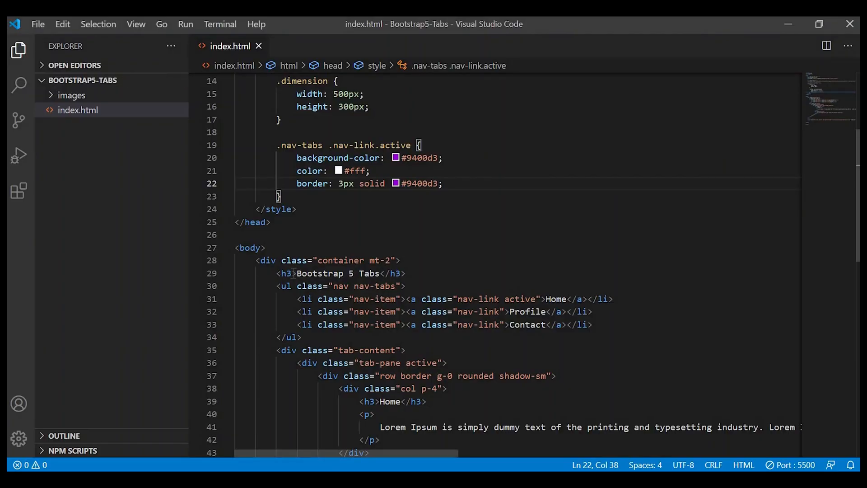
{"action": "type", "text": "class=\"\""}
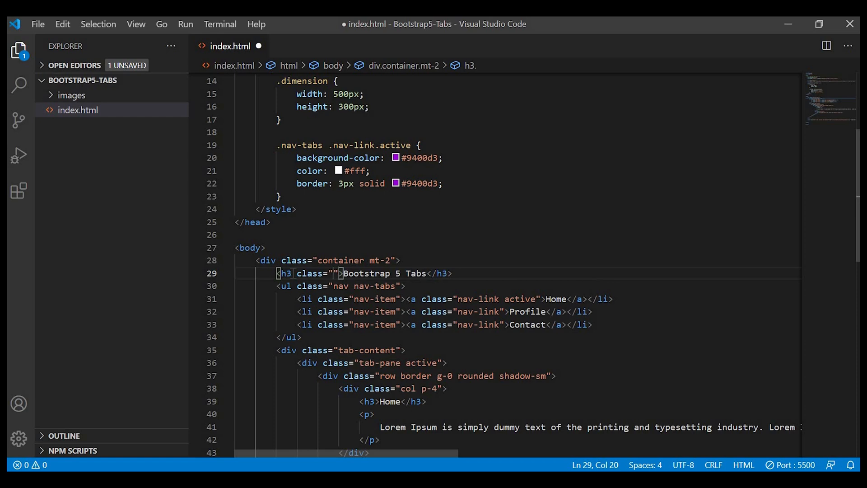
{"action": "type", "text": "mb-1"}
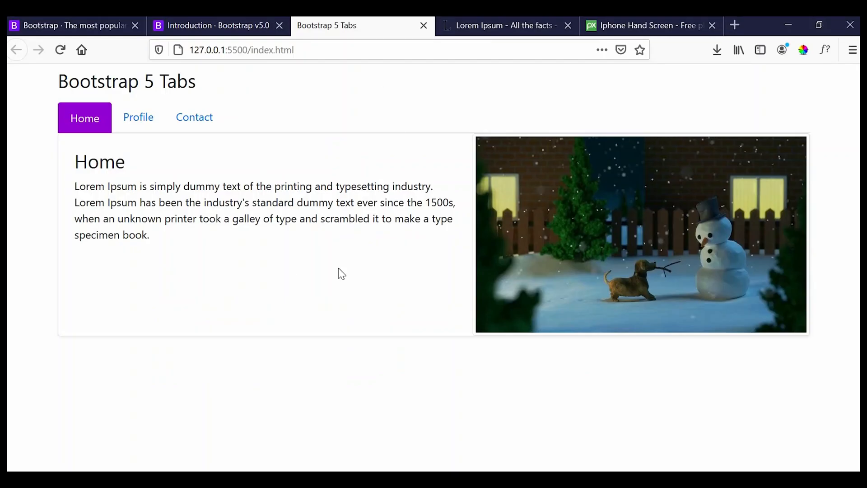
{"action": "mouse_move", "coordinate": [137, 137]}
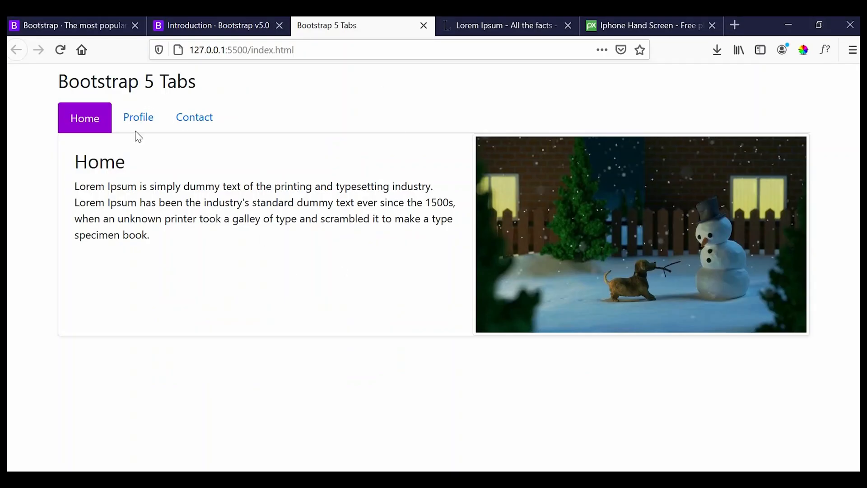
{"action": "mouse_move", "coordinate": [149, 116]}
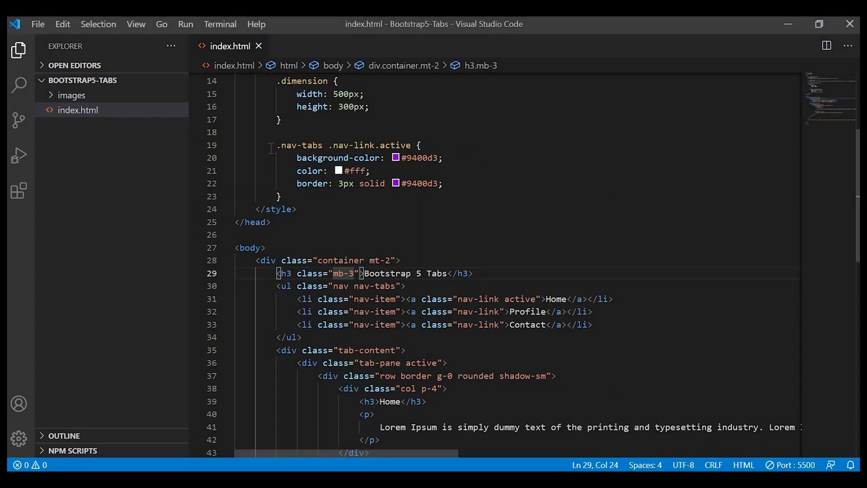
- Add a .nav-tabs .nav-link rule with white background, purple text, 3px purple border and margin-right 2rem
{"action": "left_click_drag", "start_coordinate": [276, 144], "coordinate": [374, 145]}
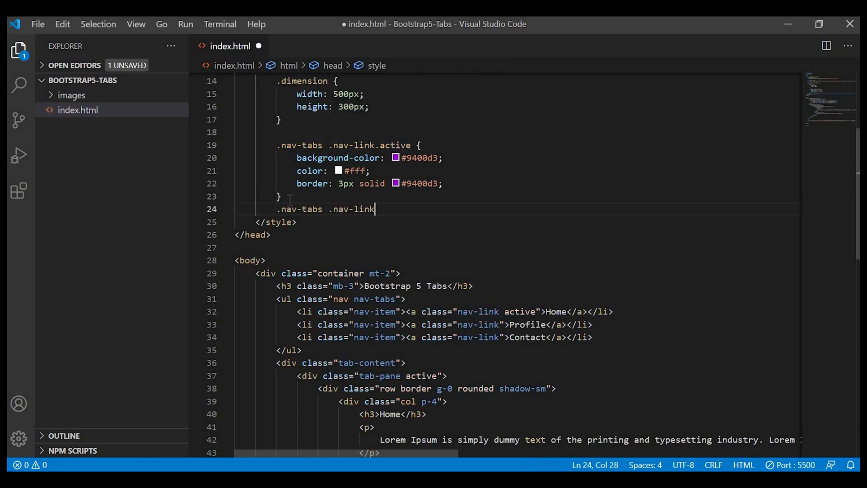
{"action": "type", "text": "{"}
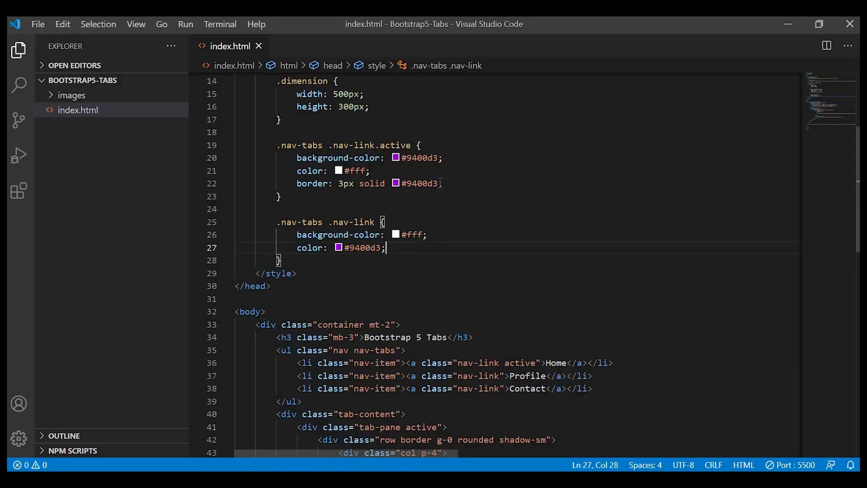
{"action": "key", "text": "Enter"}
{"action": "type", "text": "border: 3px solid #9400d3;"}
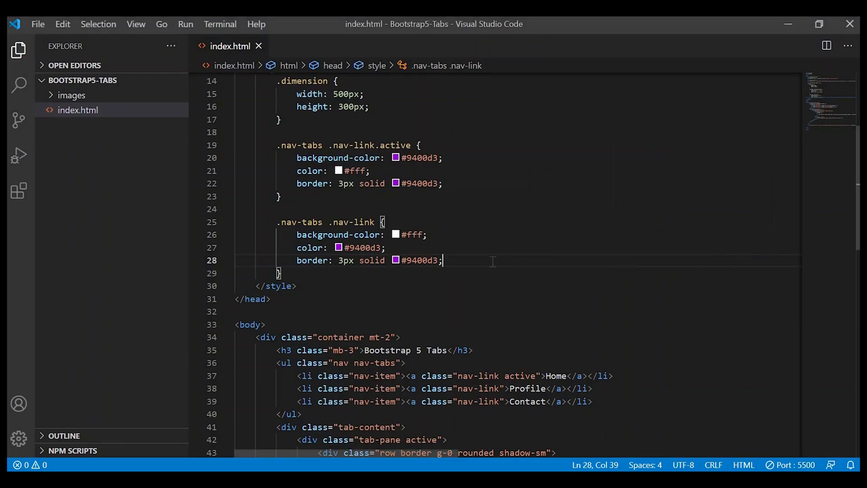
{"action": "type", "text": "margin-r"}
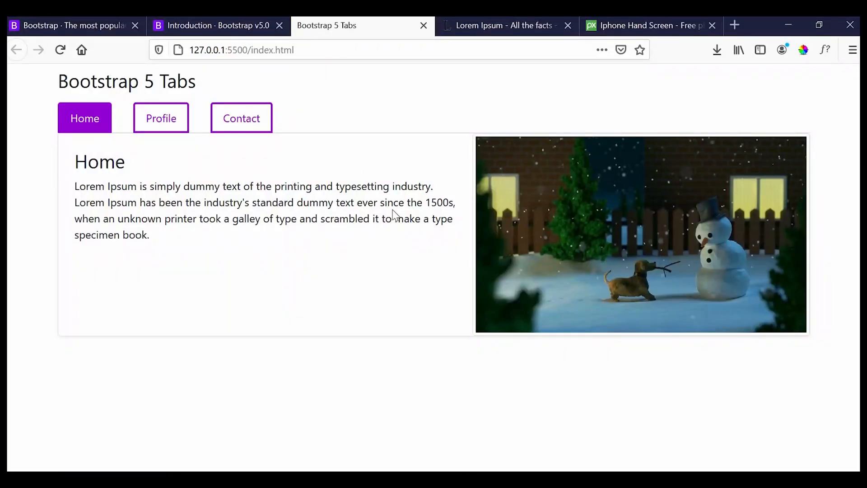
{"action": "key", "text": "alt+tab"}
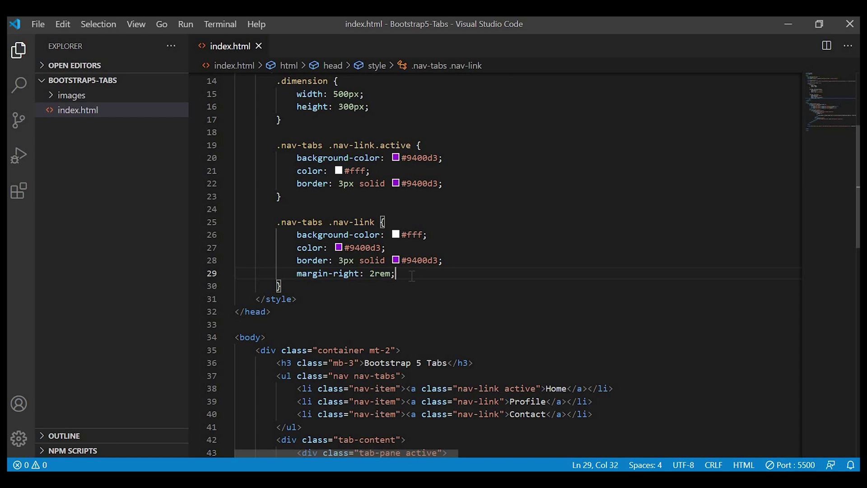
- Add padding-left 3rem and padding-right 3rem to the .nav-tabs .nav-link rule
{"action": "type", "text": "padding-left: 3rem;"}
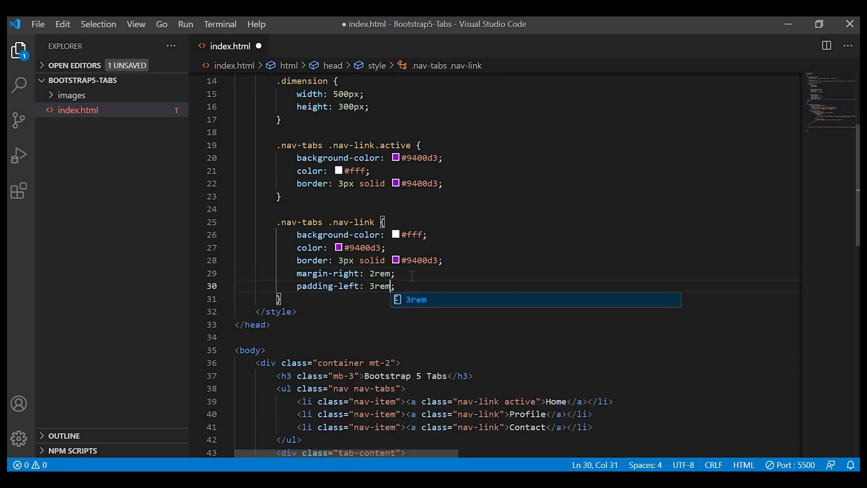
{"action": "type", "text": "pad"}
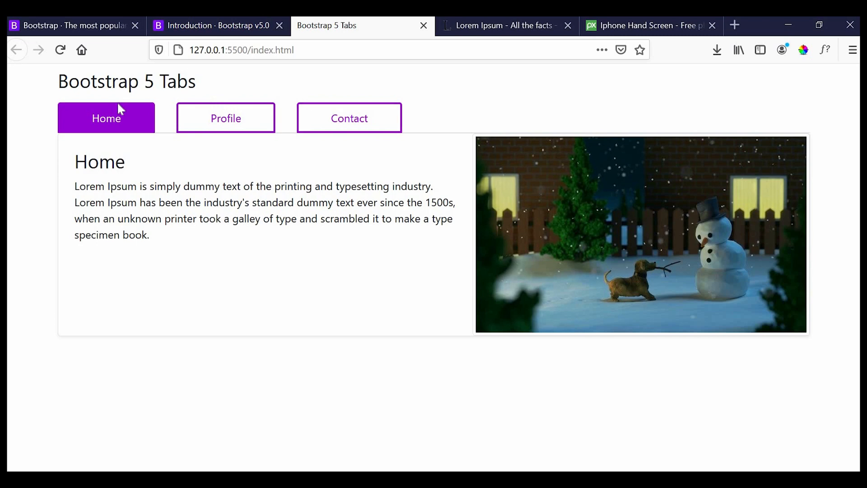
{"action": "mouse_move", "coordinate": [135, 146]}
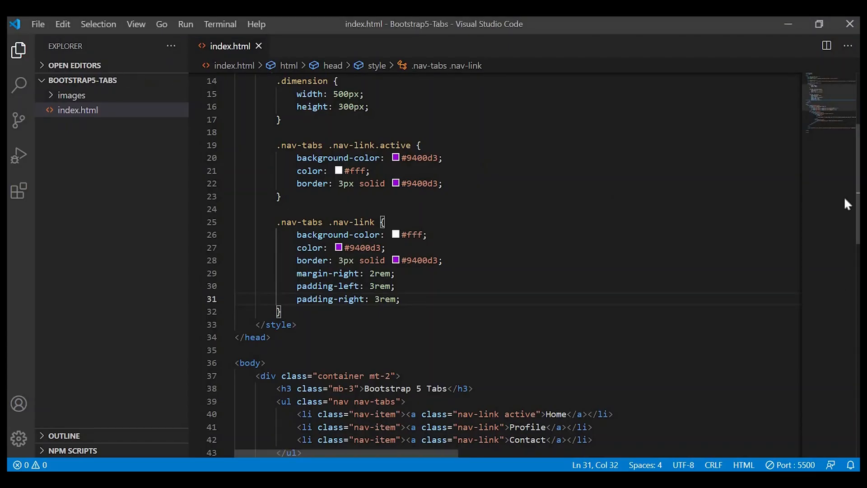
- Add an empty id attribute to the Home tab-pane div
{"action": "scroll", "scroll_direction": "down", "scroll_amount": 3}
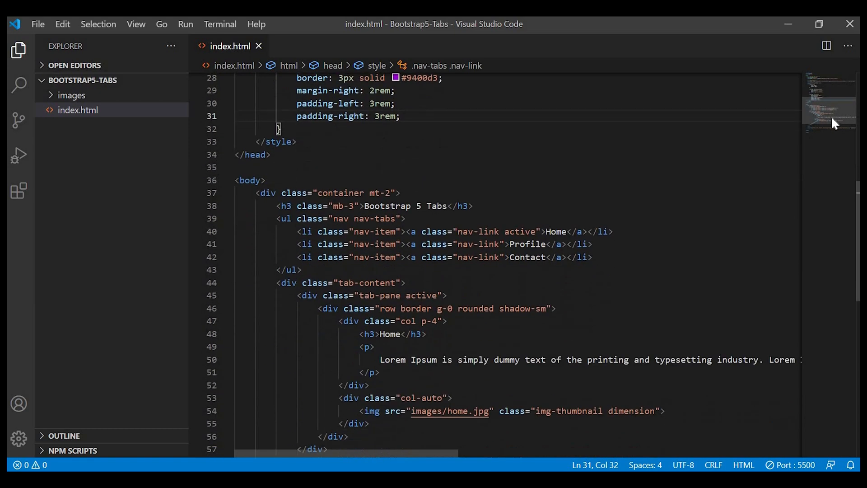
{"action": "scroll", "scroll_direction": "down", "scroll_amount": 3}
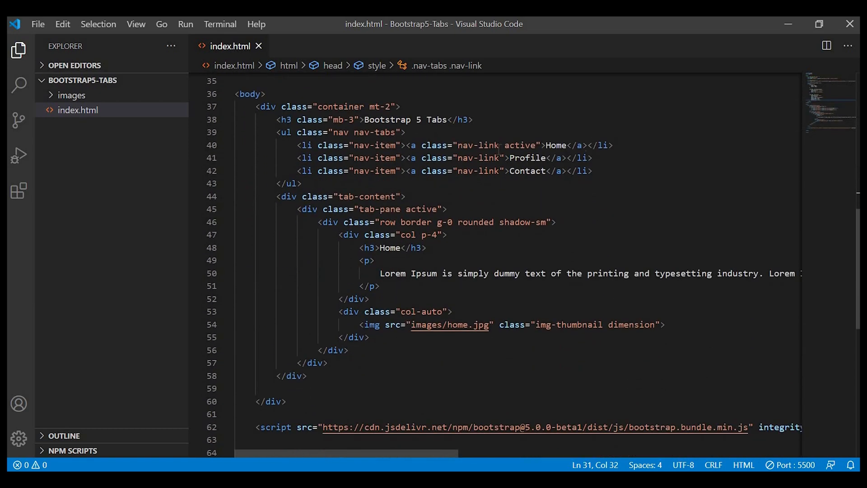
{"action": "mouse_move", "coordinate": [832, 121]}
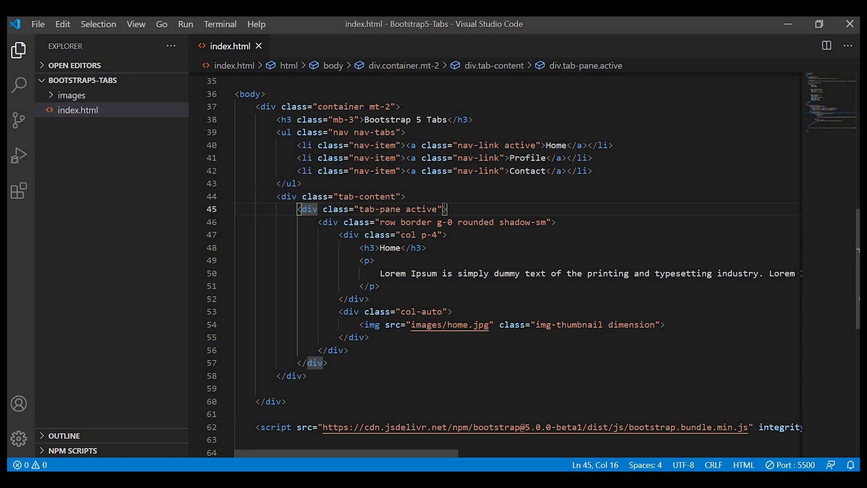
{"action": "type", "text": "id=\"\""}
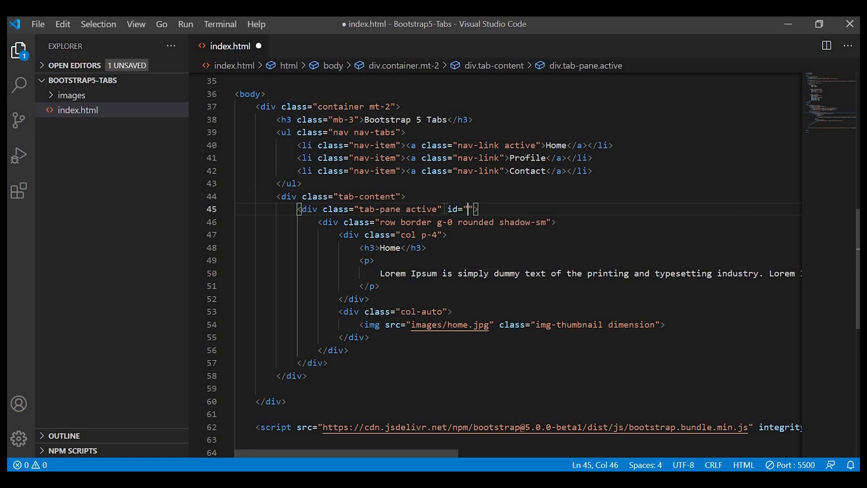
- Set the first pane id to home and turn the copy into an inactive Profile pane with profile.jpg
{"action": "type", "text": "home"}
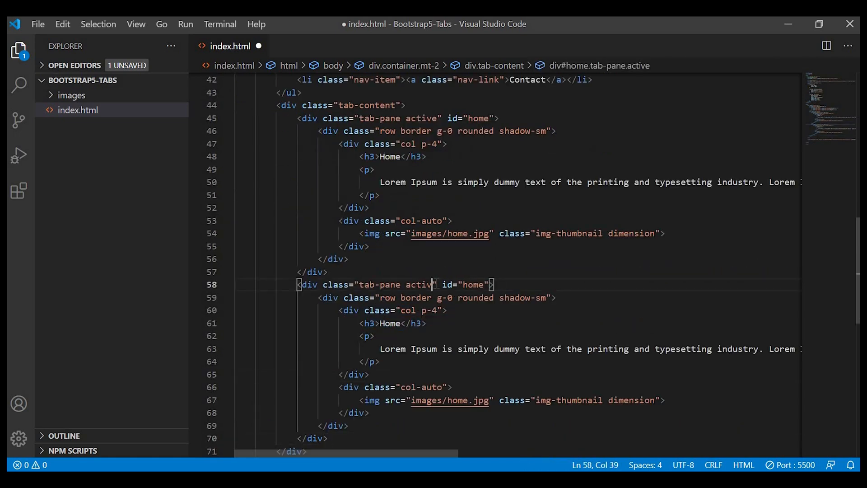
{"action": "key", "text": "Backspace"}
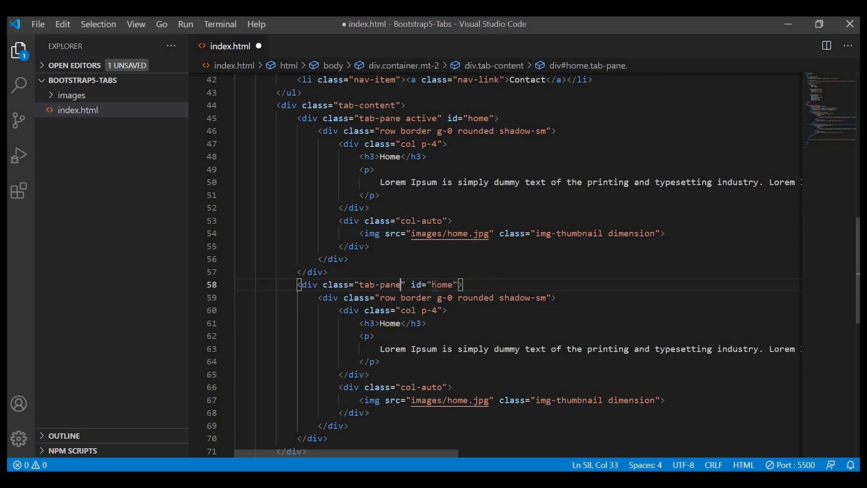
{"action": "type", "text": "profil"}
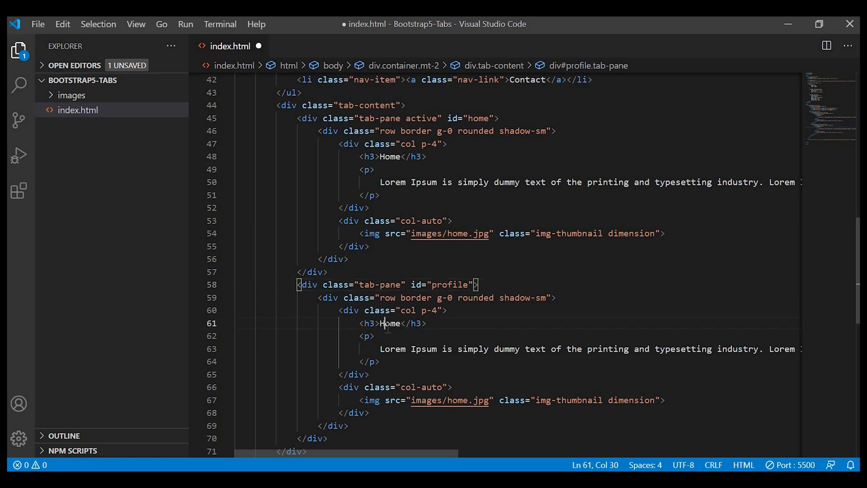
{"action": "type", "text": "Profile"}
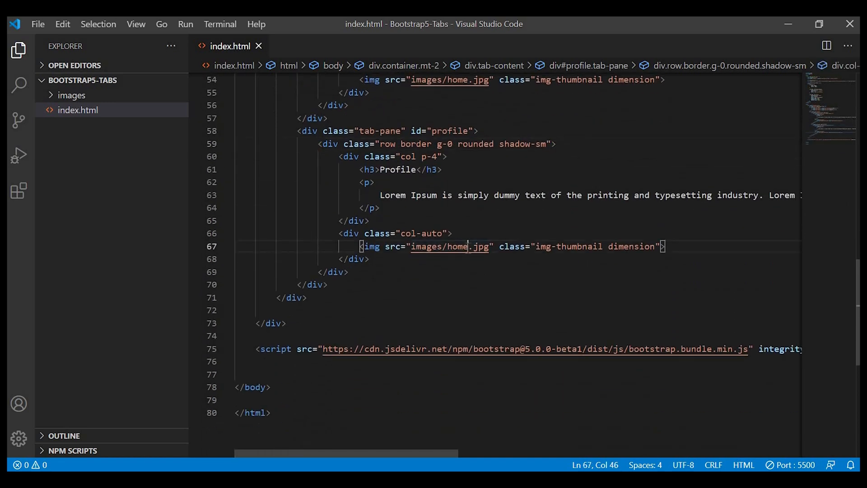
{"action": "double_click", "coordinate": [451, 246]}
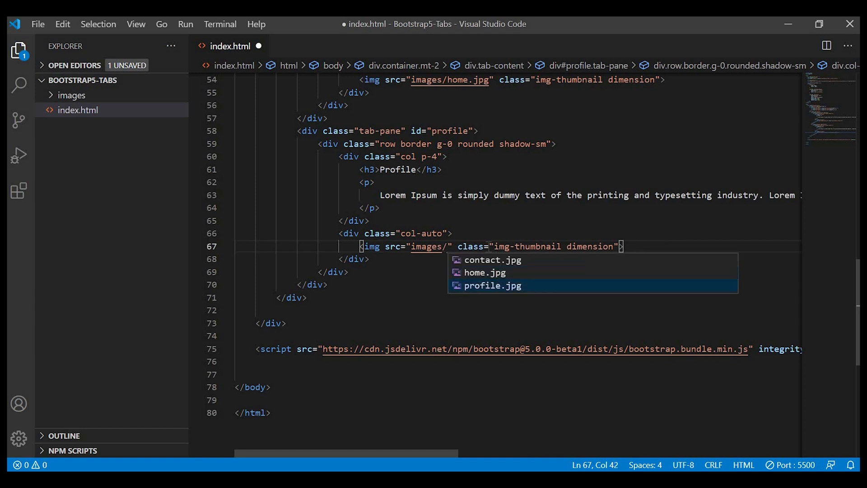
{"action": "left_click", "coordinate": [492, 285]}
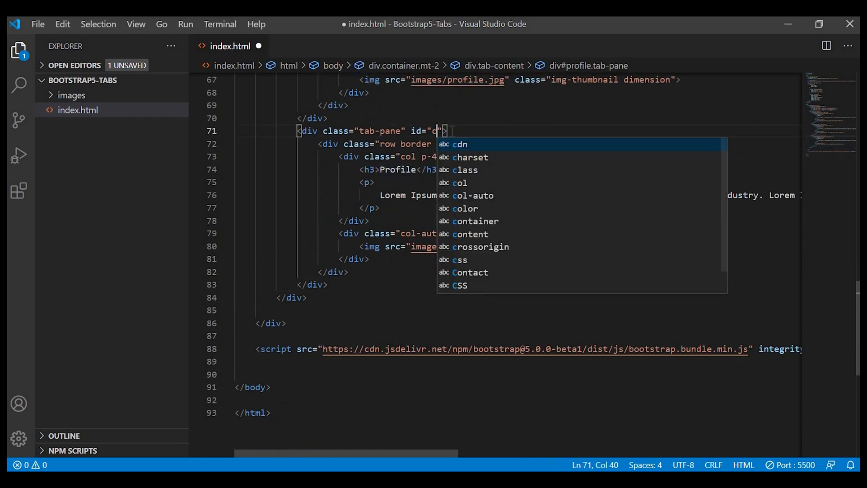
- Rename the third pane to Contact with contact.jpg and save the file
{"action": "type", "text": "ontact"}
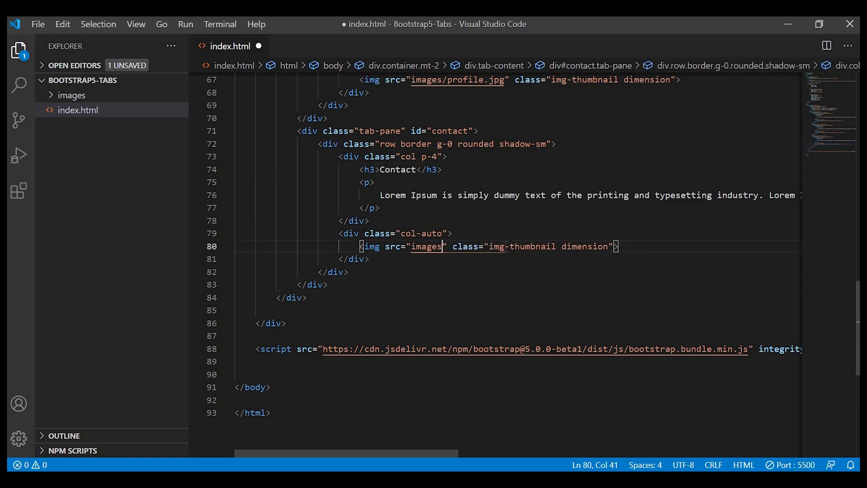
{"action": "type", "text": "/contact.jpg"}
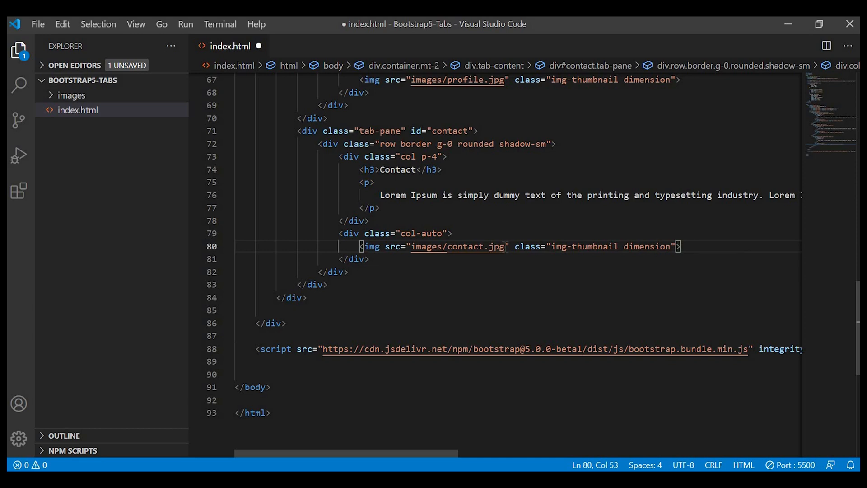
{"action": "key", "text": "Ctrl+s"}
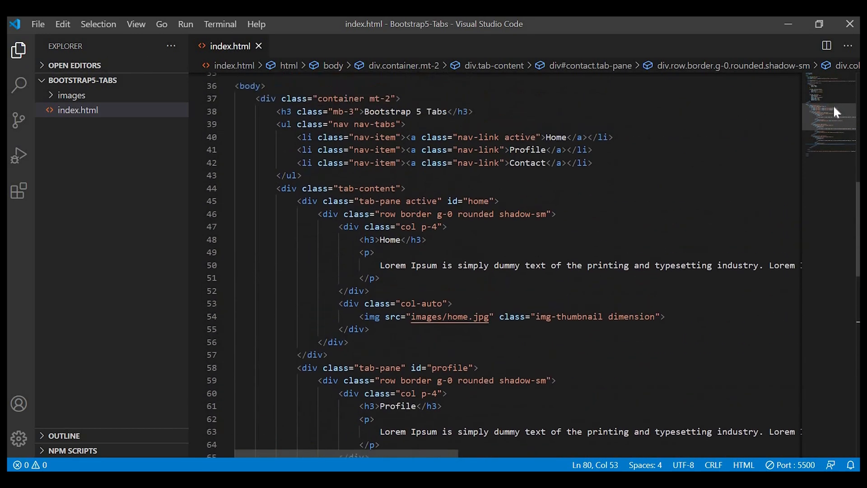
- Add data-bs-toggle="tab" and href="#home" to the Home link and copy them for the other tabs
{"action": "scroll", "scroll_direction": "down", "scroll_amount": 3}
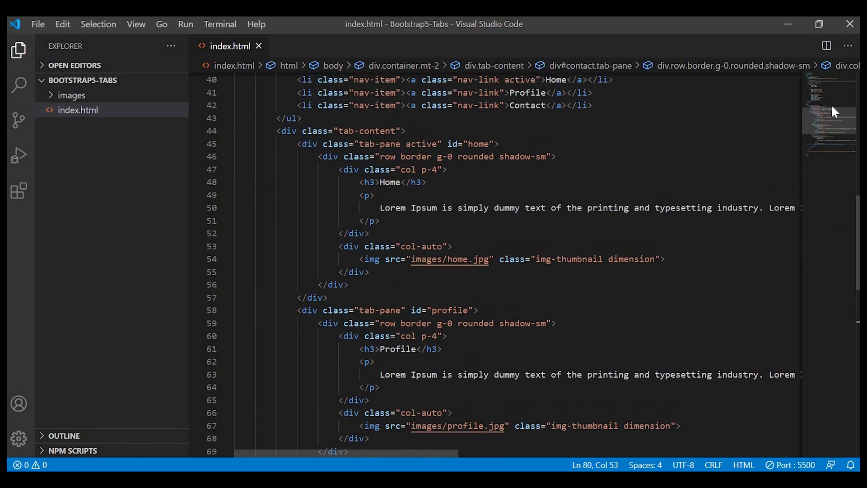
{"action": "scroll", "scroll_direction": "up", "scroll_amount": 3}
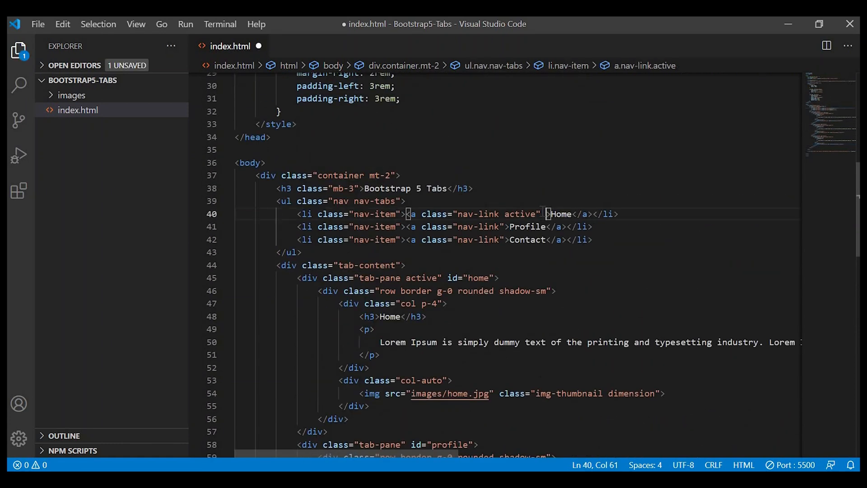
{"action": "type", "text": "data-bs-toggle="}
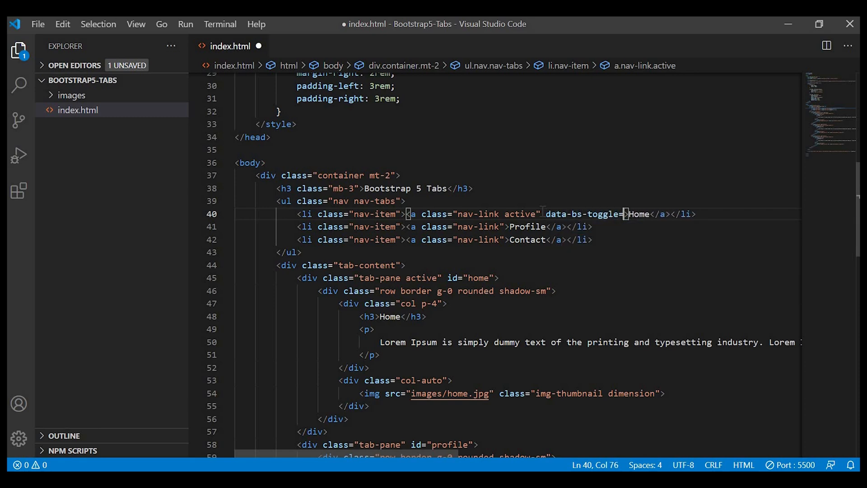
{"action": "type", "text": "tab\""}
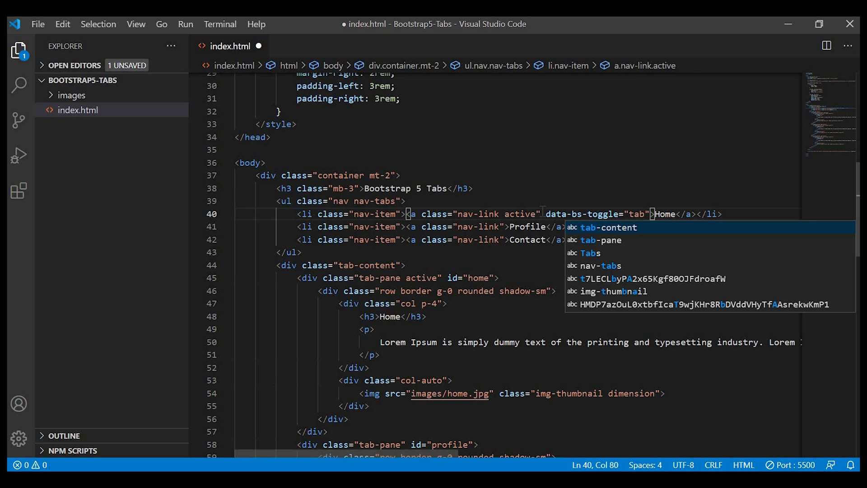
{"action": "key", "text": "Escape"}
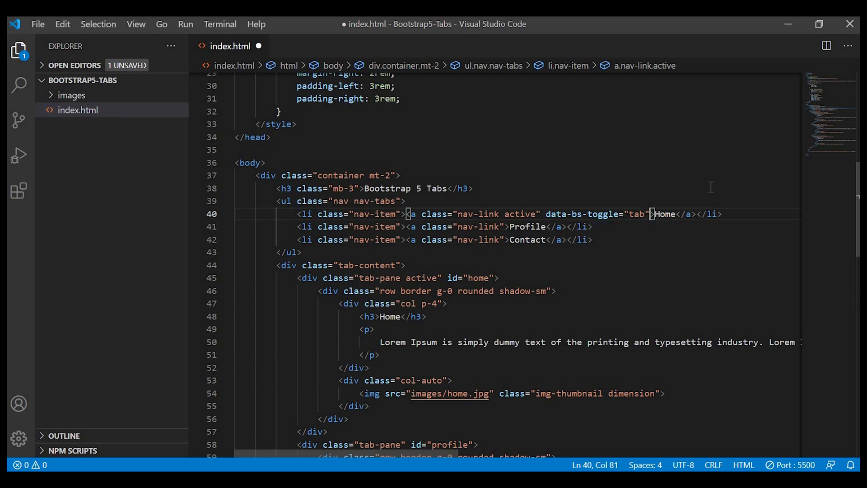
{"action": "type", "text": "href="}
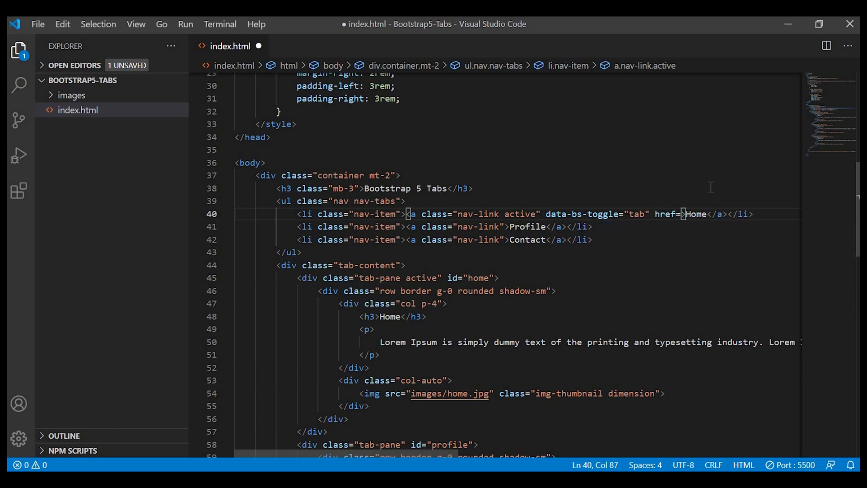
{"action": "type", "text": "#\""}
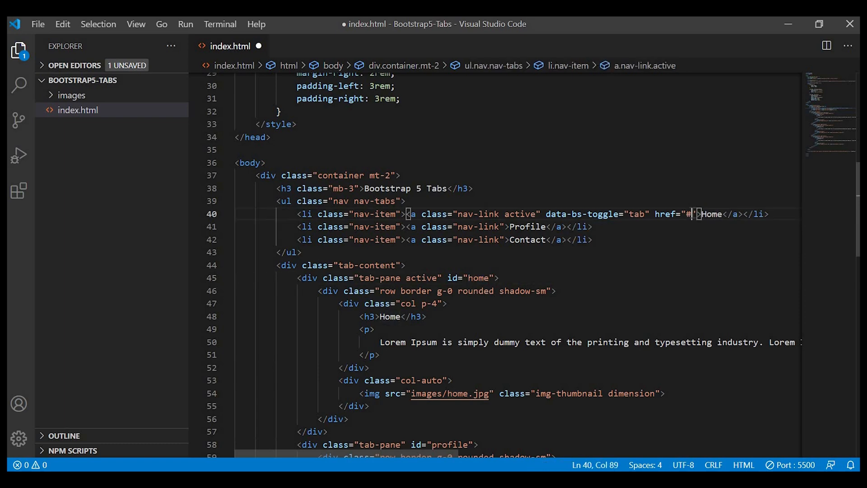
{"action": "type", "text": "home"}
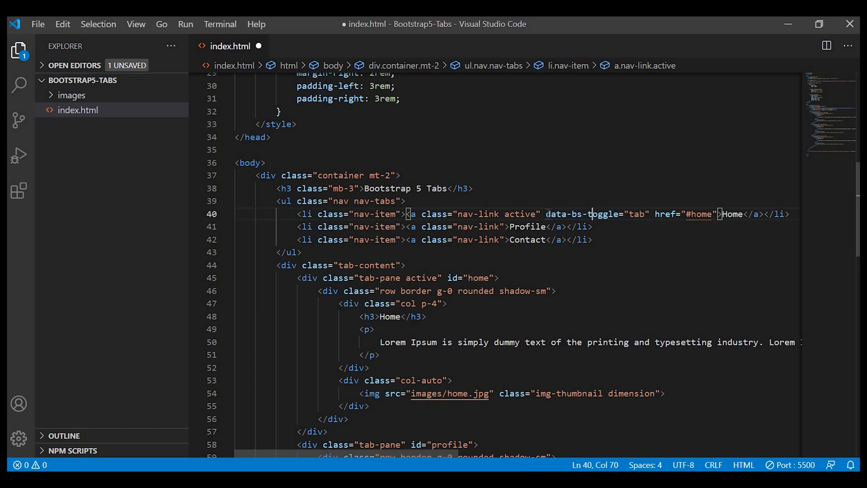
{"action": "left_click_drag", "start_coordinate": [543, 214], "coordinate": [716, 214]}
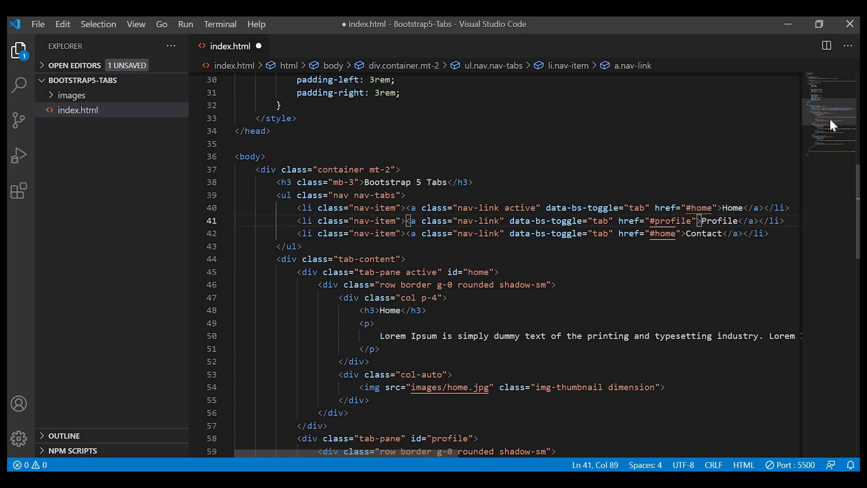
{"action": "scroll", "scroll_direction": "down", "scroll_amount": 3}
{"action": "type", "text": "contact"}
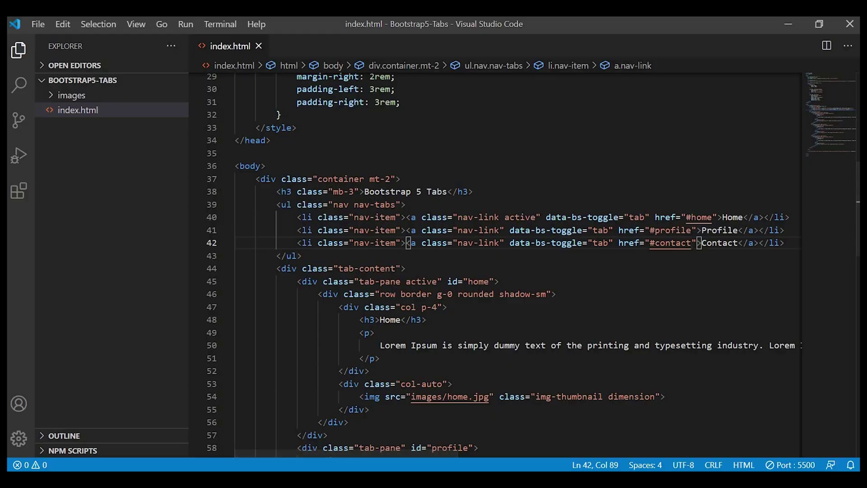
- Switch through the Profile, Contact and Home tabs in Firefox to confirm each pane appears
{"action": "left_click", "coordinate": [226, 118]}
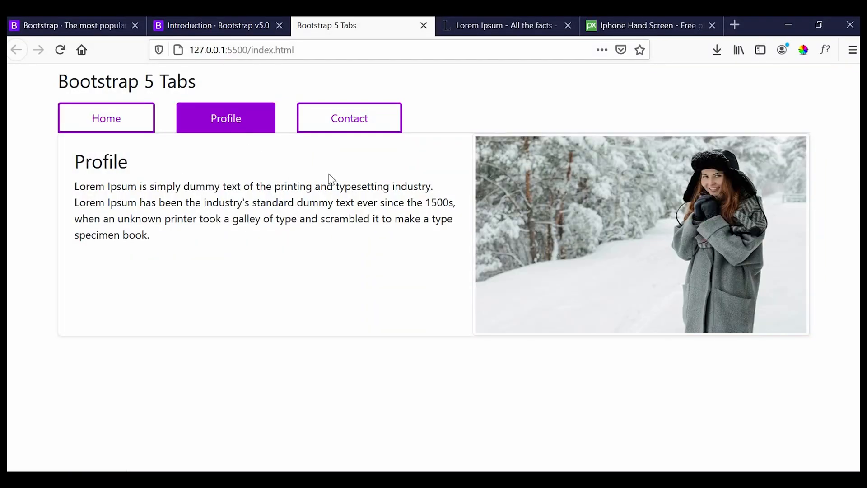
{"action": "left_click", "coordinate": [348, 117]}
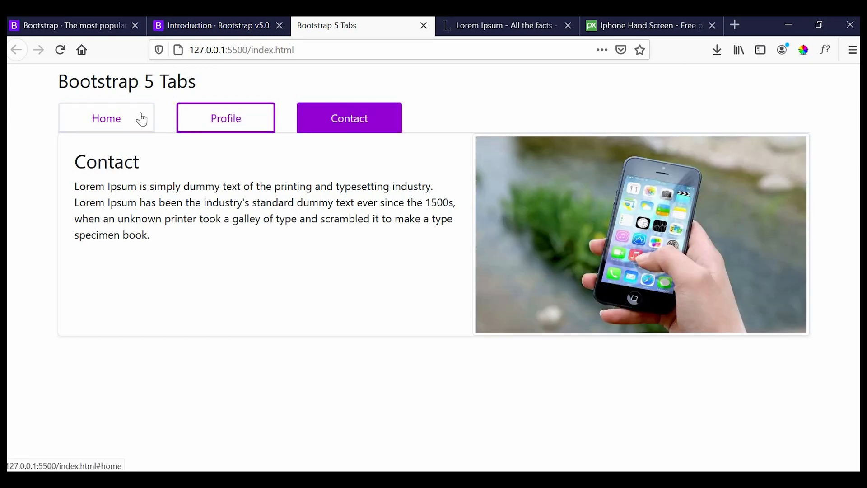
{"action": "left_click", "coordinate": [106, 118]}
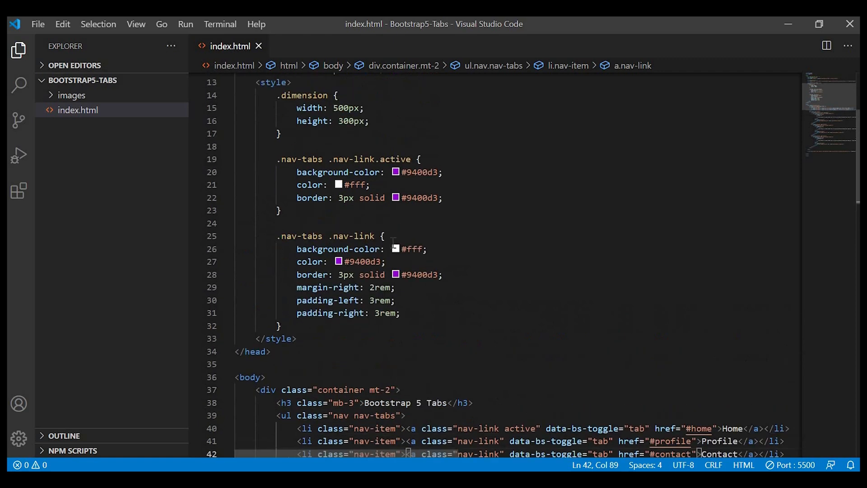
- Start a .nav-tabs .nav-link:hover rule below the existing tab styles
{"action": "double_click", "coordinate": [314, 236]}
{"action": "type", "text": ".nav-tabs .nav-link"}
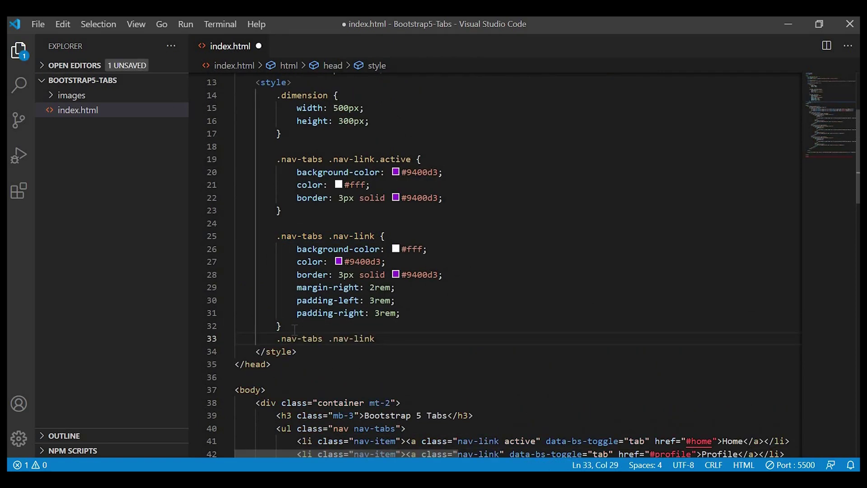
{"action": "type", "text": ":hover"}
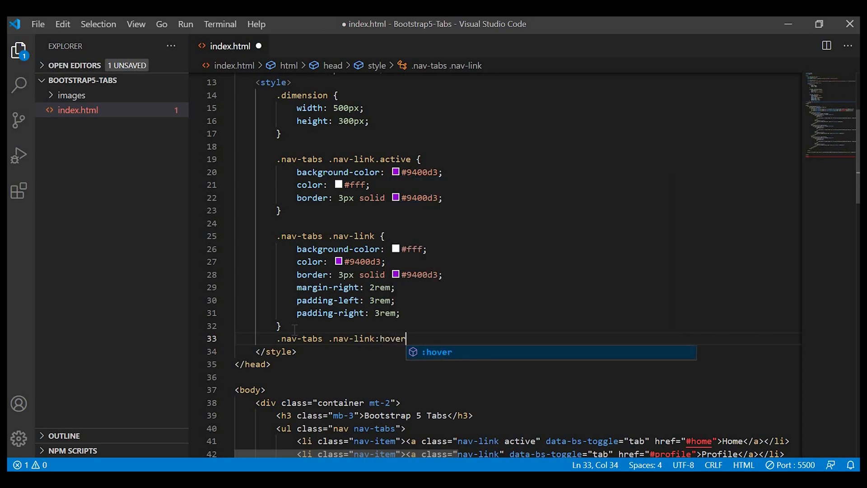
{"action": "type", "text": "{"}
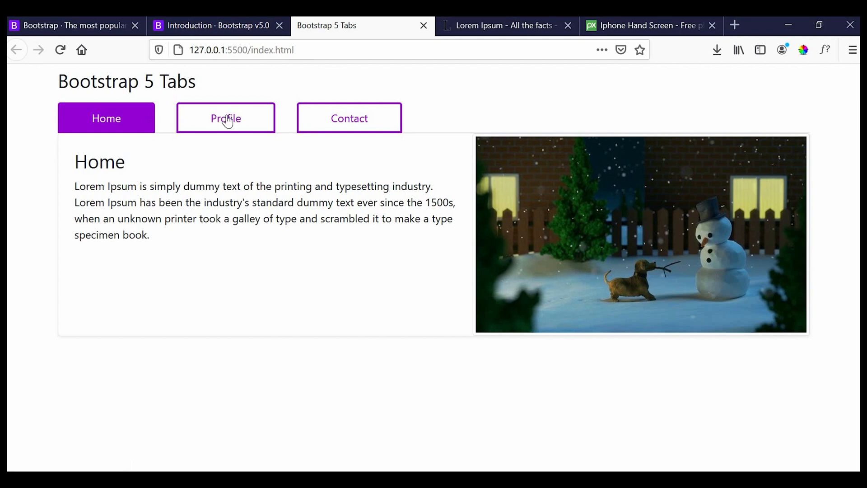
- Retest the Profile and Home tabs in Firefox and bring up the Bootstrap docs
{"action": "left_click", "coordinate": [226, 118]}
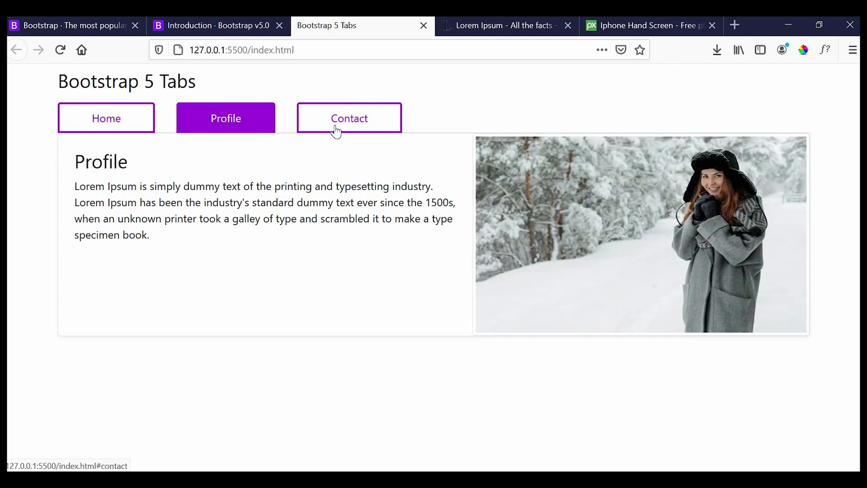
{"action": "left_click", "coordinate": [107, 118]}
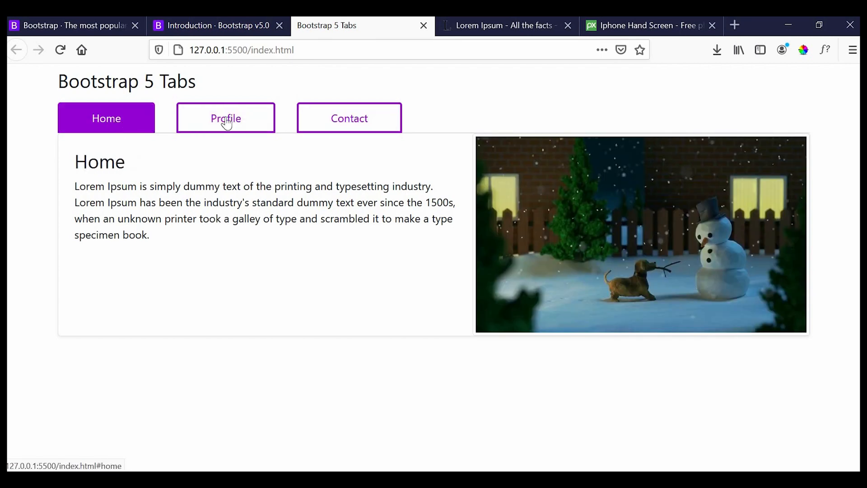
{"action": "left_click", "coordinate": [215, 25]}
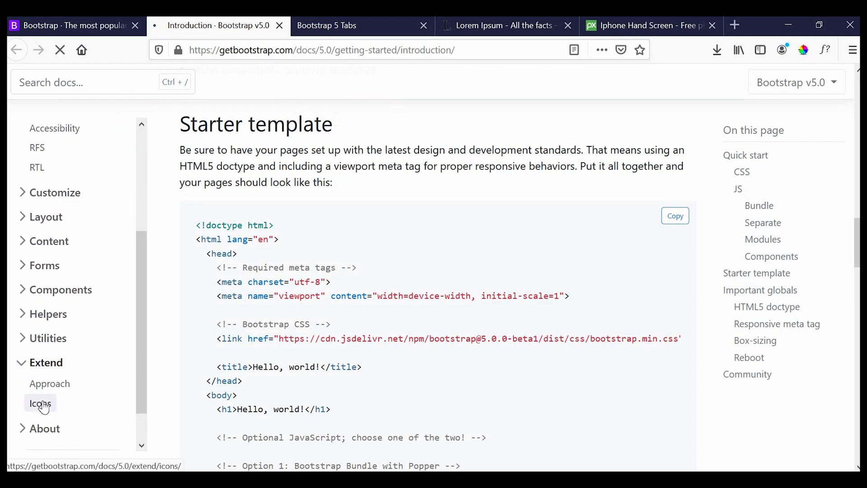
- Navigate from the Bootstrap icons guidance to the Bootstrap Icons library and find the house icons
{"action": "left_click", "coordinate": [40, 403]}
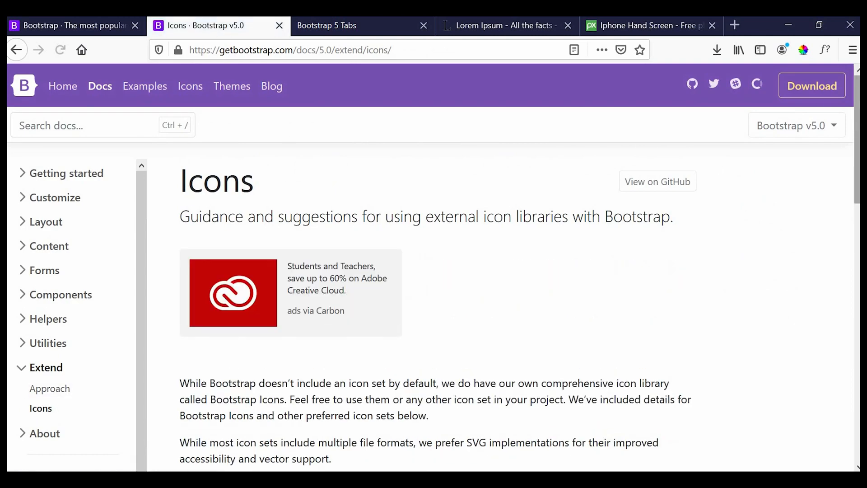
{"action": "scroll", "scroll_direction": "down", "scroll_amount": 3}
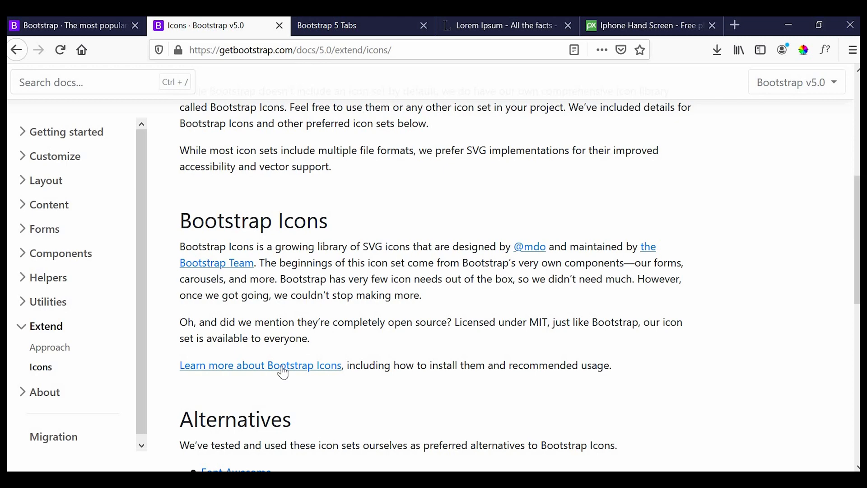
{"action": "left_click", "coordinate": [283, 365]}
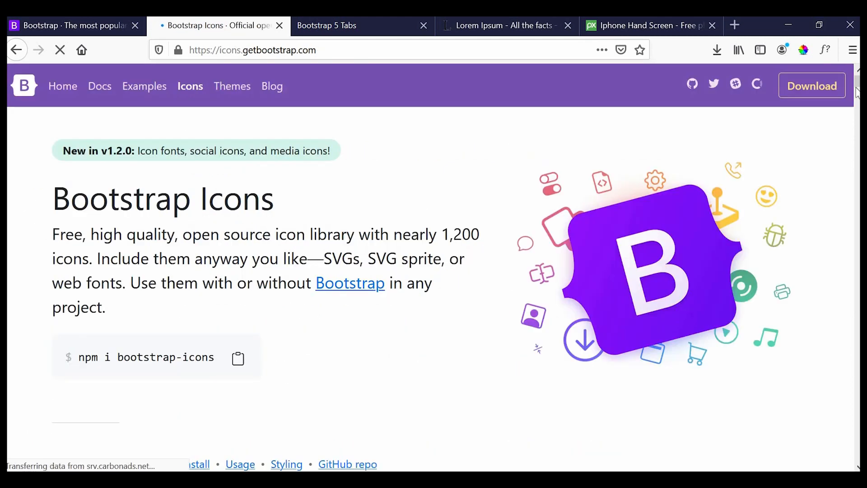
{"action": "scroll", "scroll_direction": "down", "scroll_amount": 3}
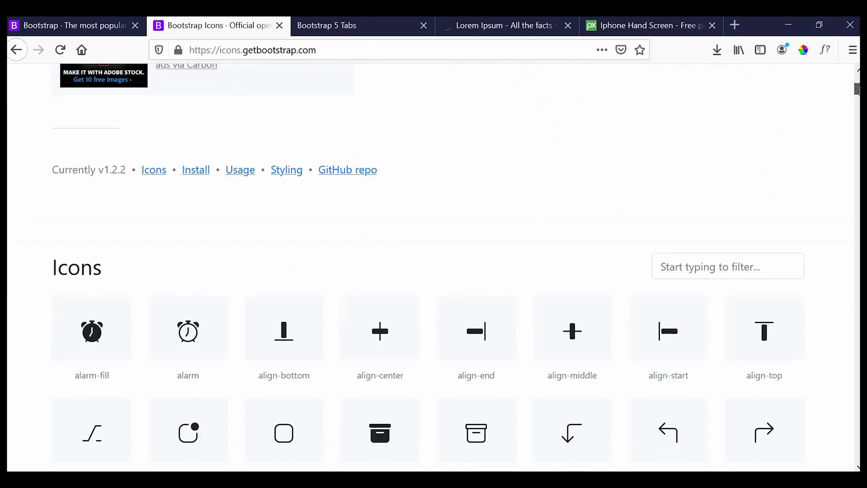
{"action": "scroll", "scroll_direction": "down", "scroll_amount": 3}
{"action": "type", "text": "house"}
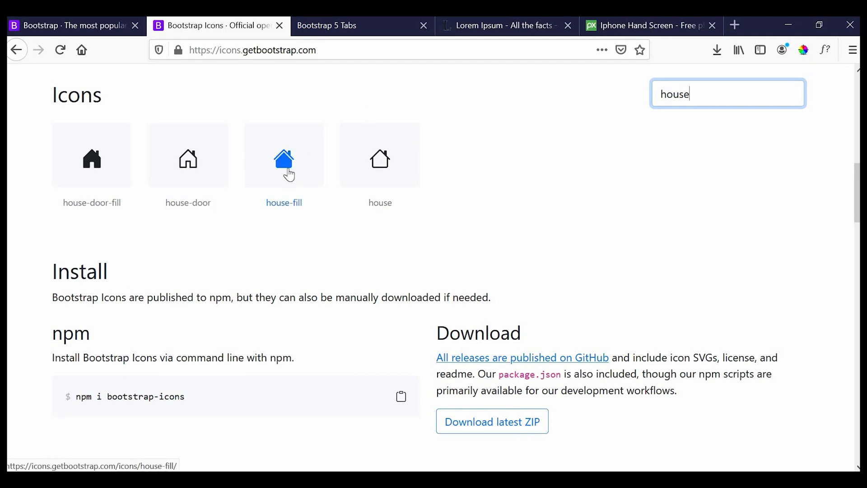
- Take the house-fill icon code for the Home tab and return to the Bootstrap Icons site
{"action": "left_click", "coordinate": [284, 161]}
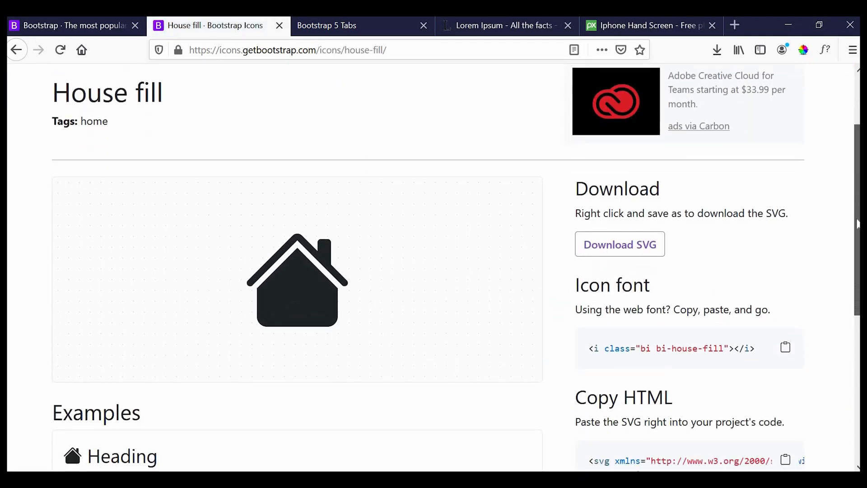
{"action": "scroll", "scroll_direction": "down", "scroll_amount": 3}
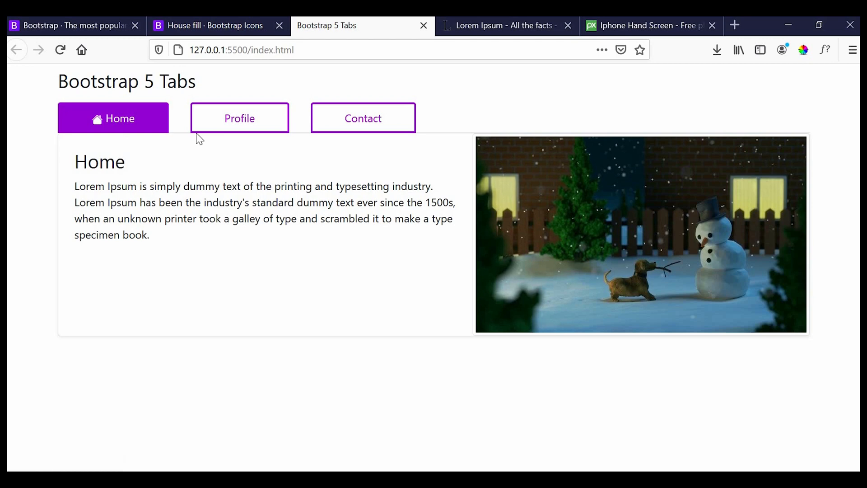
{"action": "left_click", "coordinate": [215, 25]}
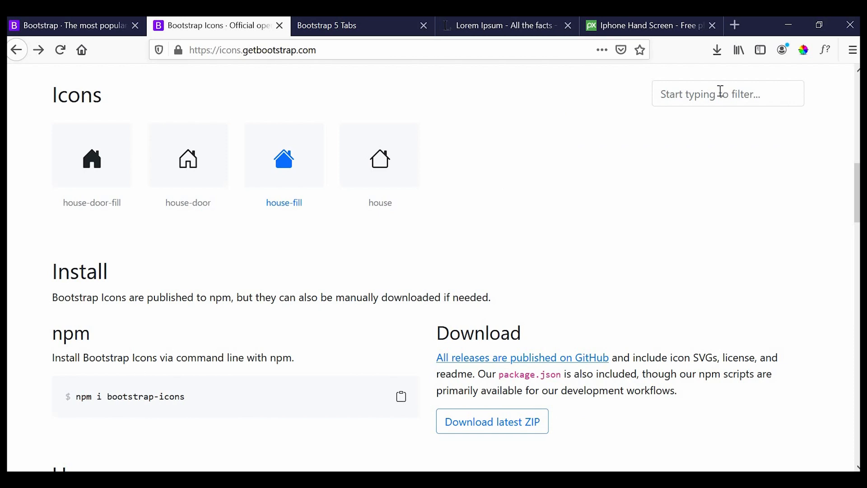
- Find the person-bounding-box icon by filtering 'perso' and copy its SVG for the Profile tab
{"action": "left_click", "coordinate": [727, 93]}
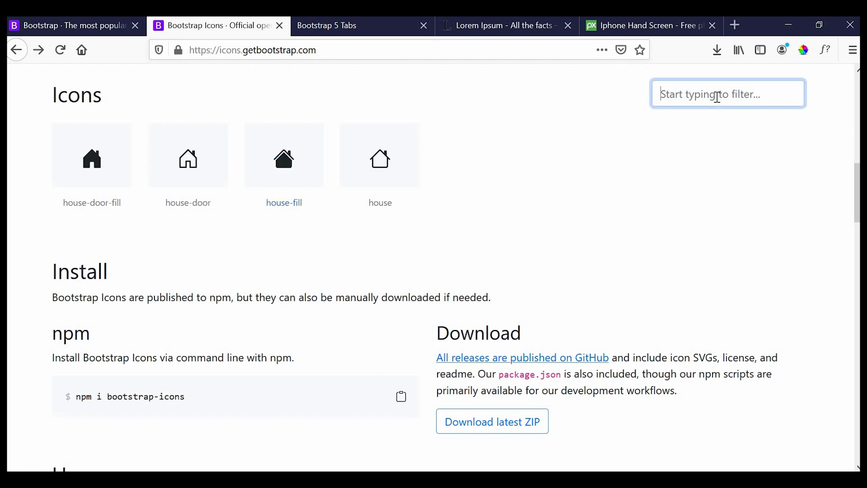
{"action": "type", "text": "person"}
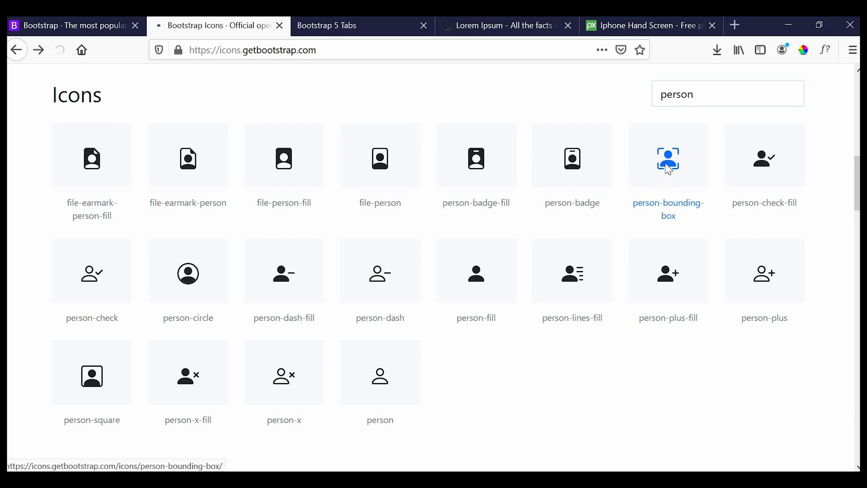
{"action": "left_click", "coordinate": [669, 158]}
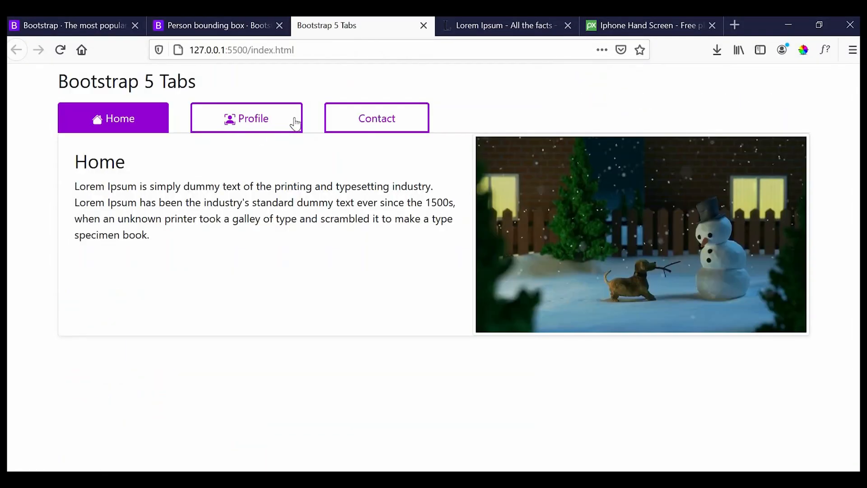
{"action": "left_click", "coordinate": [247, 118]}
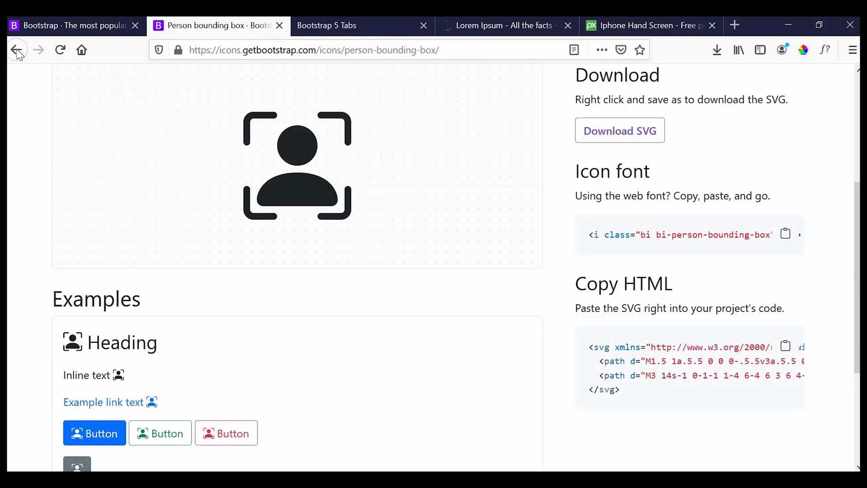
{"action": "left_click", "coordinate": [17, 49]}
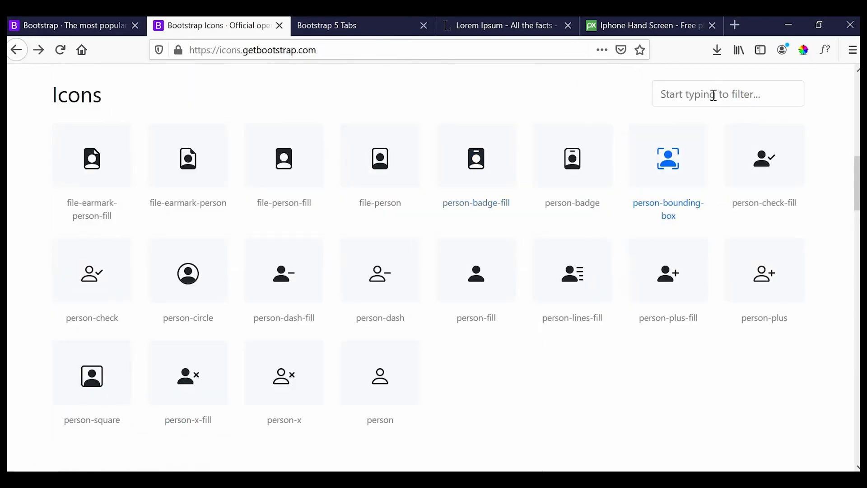
- Find the telephone-fill icon by filtering 'phon' and copy its SVG for the Contact tab
{"action": "type", "text": "phon"}
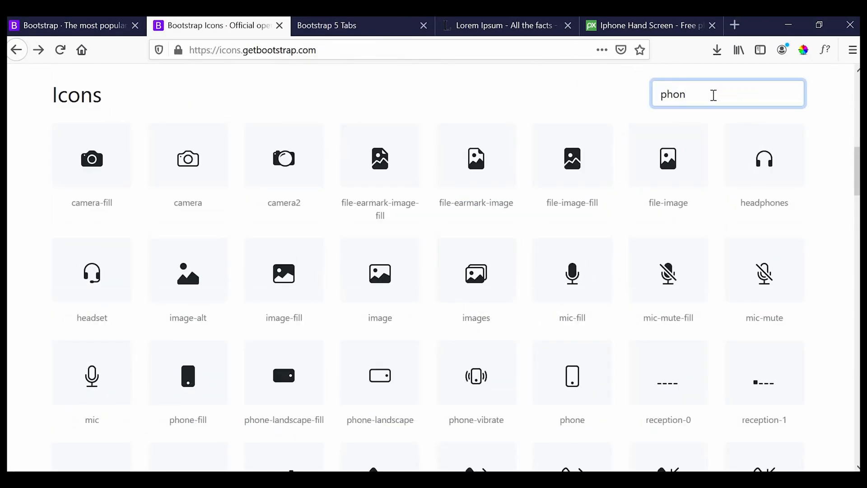
{"action": "scroll", "scroll_direction": "down", "scroll_amount": 3}
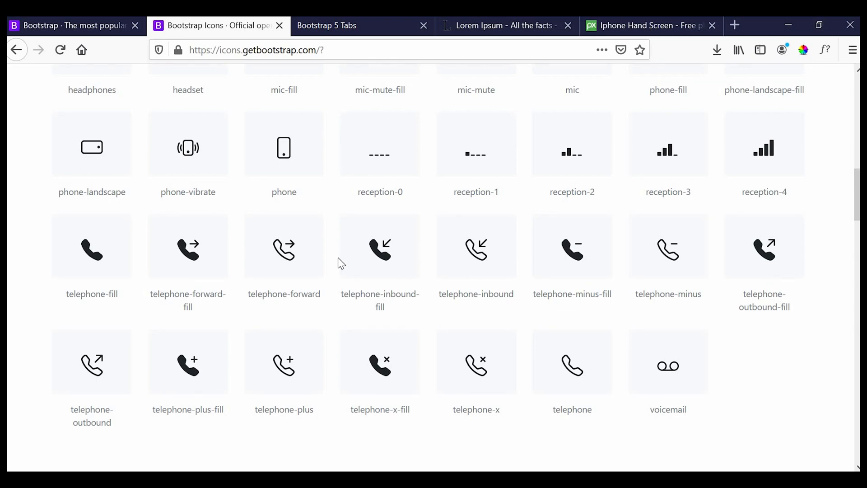
{"action": "left_click", "coordinate": [92, 248]}
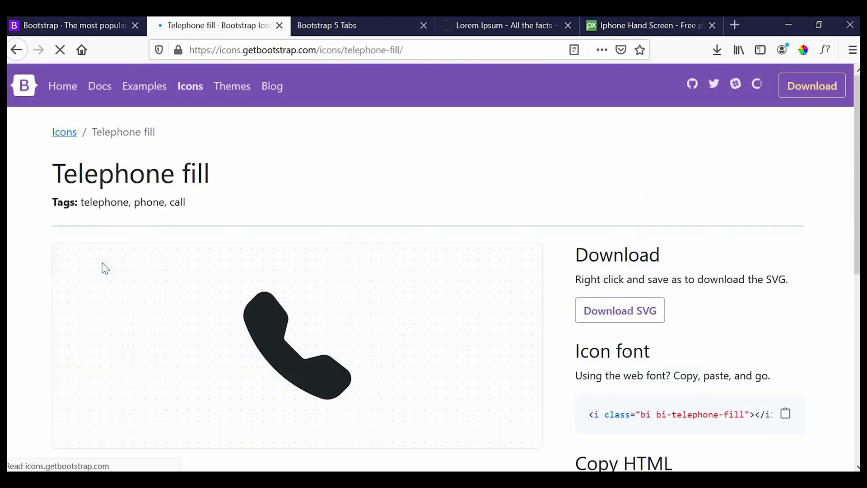
{"action": "scroll", "scroll_direction": "down", "scroll_amount": 3}
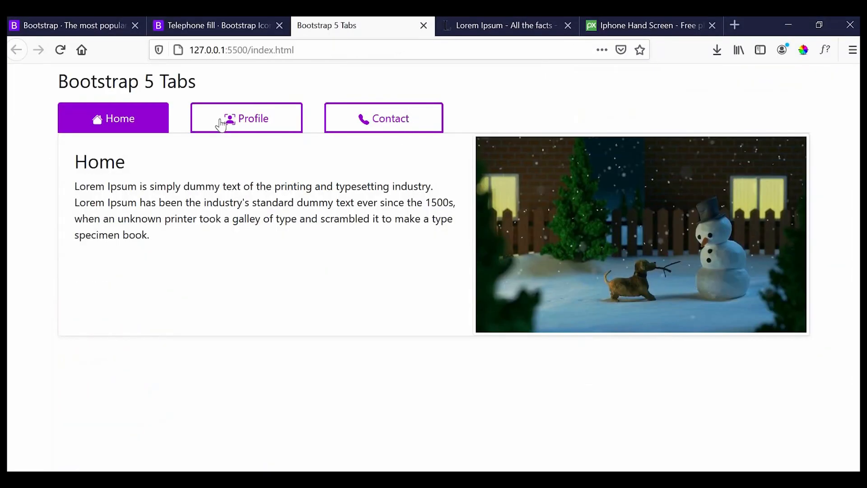
{"action": "mouse_move", "coordinate": [289, 122]}
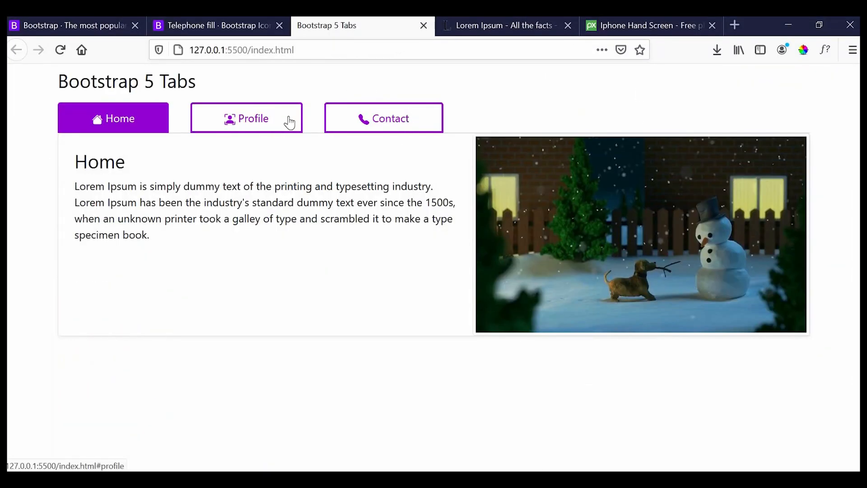
{"action": "left_click", "coordinate": [383, 118]}
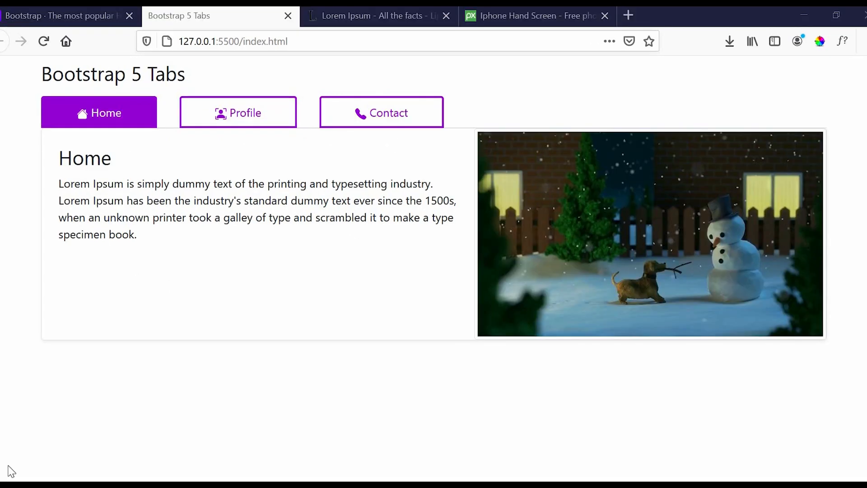
{"action": "mouse_move", "coordinate": [174, 132]}
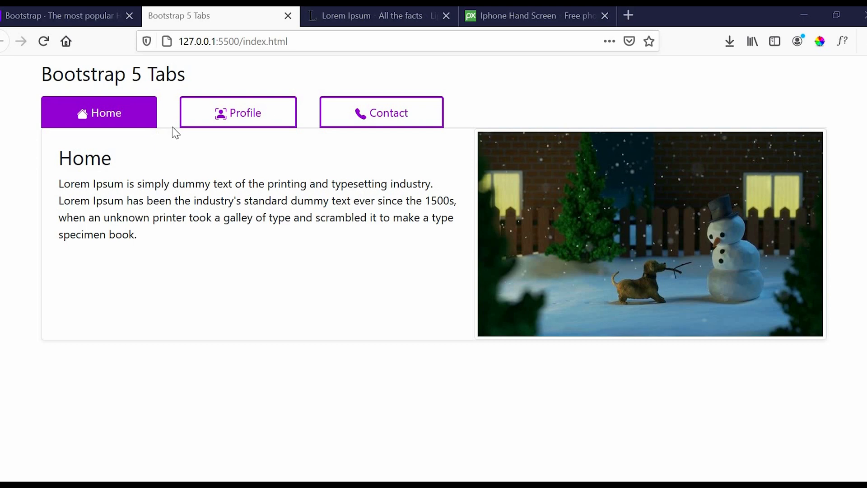
{"action": "mouse_move", "coordinate": [822, 128]}
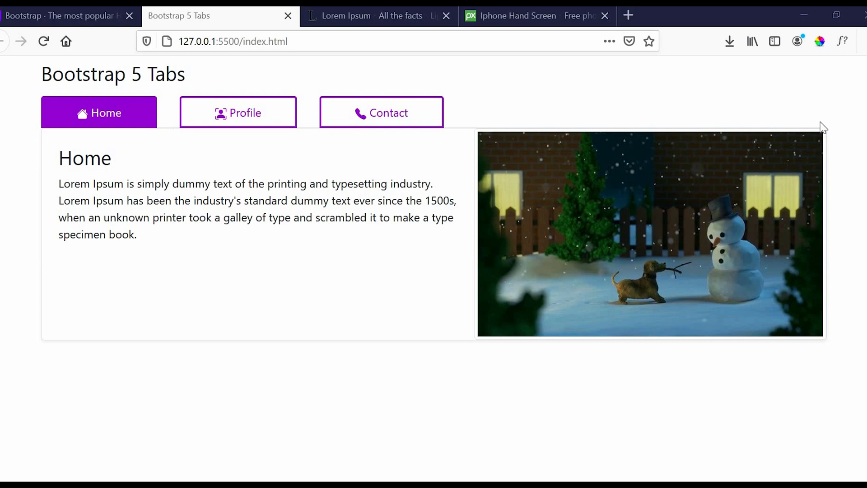
{"action": "mouse_move", "coordinate": [36, 143]}
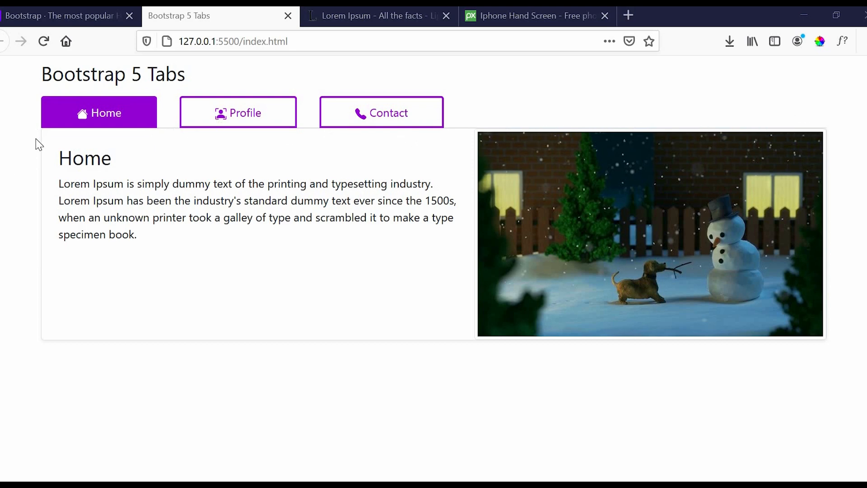
- Inspect the Home tab link's nav-link rules, then begin an empty .tab-content rule
{"action": "right_click", "coordinate": [106, 113]}
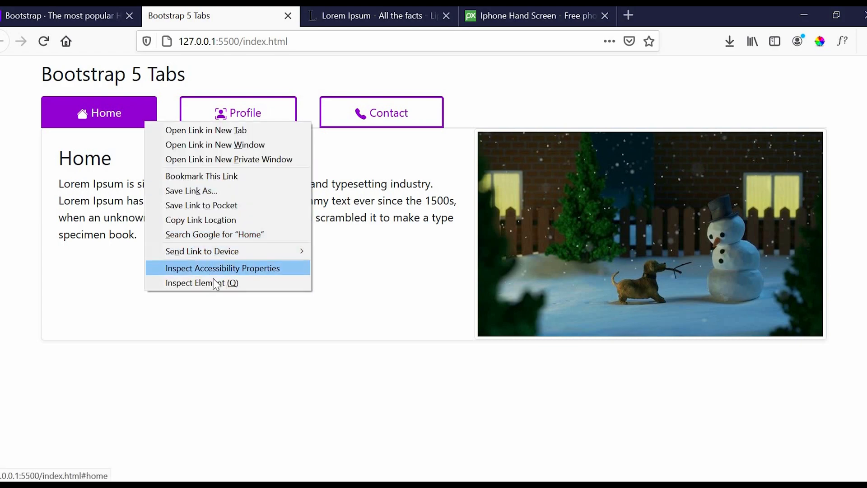
{"action": "left_click", "coordinate": [202, 282]}
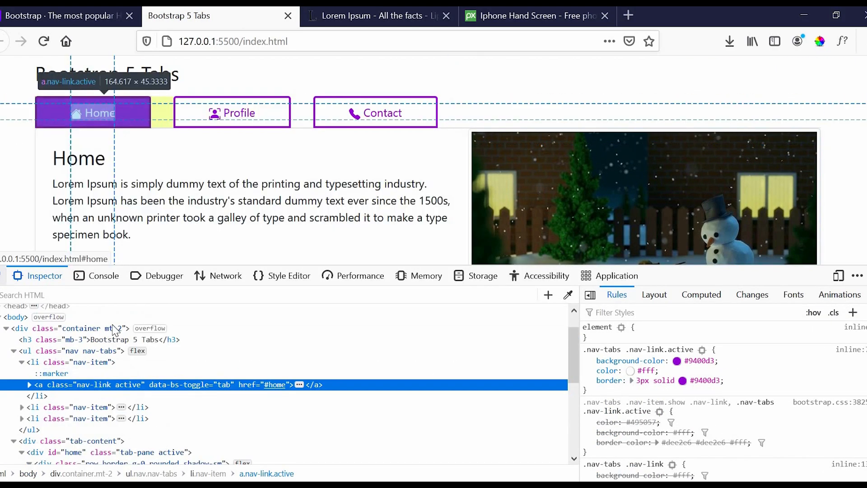
{"action": "left_click", "coordinate": [82, 350]}
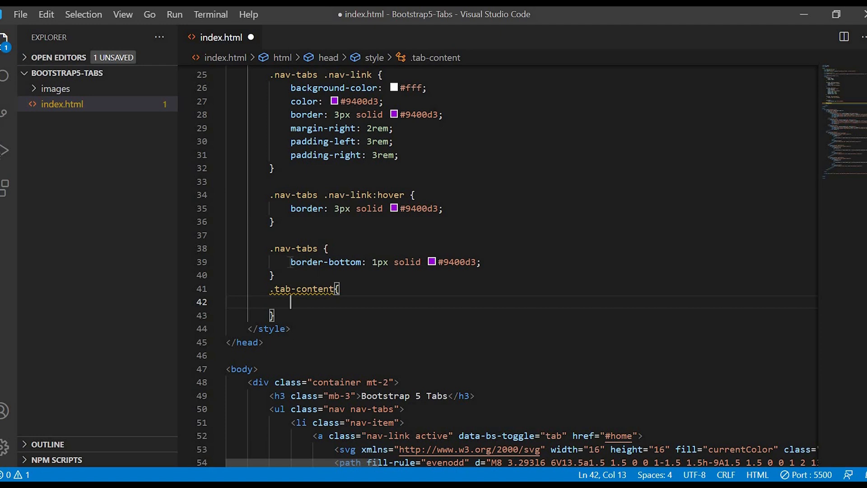
- Give .tab-content a 1px solid #9400d3 border and 20px padding, checking it on the Profile pane
{"action": "type", "text": "border-bottom: 1px solid #9400d3;"}
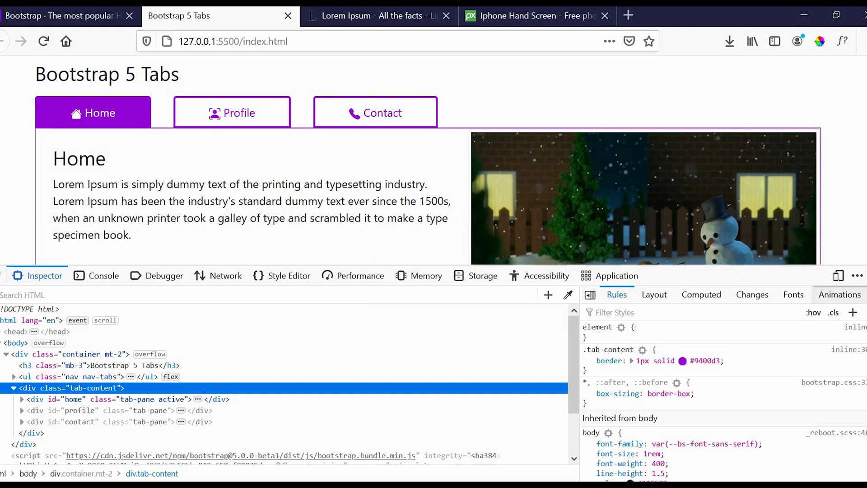
{"action": "left_click", "coordinate": [232, 112]}
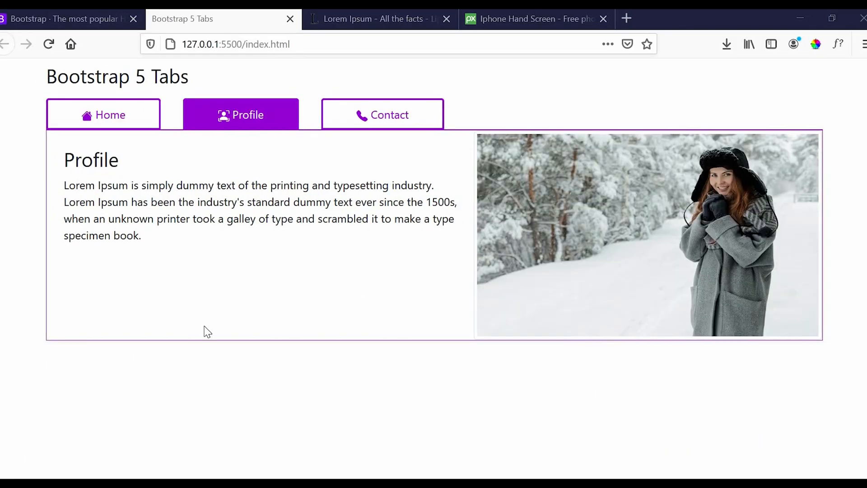
{"action": "mouse_move", "coordinate": [121, 163]}
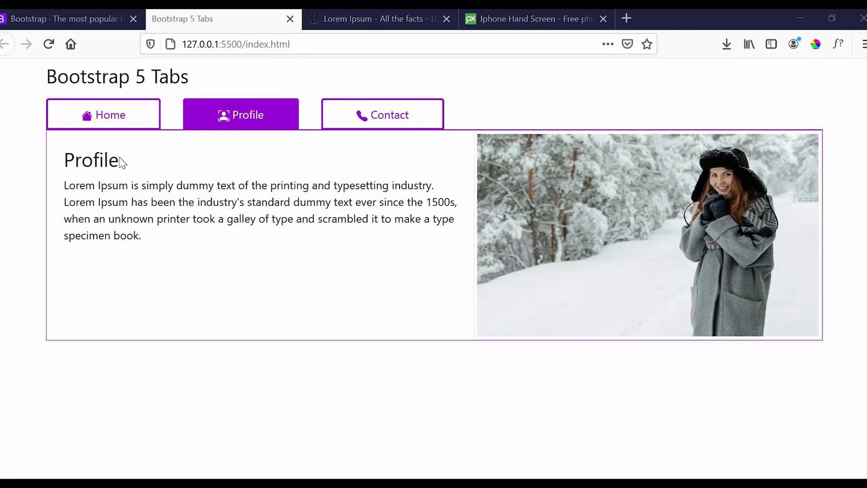
{"action": "key", "text": "F12"}
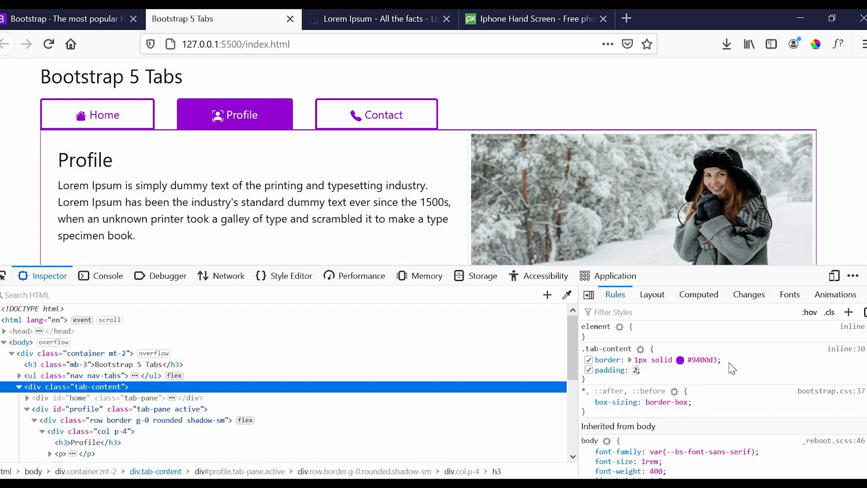
{"action": "type", "text": "20px"}
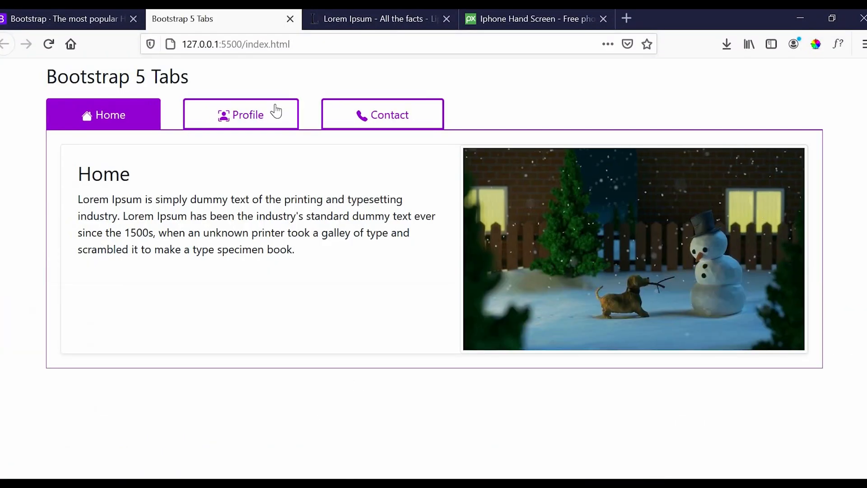
{"action": "left_click", "coordinate": [240, 114]}
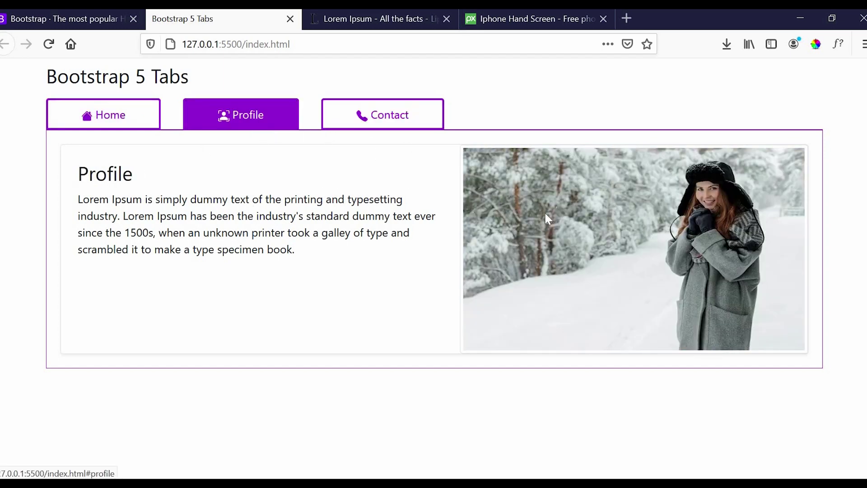
{"action": "mouse_move", "coordinate": [291, 114]}
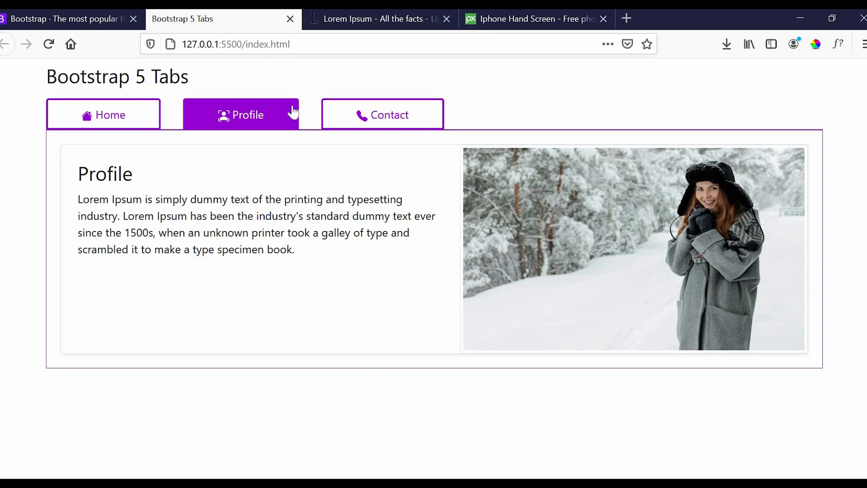
{"action": "left_click", "coordinate": [103, 115]}
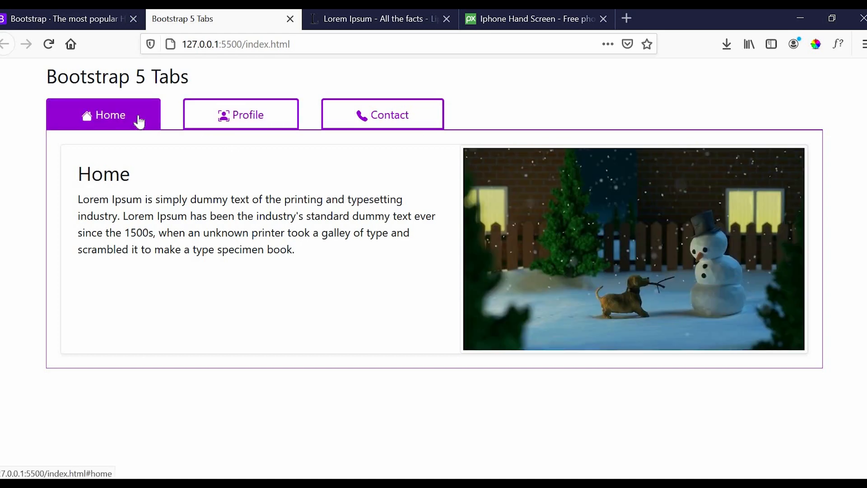